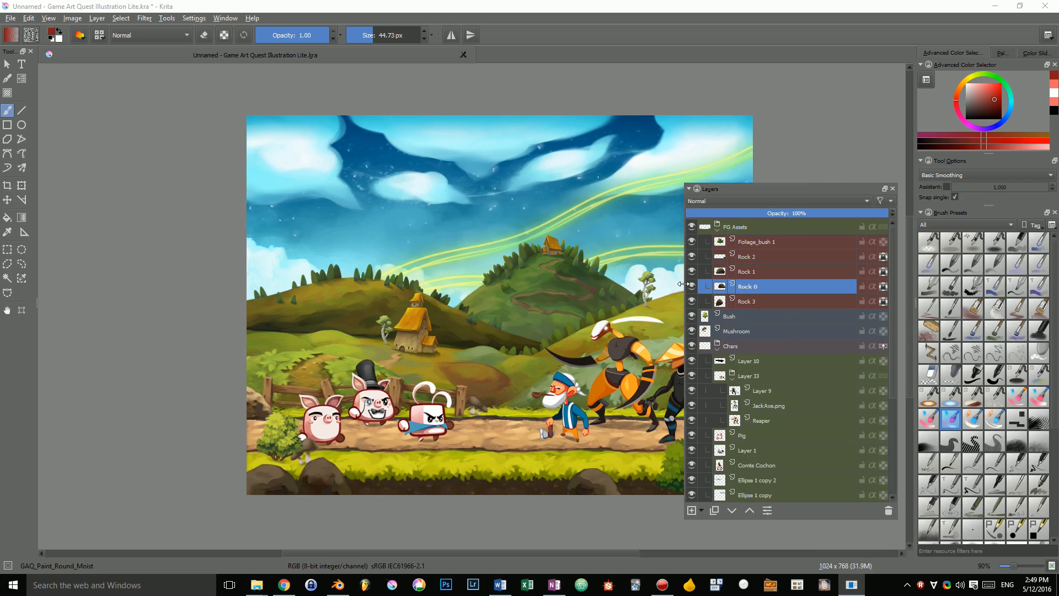
- Show the grid and rulers over the Game Art Quest canvas from the View menu
{"action": "left_click", "coordinate": [47, 18]}
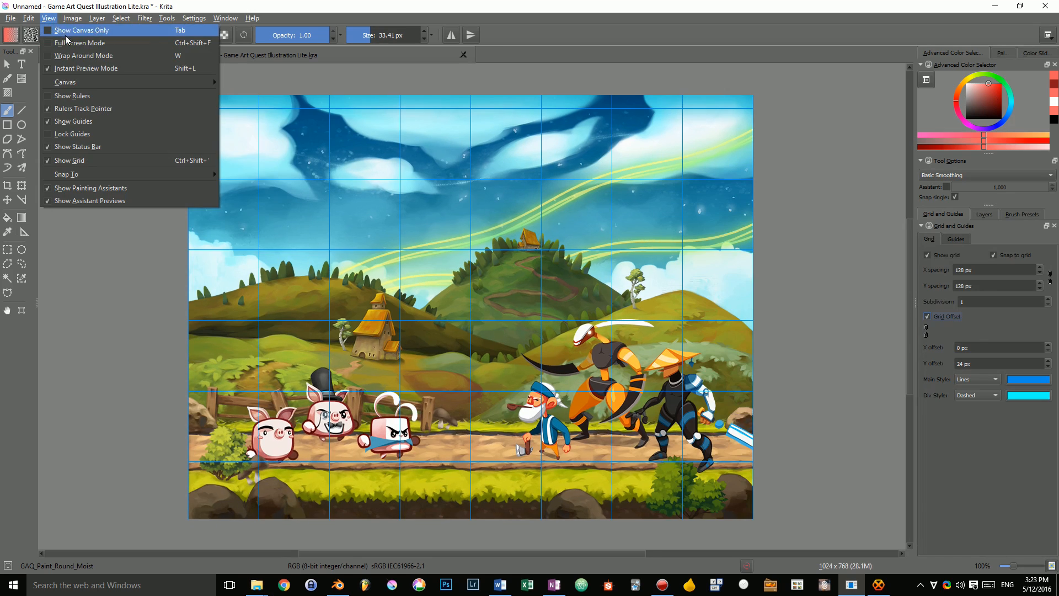
{"action": "left_click", "coordinate": [73, 95]}
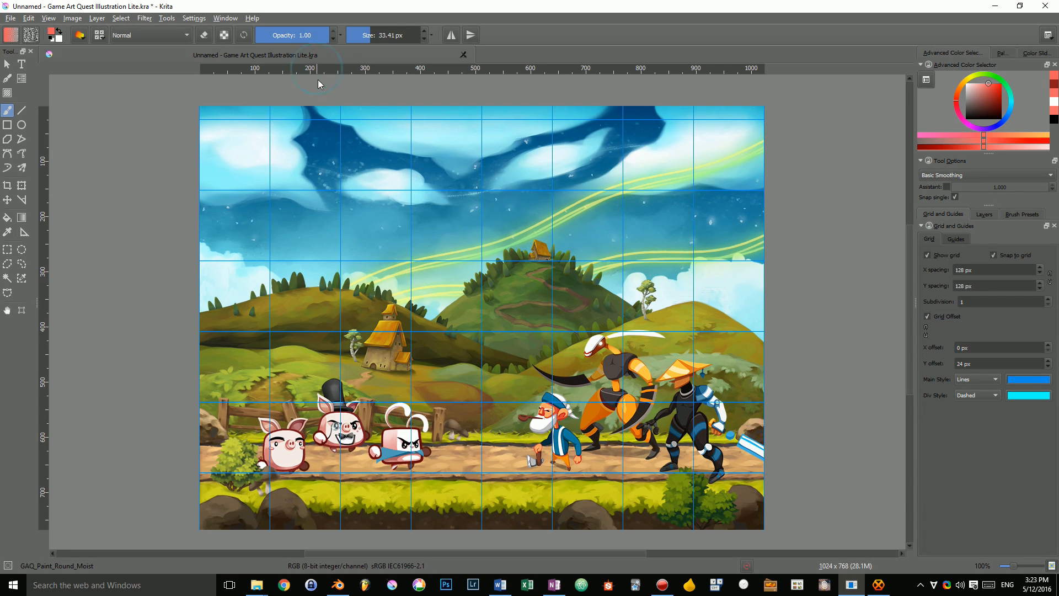
{"action": "mouse_move", "coordinate": [126, 52]}
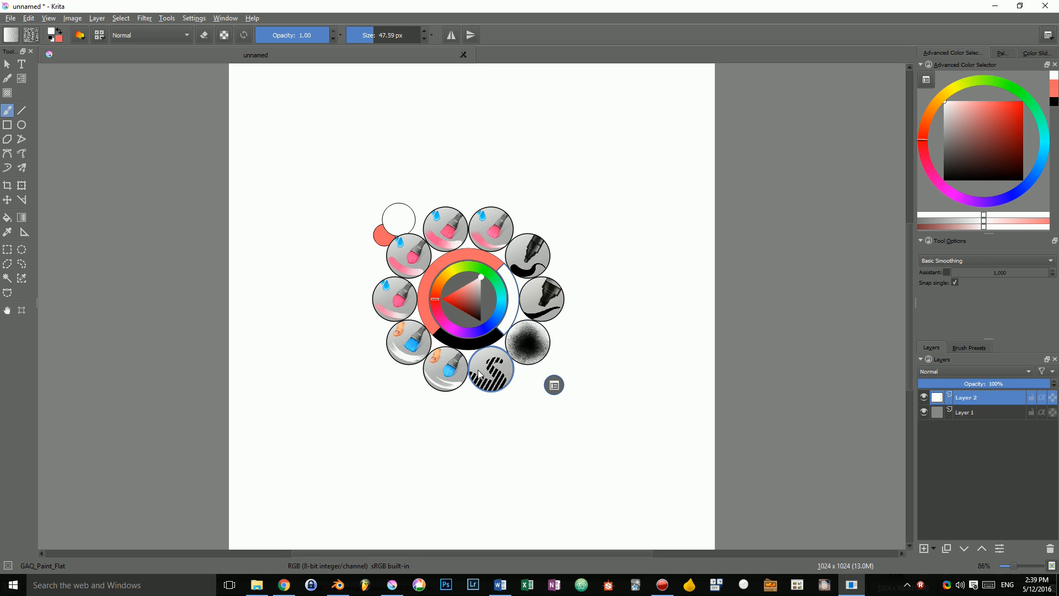
{"action": "mouse_move", "coordinate": [492, 230]}
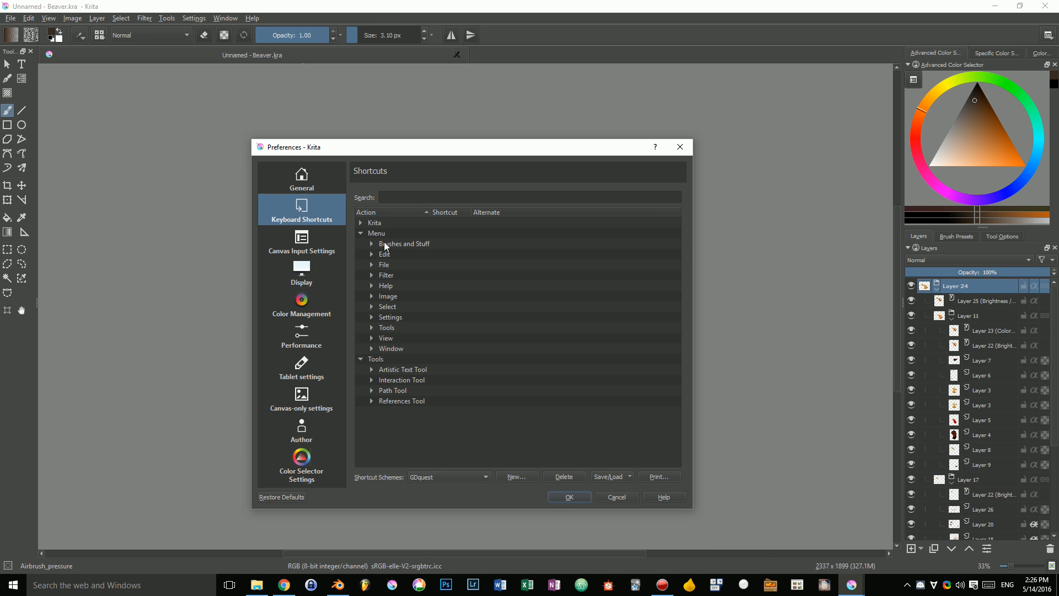
- Browse the Brushes and Stuff group in the Keyboard Shortcuts preferences
{"action": "left_click", "coordinate": [371, 253]}
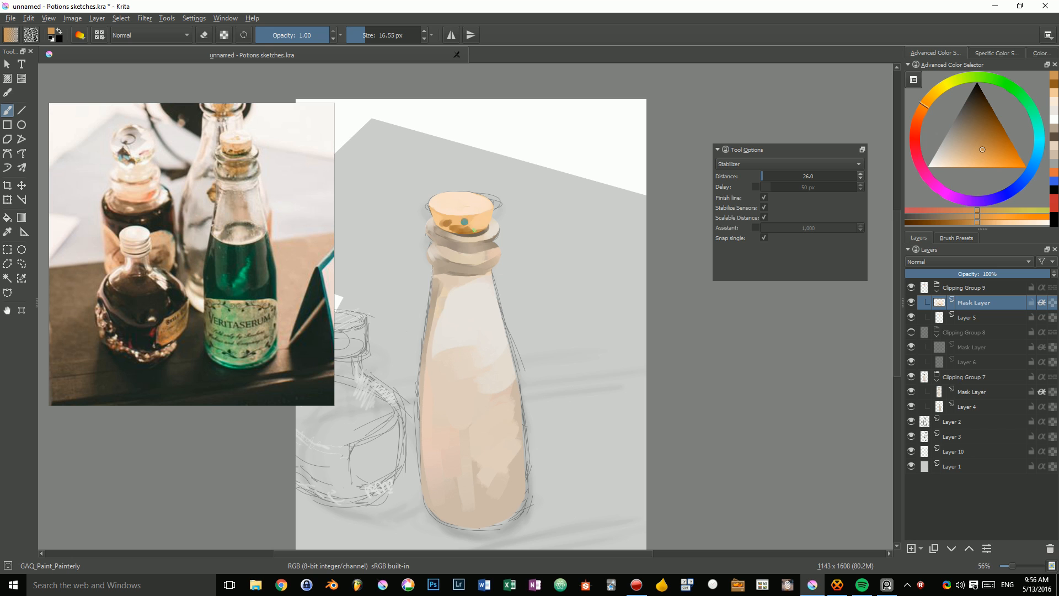
{"action": "left_click", "coordinate": [462, 223]}
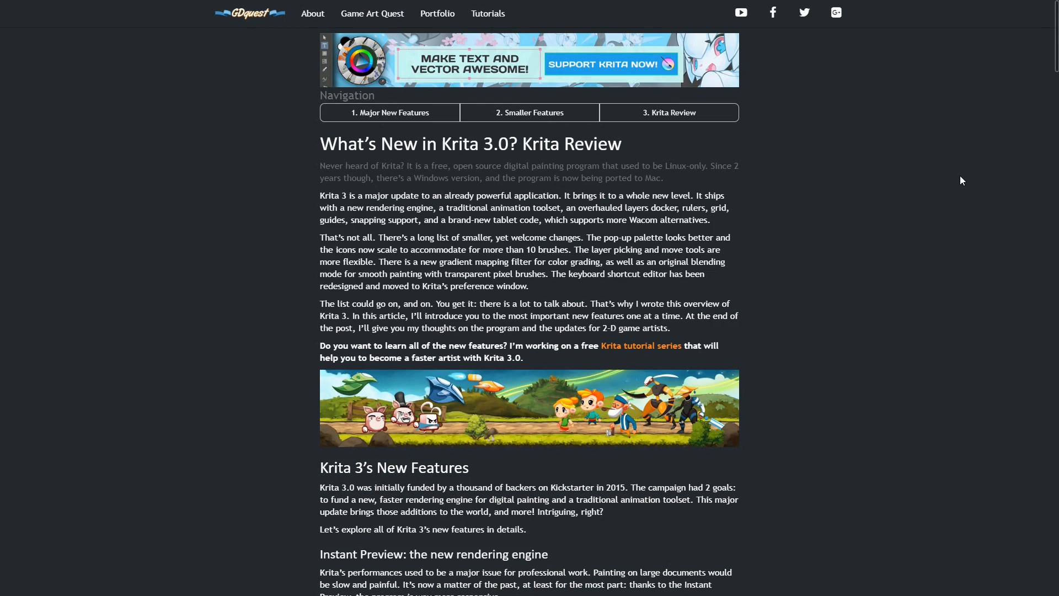
- Scroll through the Krita 3.0 review article and the Kickstarter page down to the download links
{"action": "scroll", "scroll_direction": "down", "scroll_amount": 3}
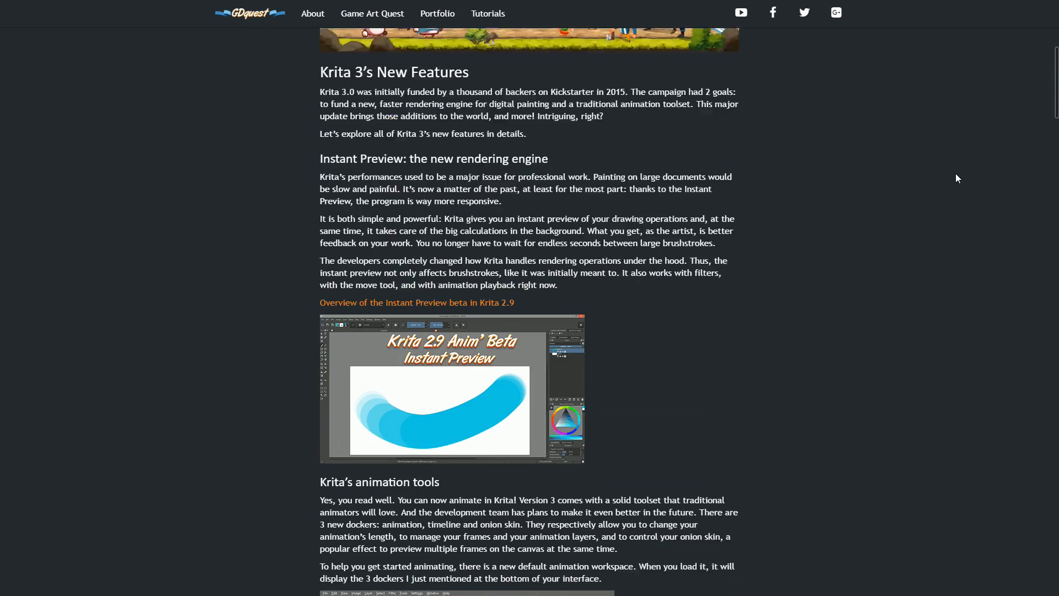
{"action": "scroll", "scroll_direction": "down", "scroll_amount": 3}
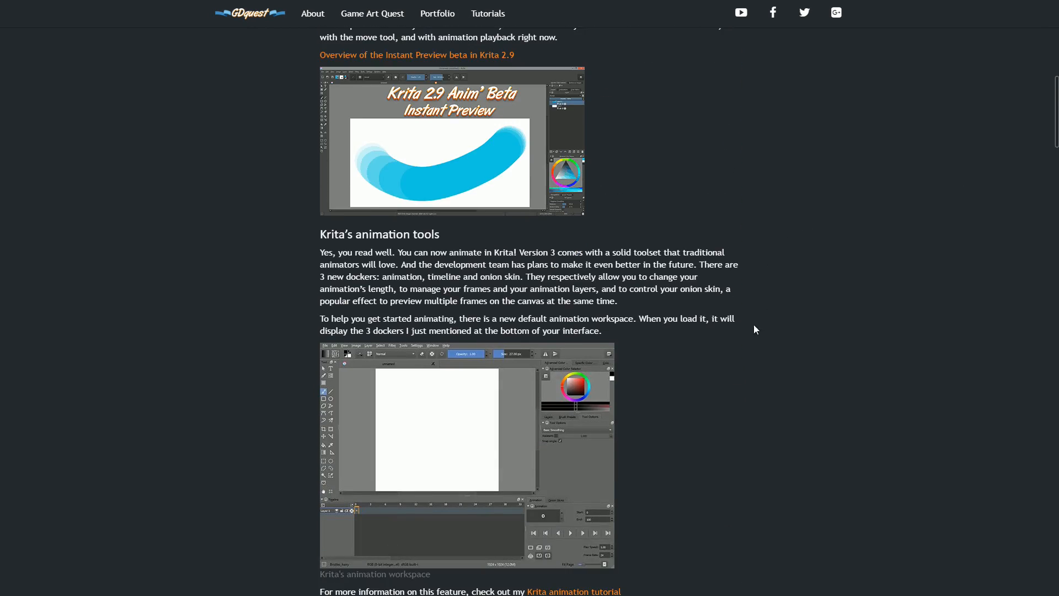
{"action": "scroll", "scroll_direction": "down", "scroll_amount": 3}
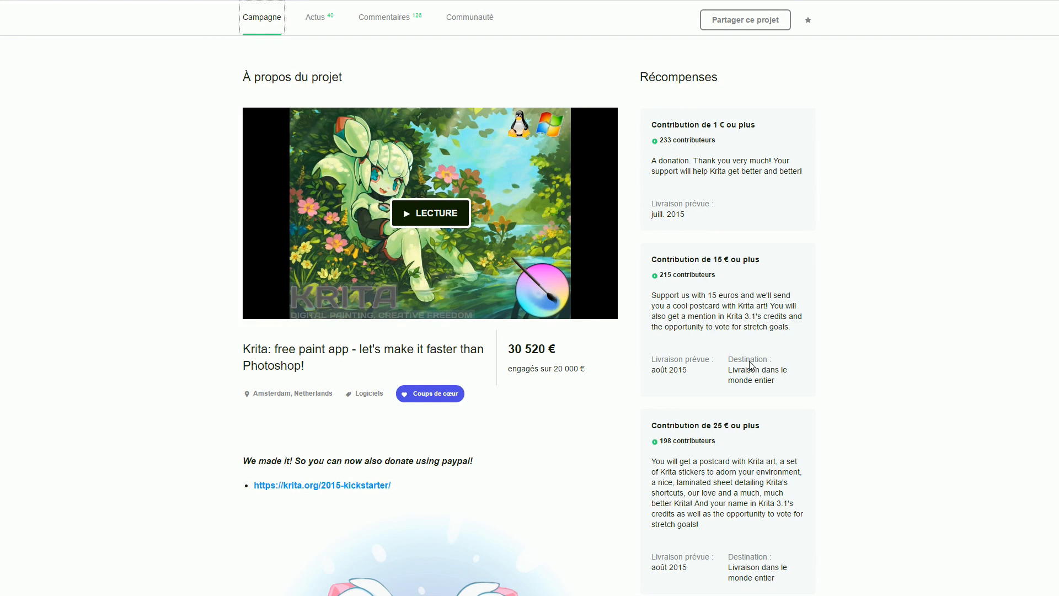
{"action": "scroll", "scroll_direction": "down", "scroll_amount": 3}
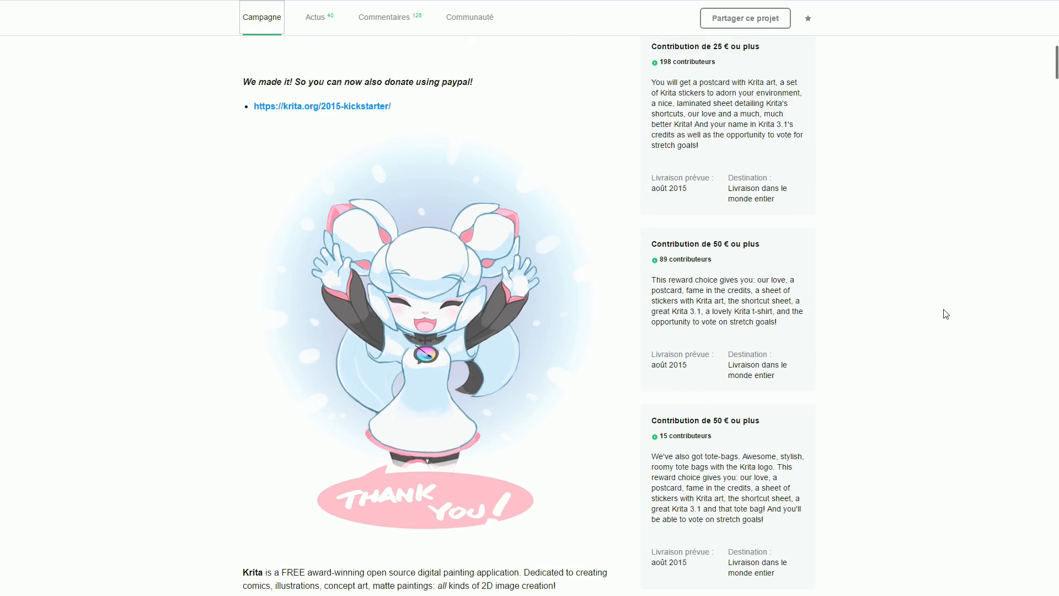
{"action": "scroll", "scroll_direction": "down", "scroll_amount": 3}
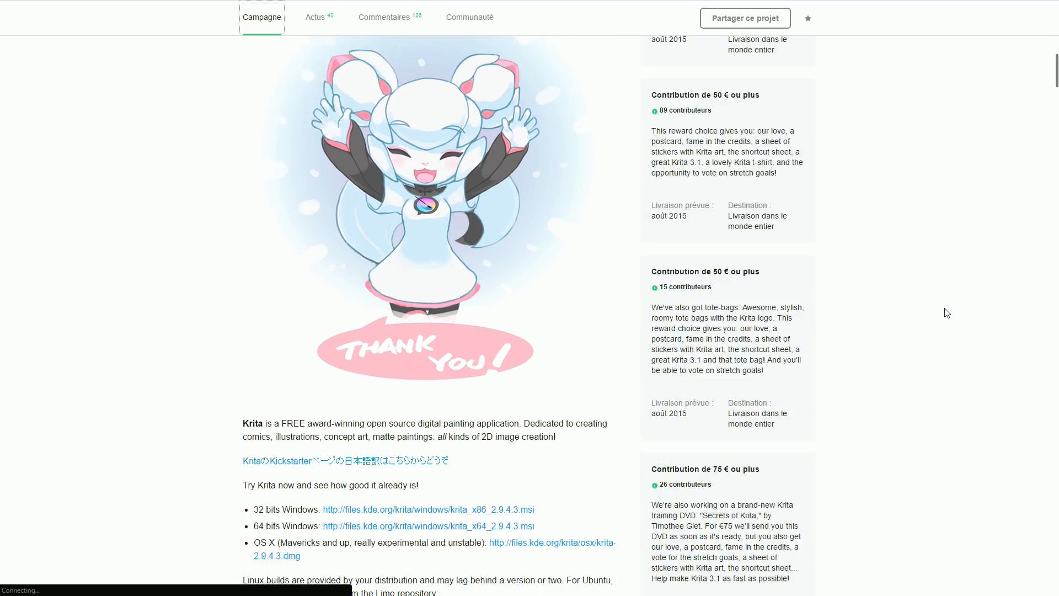
{"action": "scroll", "scroll_direction": "down", "scroll_amount": 3}
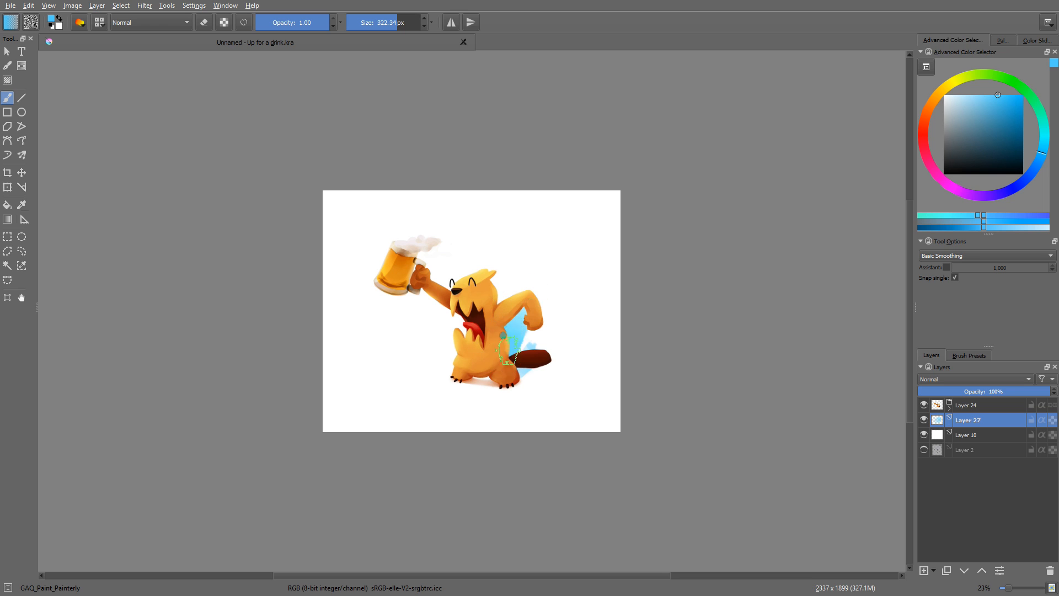
- Load the 'Up for a drink' beaver illustration onto the Krita canvas
{"action": "left_click_drag", "start_coordinate": [513, 351], "coordinate": [548, 344]}
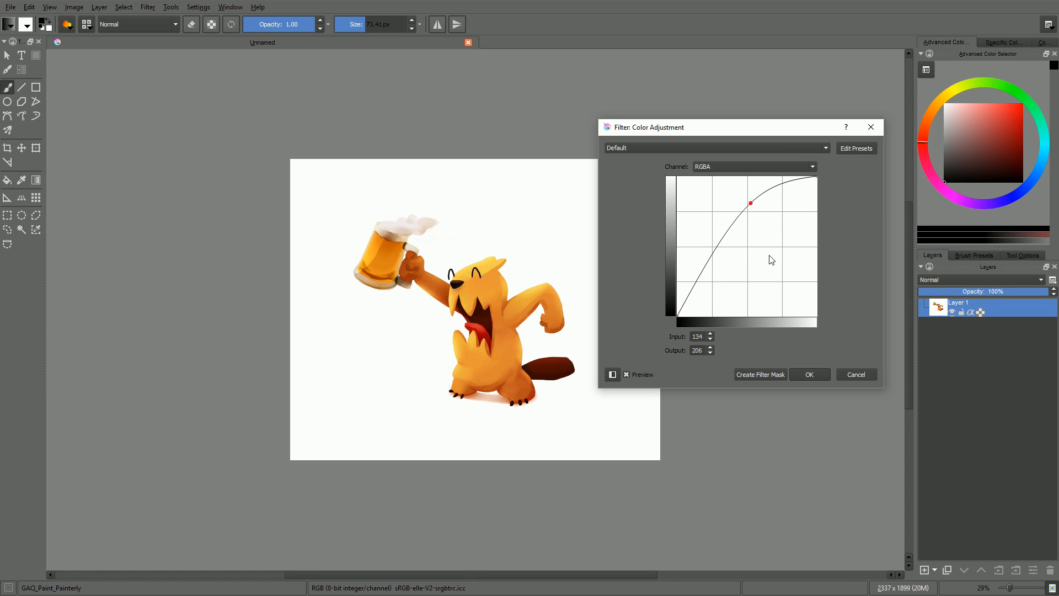
- Raise the Color Adjustment curve point to brighten the beaver illustration, then fine-tune it
{"action": "left_click_drag", "start_coordinate": [751, 203], "coordinate": [762, 262]}
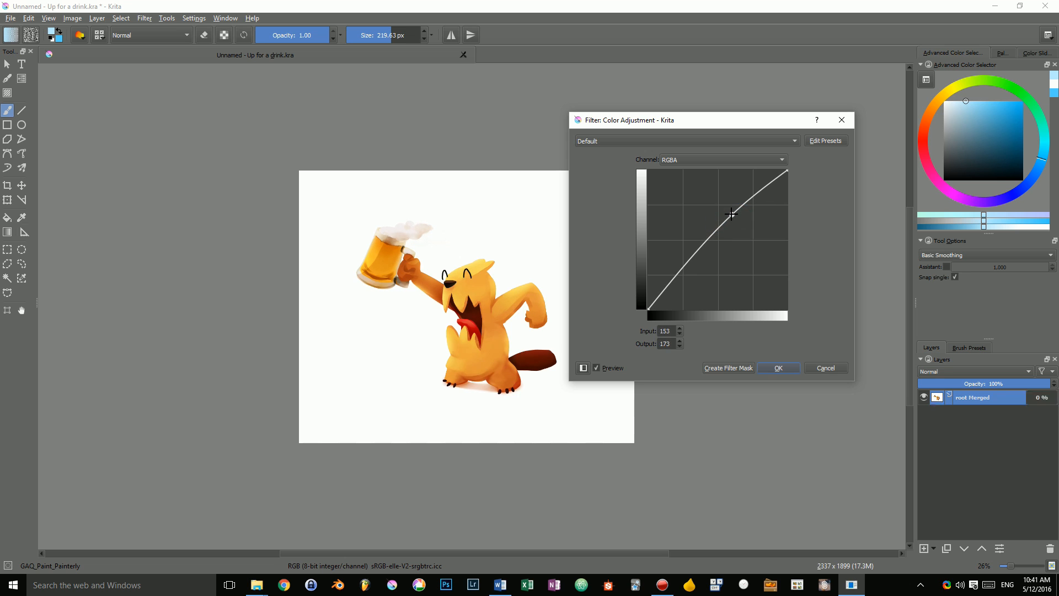
{"action": "left_click_drag", "start_coordinate": [732, 215], "coordinate": [732, 213]}
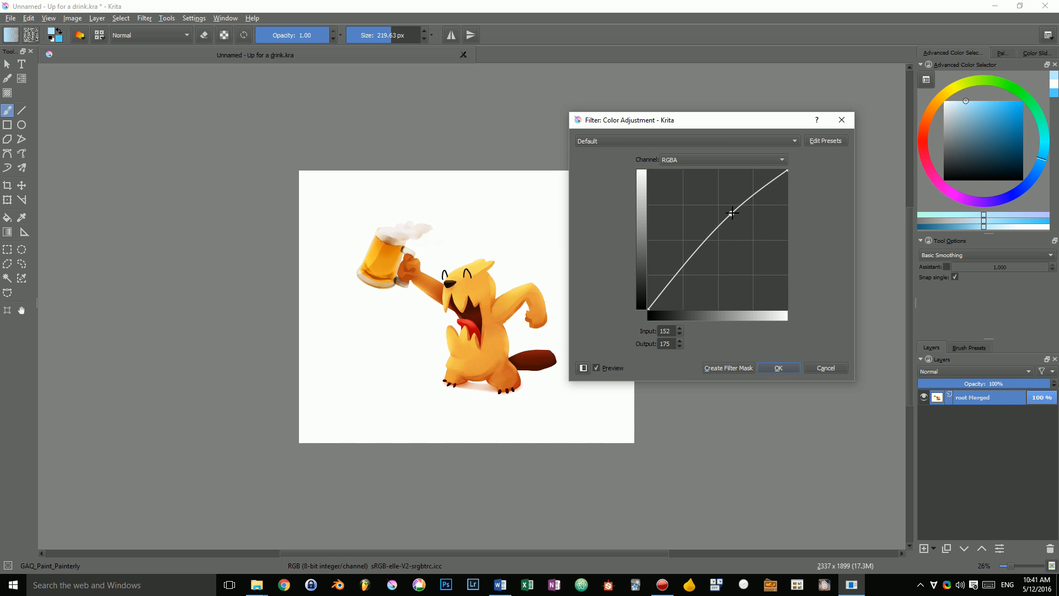
{"action": "left_click_drag", "start_coordinate": [733, 212], "coordinate": [735, 210]}
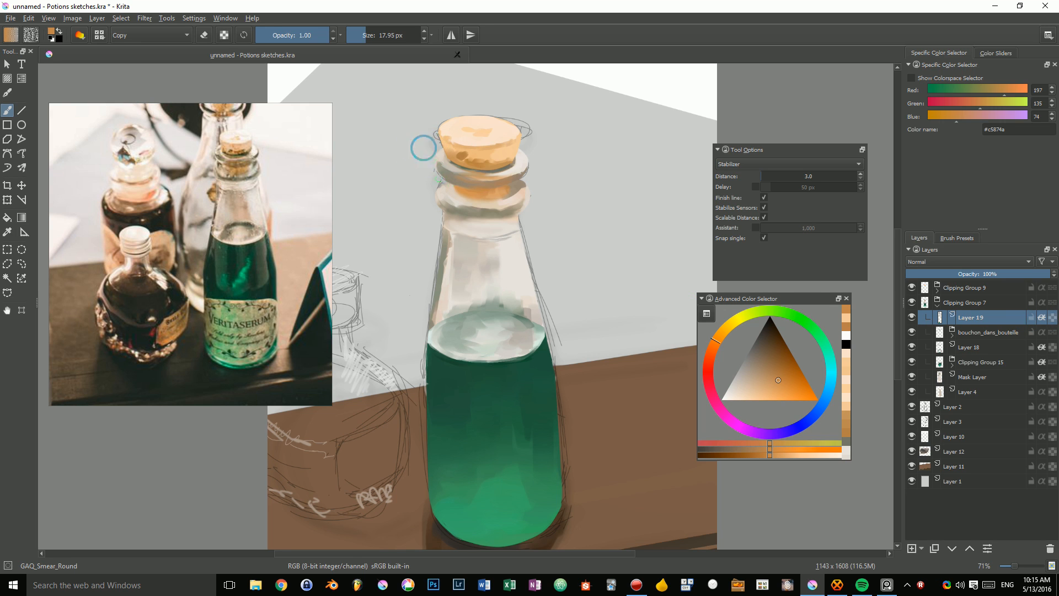
{"action": "mouse_move", "coordinate": [436, 159]}
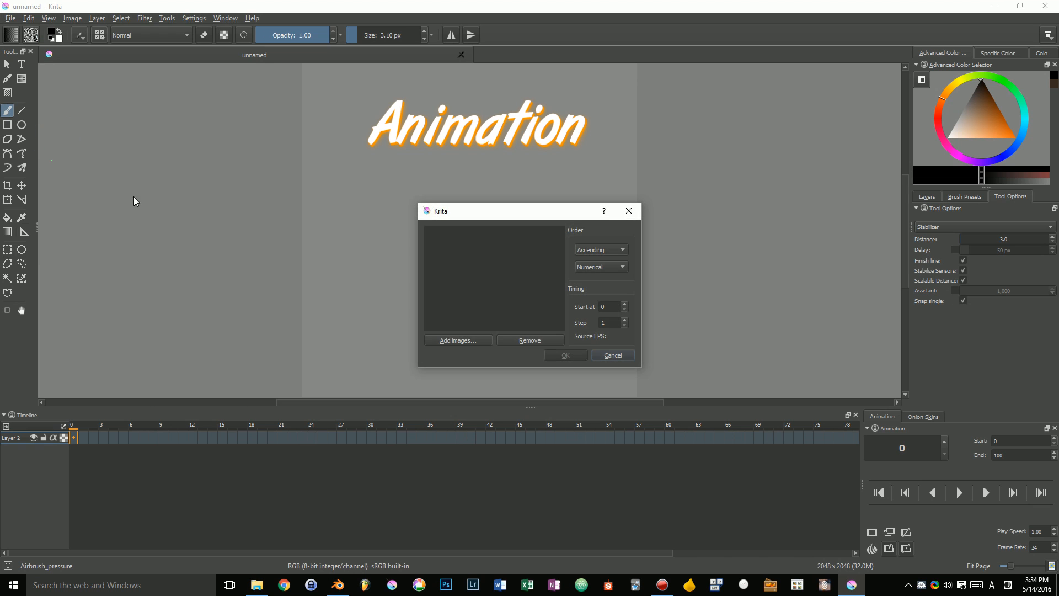
- Add the Reaper-Walk PNGs in Import Animation Frames and bring them onto the timeline
{"action": "left_click", "coordinate": [457, 340]}
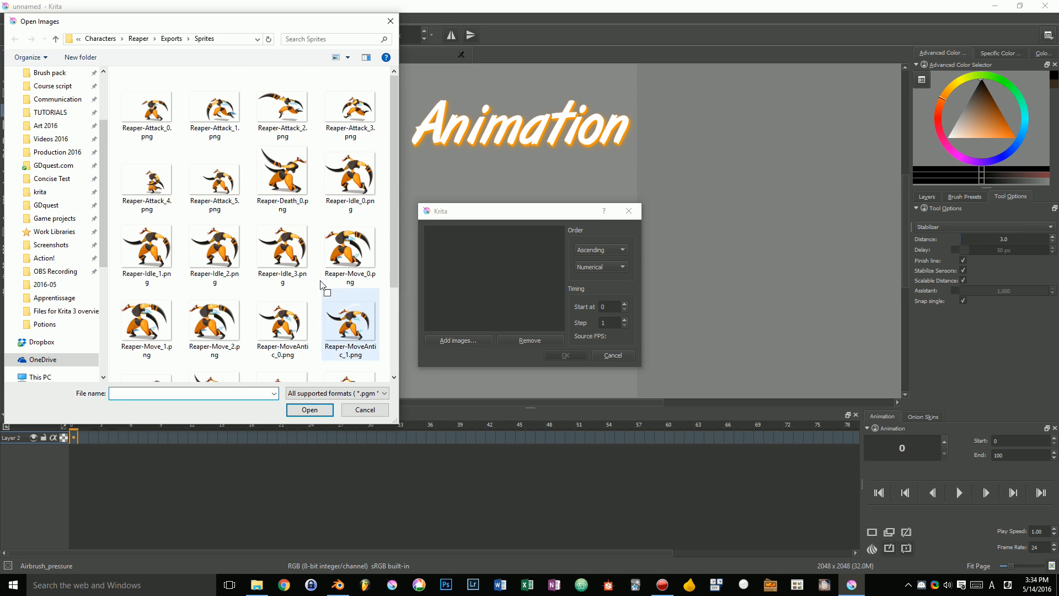
{"action": "scroll", "scroll_direction": "down", "scroll_amount": 3}
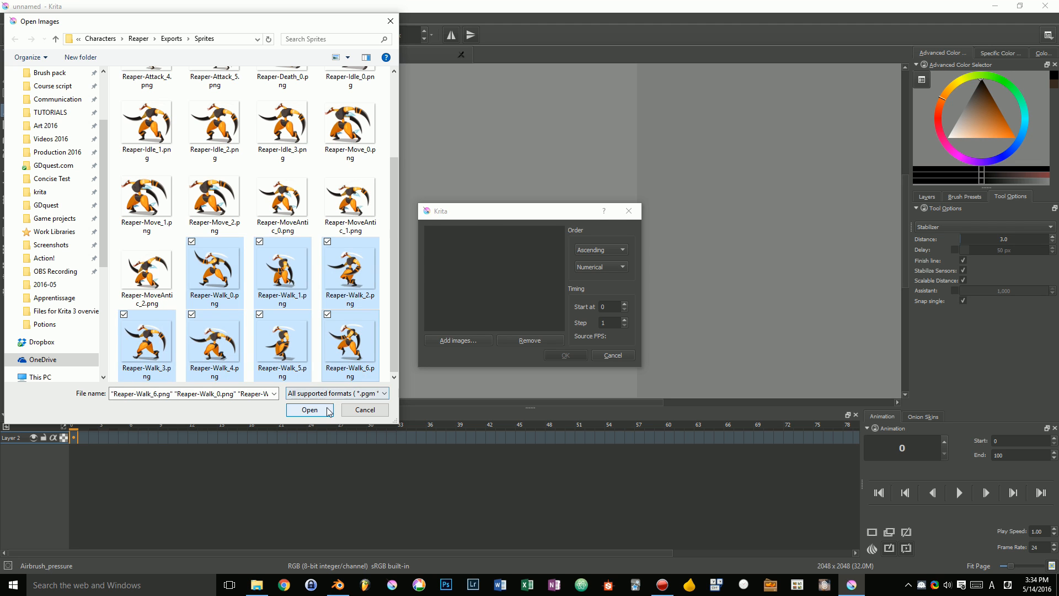
{"action": "left_click", "coordinate": [309, 409]}
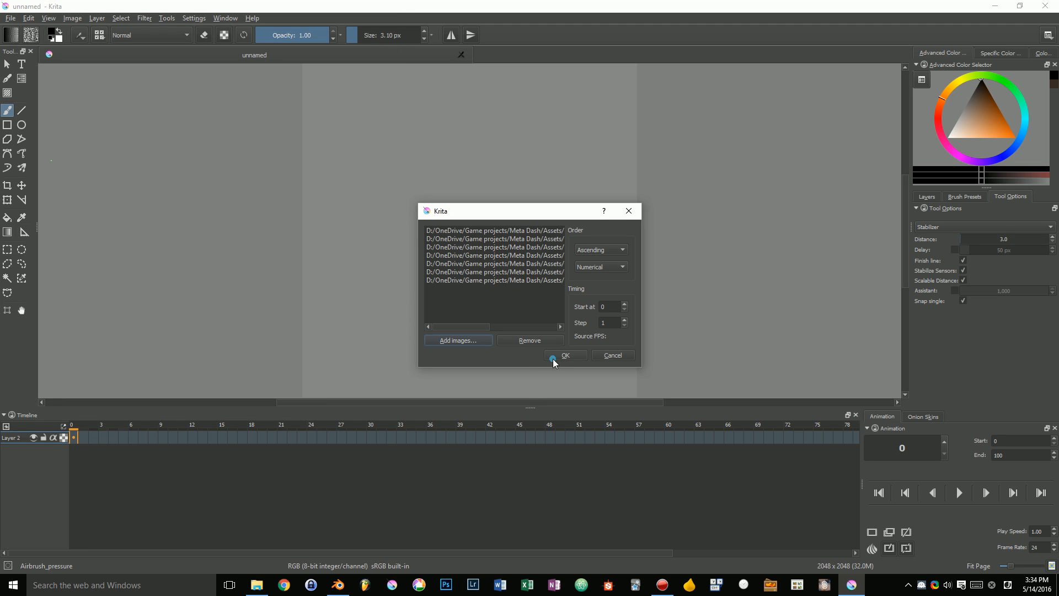
{"action": "left_click", "coordinate": [565, 357]}
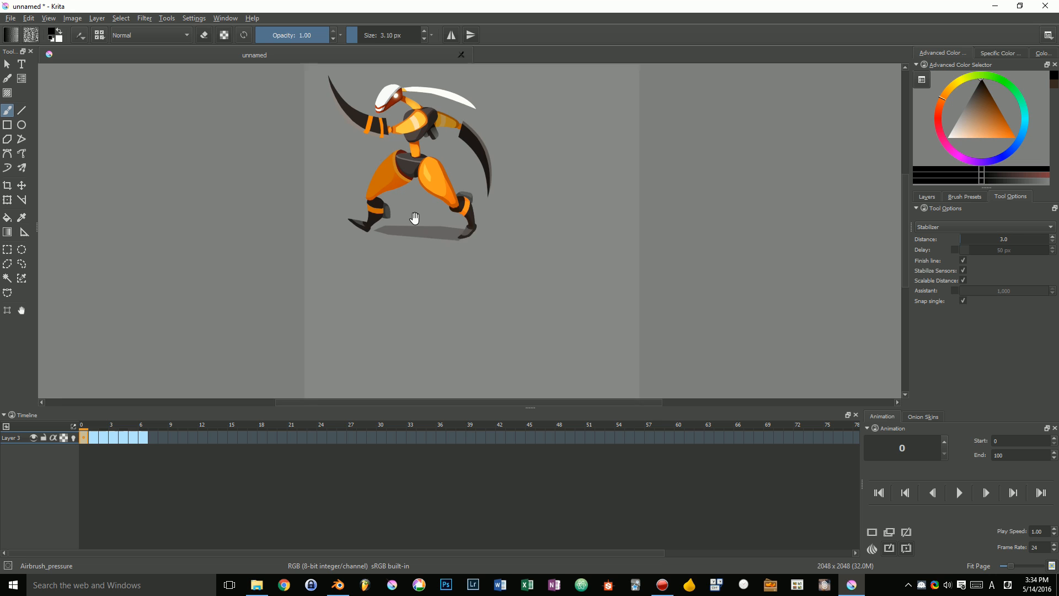
{"action": "left_click", "coordinate": [105, 437]}
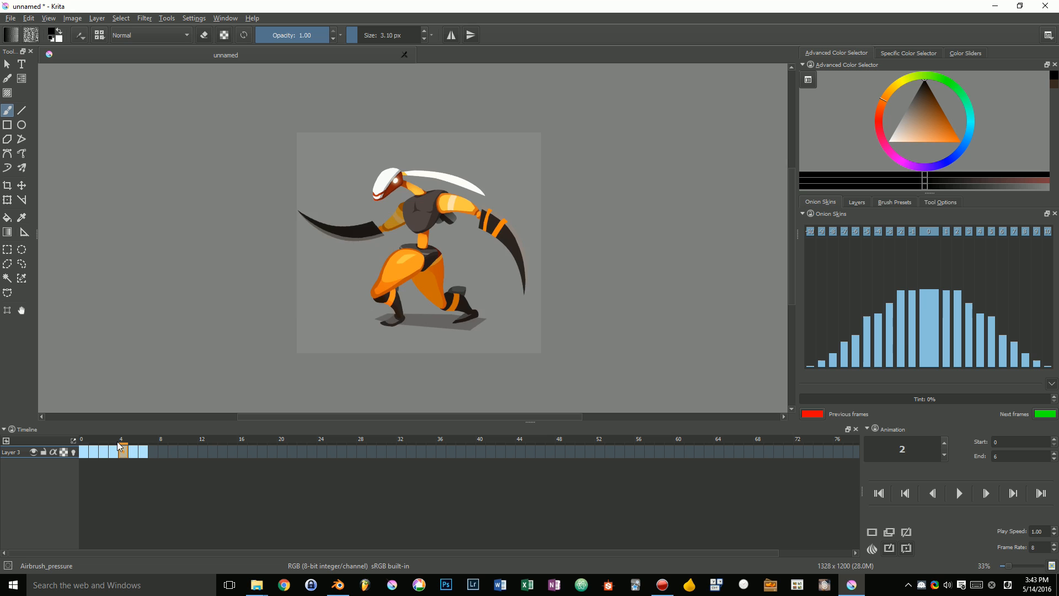
- Enable onion skins of previous and next frames for the walk cycle, then close the settings
{"action": "left_click", "coordinate": [142, 452]}
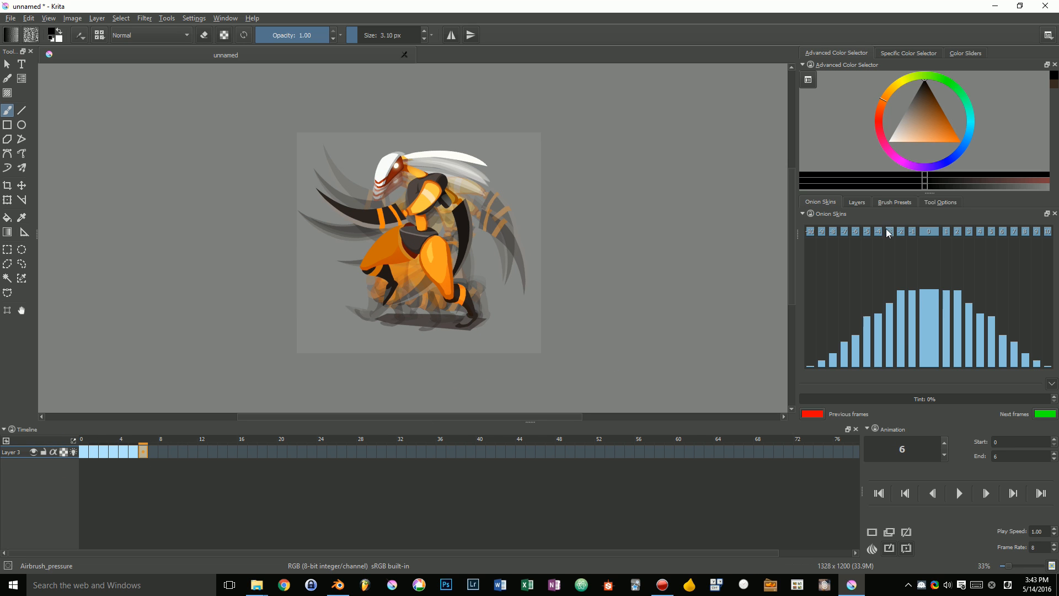
{"action": "left_click", "coordinate": [867, 231]}
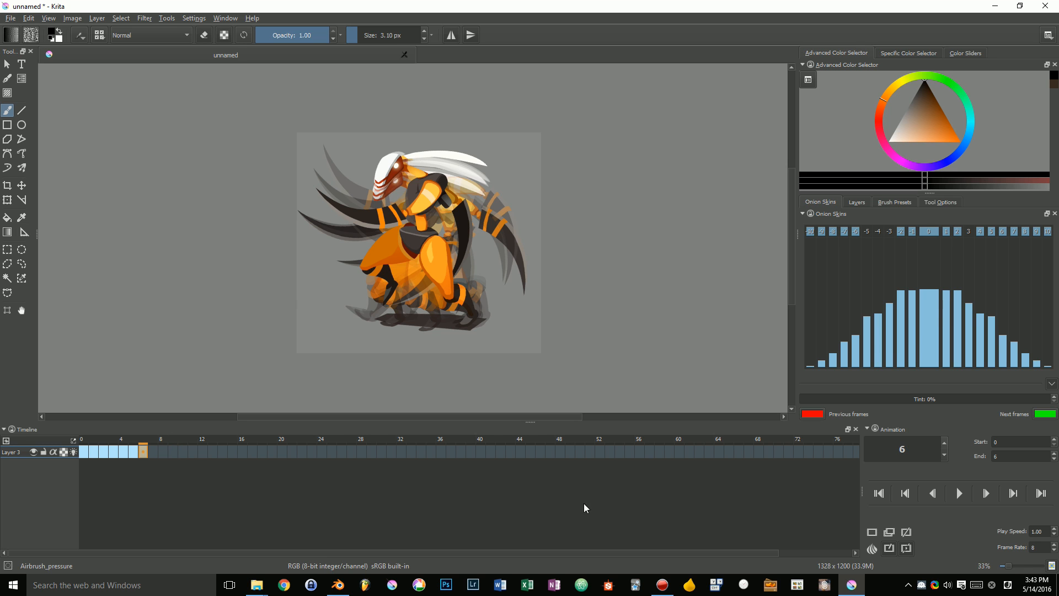
{"action": "left_click", "coordinate": [1049, 35]}
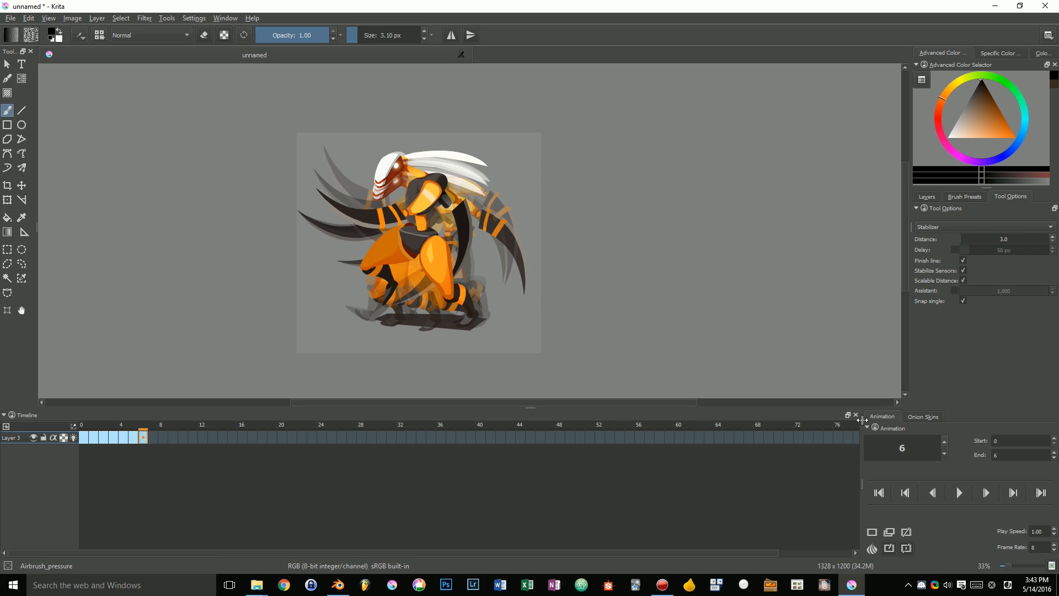
{"action": "left_click", "coordinate": [923, 416]}
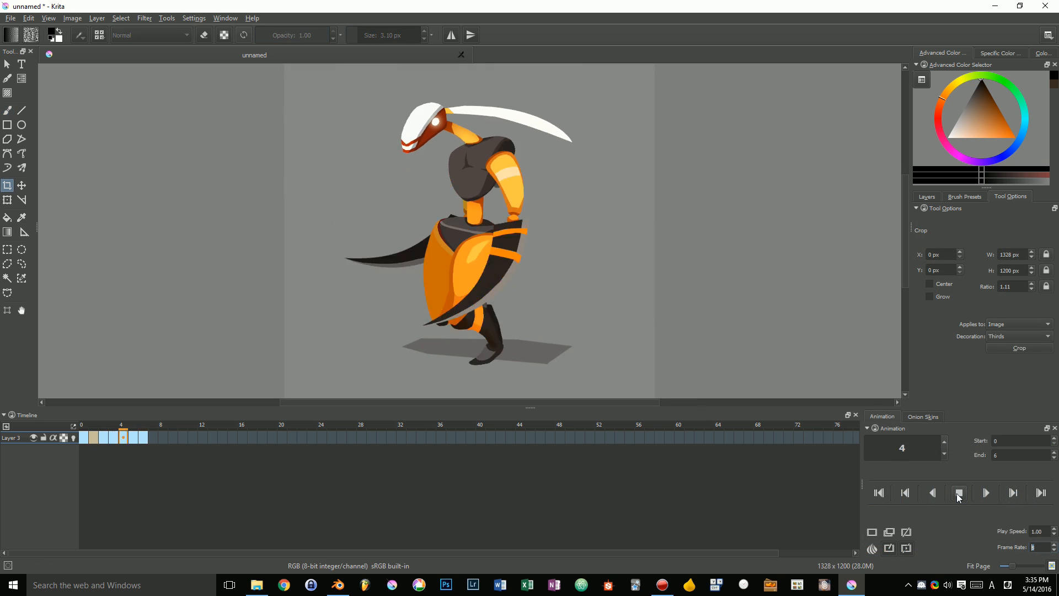
- Play back and stop the walk cycle, then return to the first frame of its layer
{"action": "left_click", "coordinate": [985, 492]}
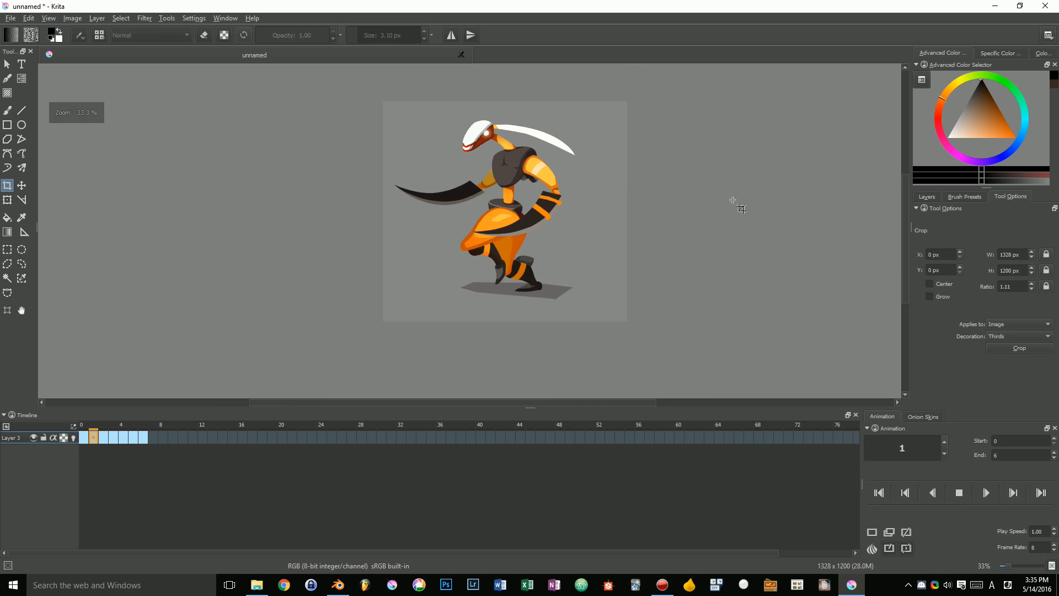
{"action": "left_click", "coordinate": [926, 196]}
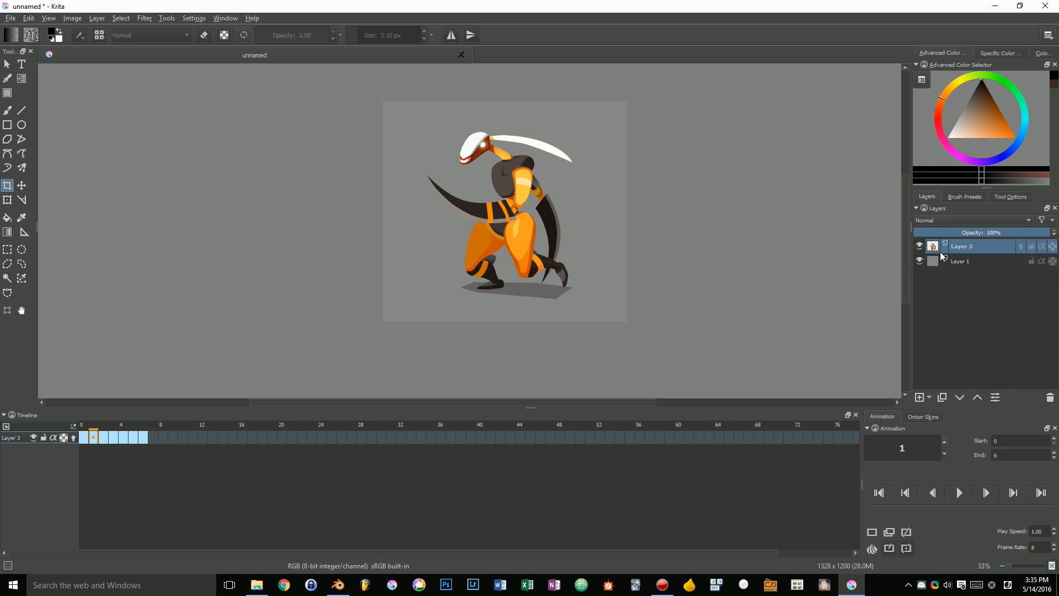
{"action": "left_click", "coordinate": [83, 437]}
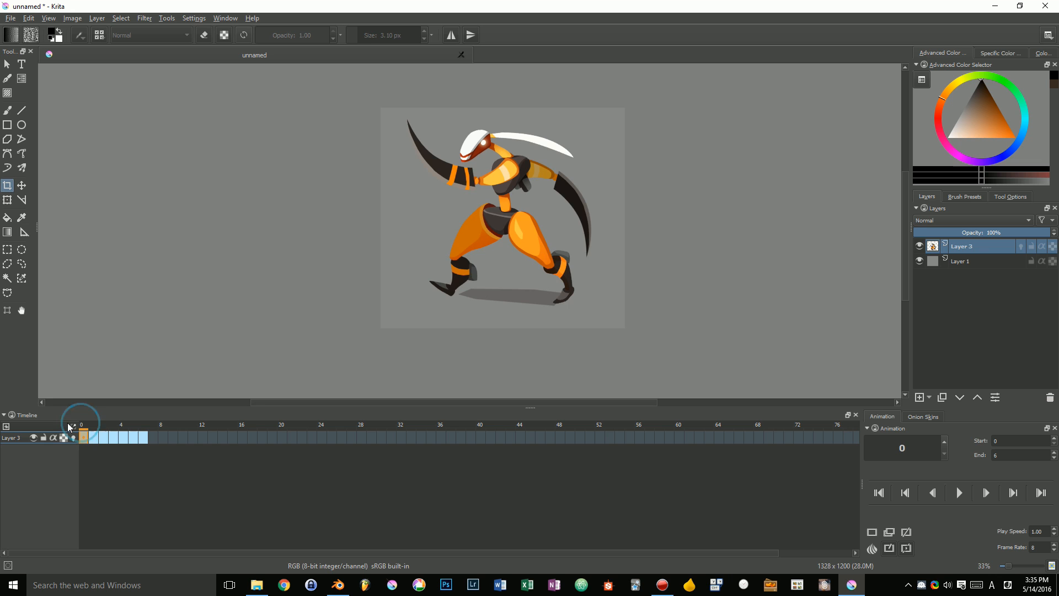
{"action": "left_click", "coordinate": [162, 437]}
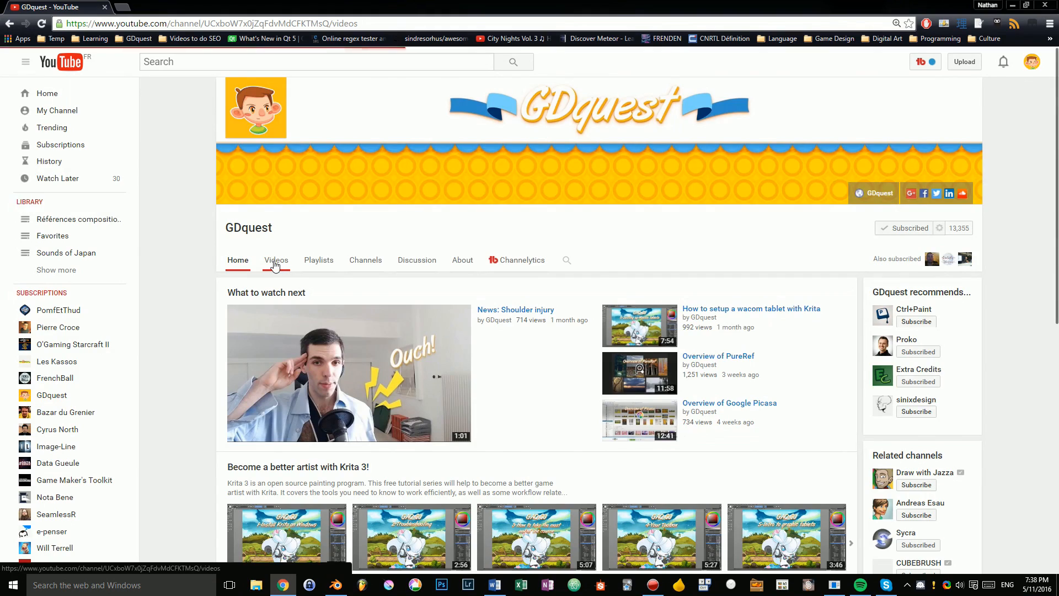
- Show the GDquest channel's Videos list and load more of its older uploads
{"action": "left_click", "coordinate": [276, 260]}
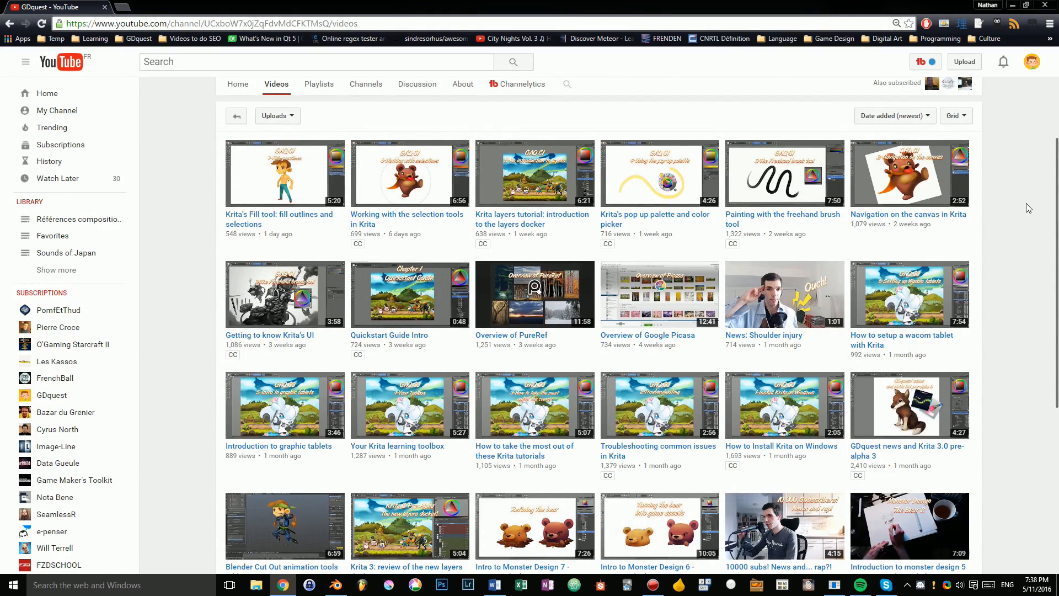
{"action": "scroll", "scroll_direction": "down", "scroll_amount": 3}
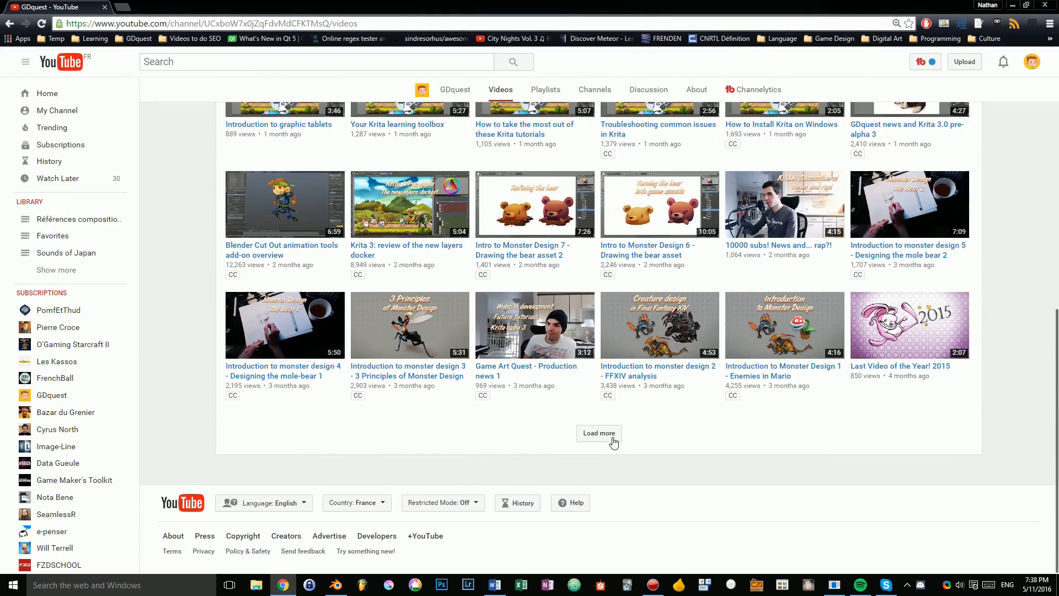
{"action": "left_click", "coordinate": [598, 433]}
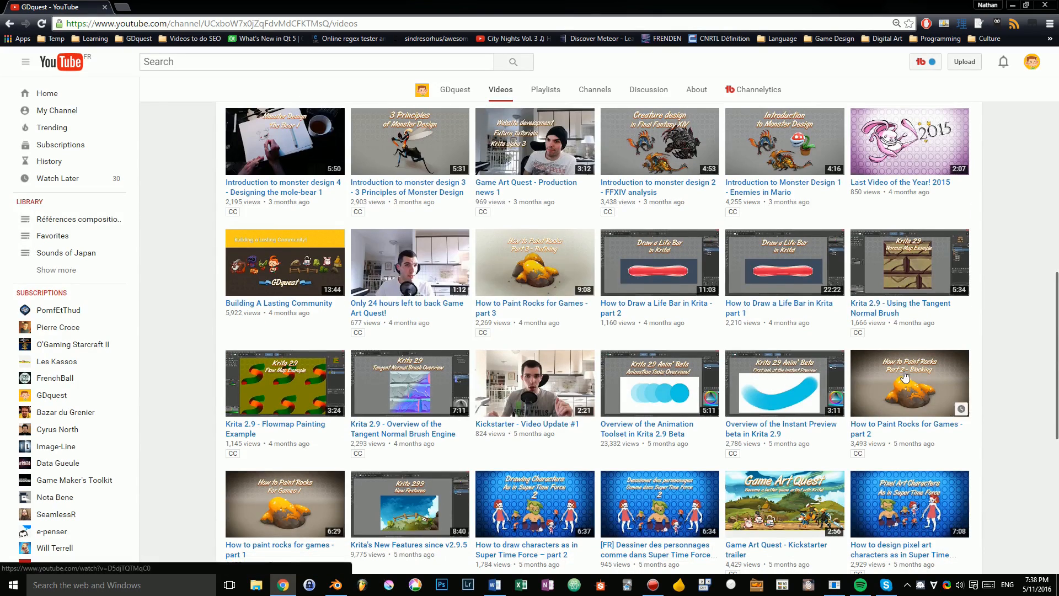
{"action": "mouse_move", "coordinate": [651, 440]}
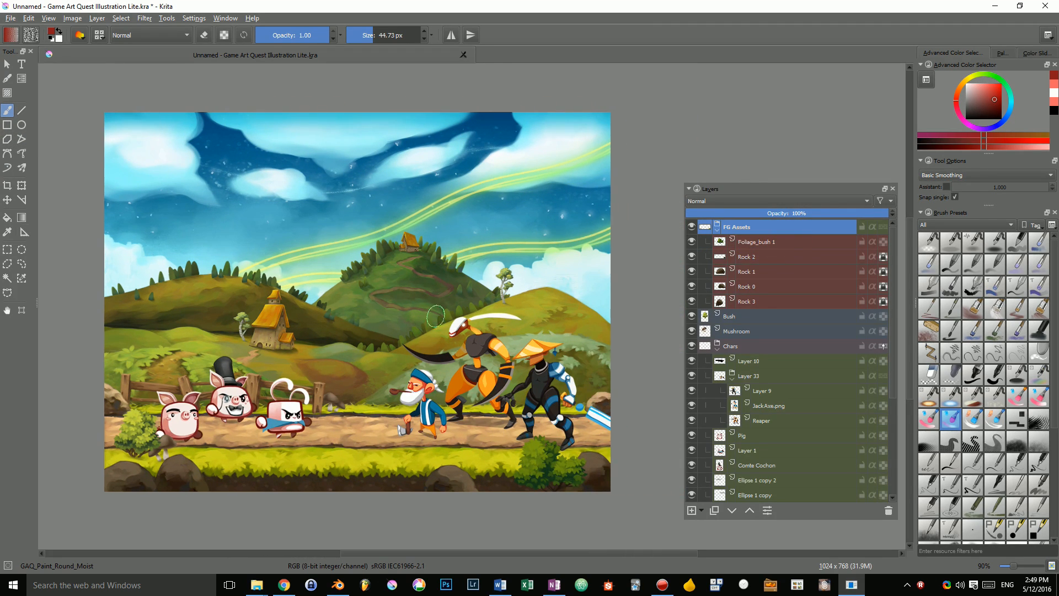
- Step through the Bush, Chars, FG Assets and Rock layers in the Layers docker
{"action": "left_click", "coordinate": [747, 258]}
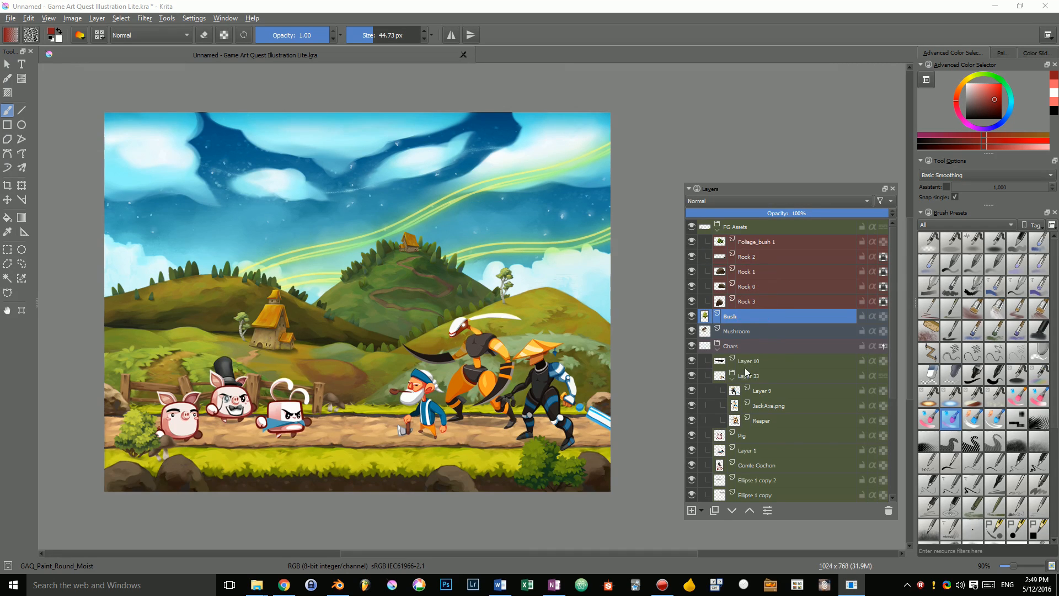
{"action": "left_click", "coordinate": [751, 375]}
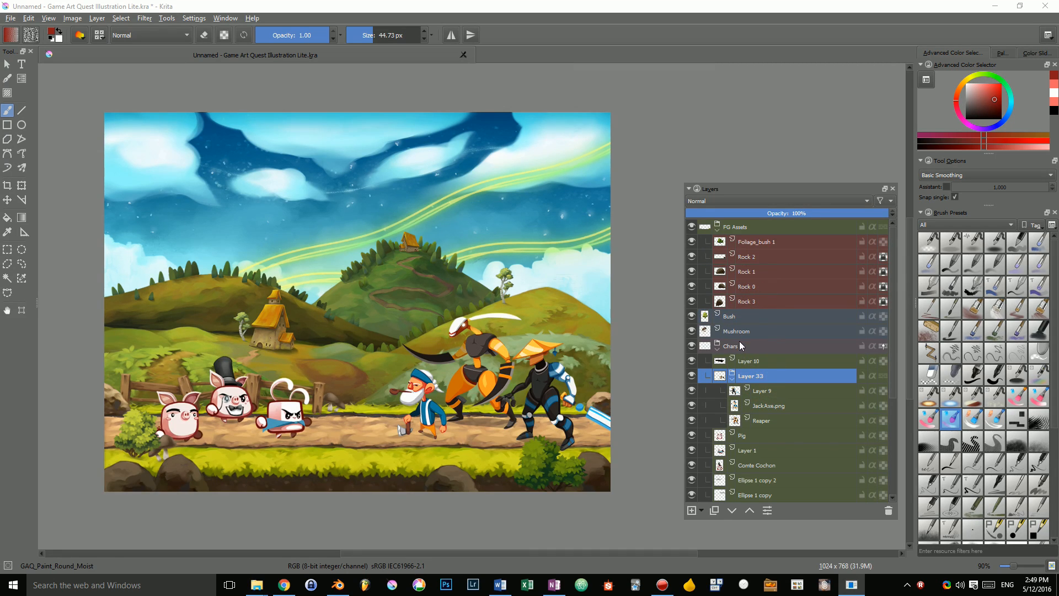
{"action": "left_click", "coordinate": [743, 226]}
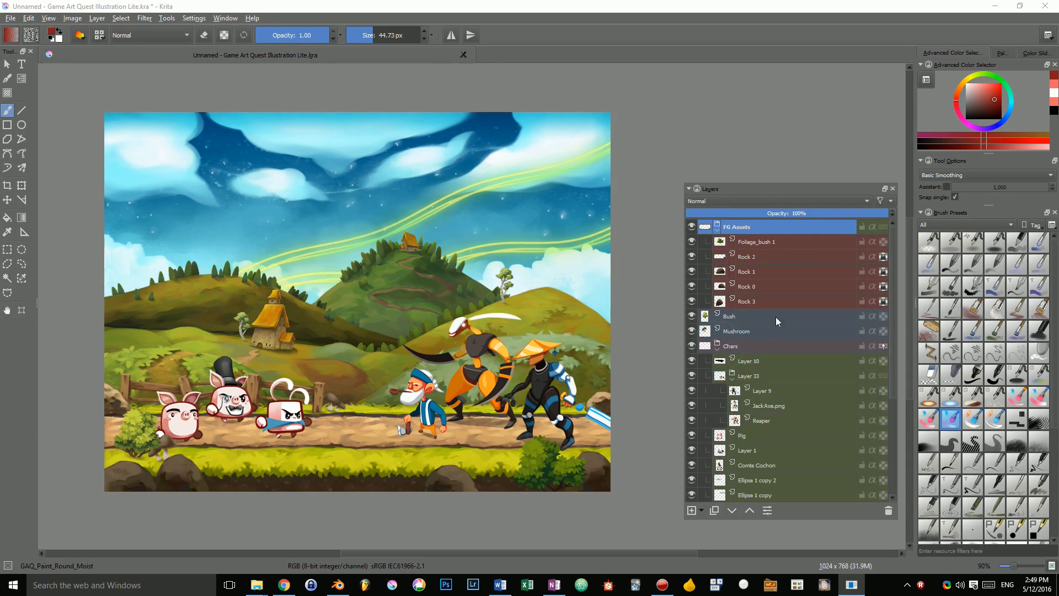
{"action": "left_click", "coordinate": [748, 286]}
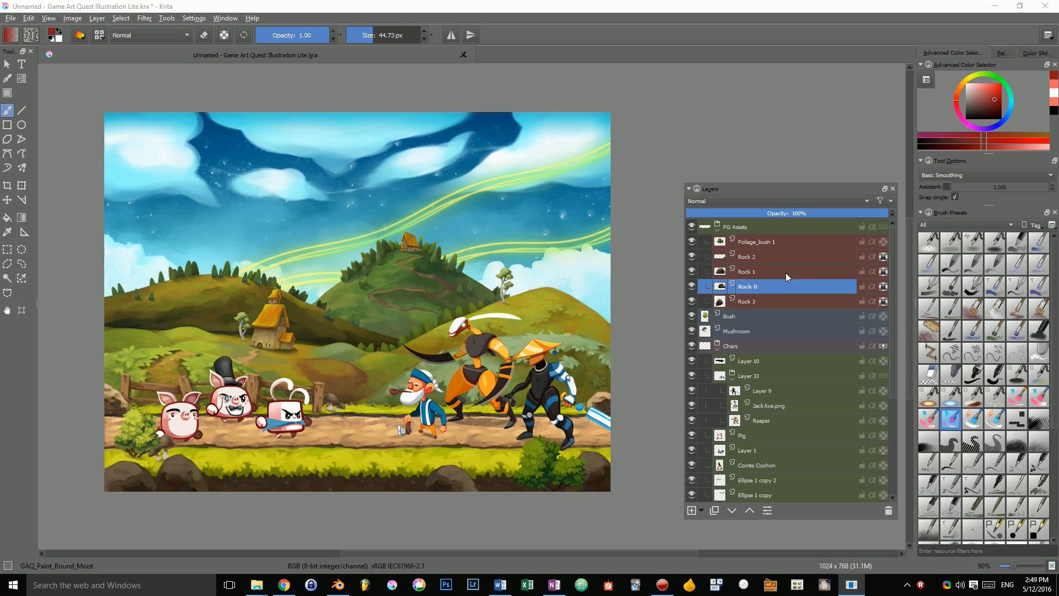
{"action": "left_click", "coordinate": [737, 226]}
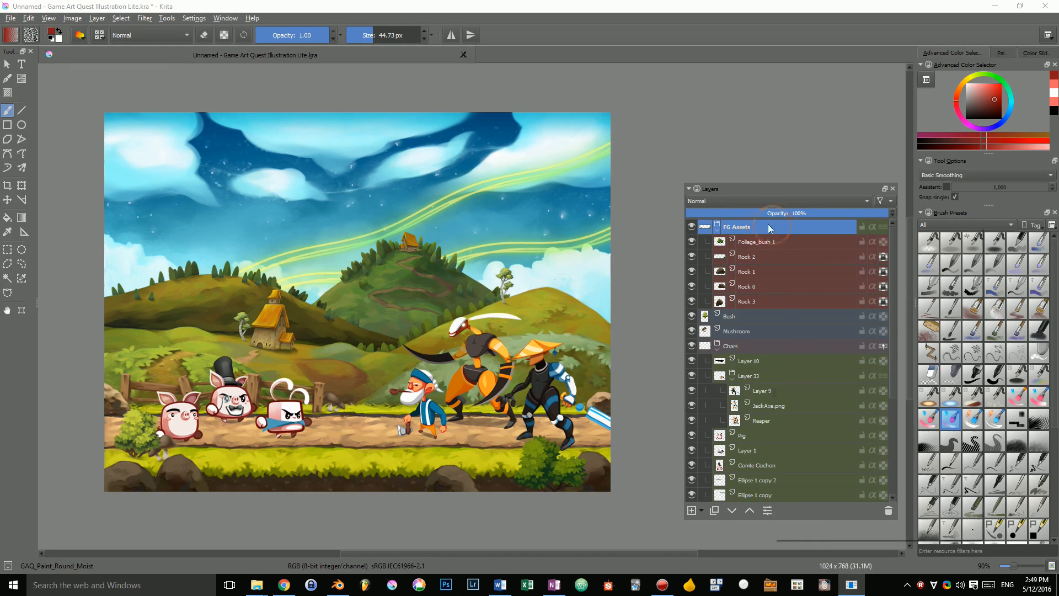
{"action": "left_click", "coordinate": [763, 271]}
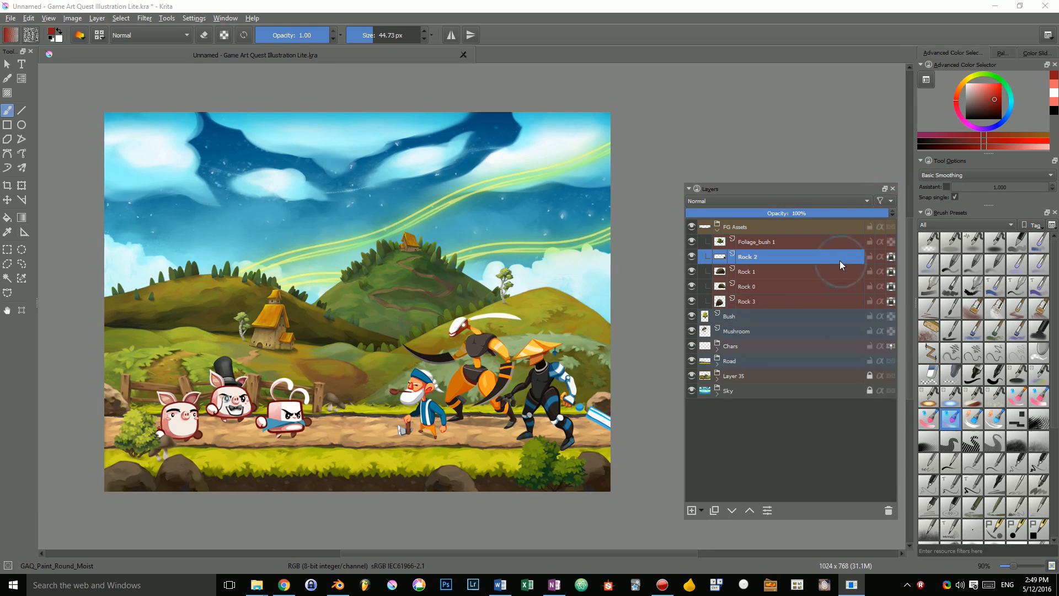
- Collapse the Chars group and move Rock 0 above Rock 1 in FG Assets
{"action": "left_click", "coordinate": [747, 271]}
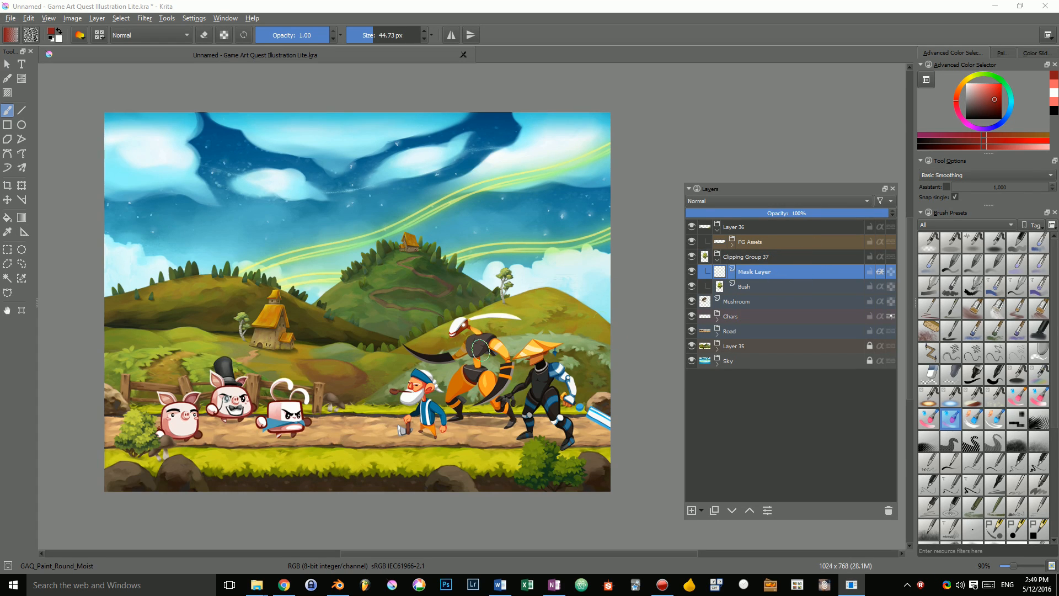
{"action": "left_click_drag", "start_coordinate": [480, 349], "coordinate": [139, 423]}
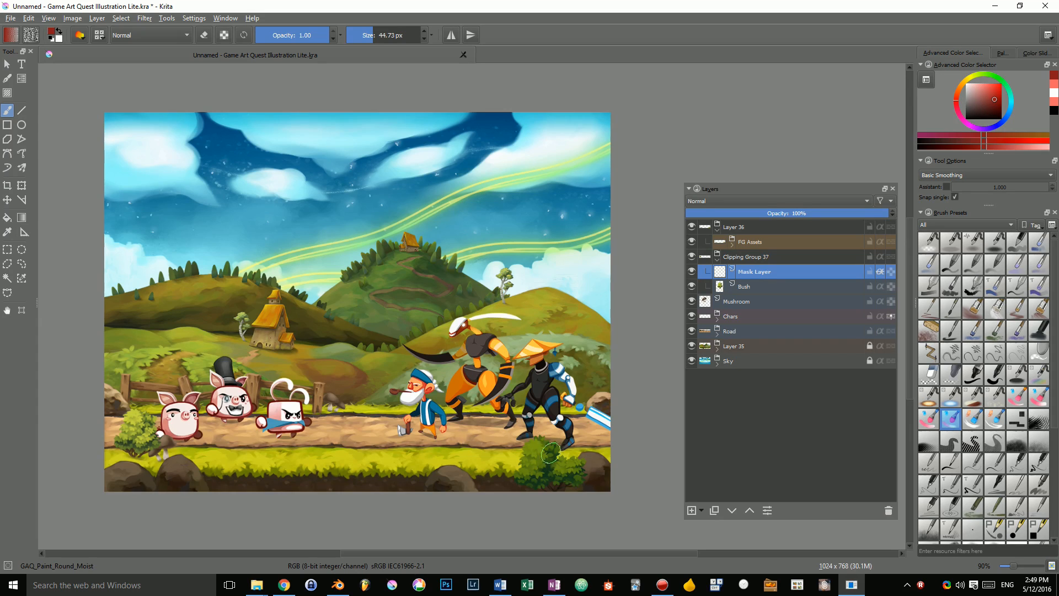
{"action": "left_click", "coordinate": [748, 256]}
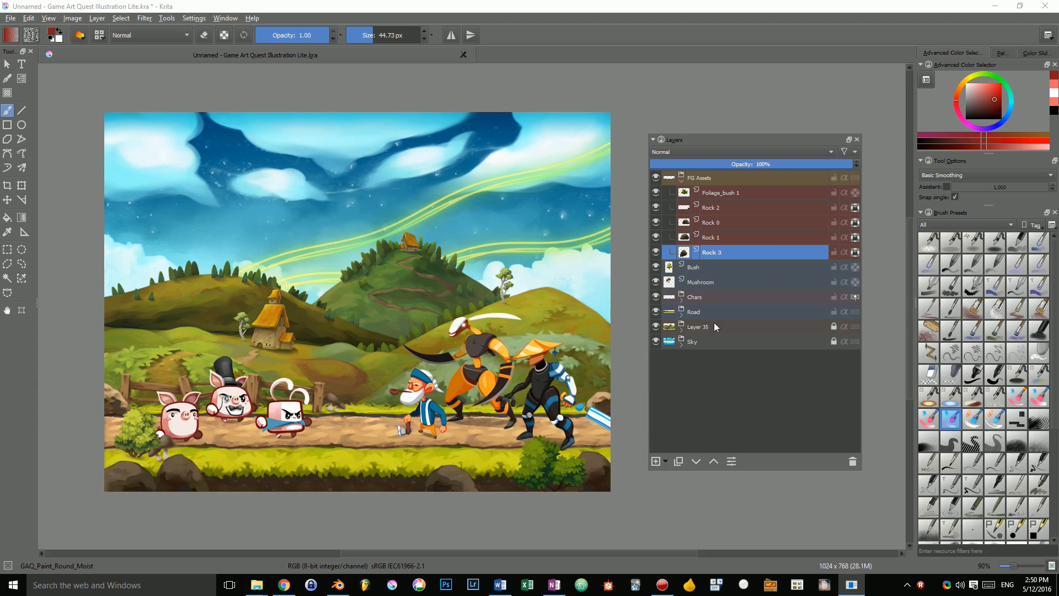
{"action": "left_click", "coordinate": [712, 208]}
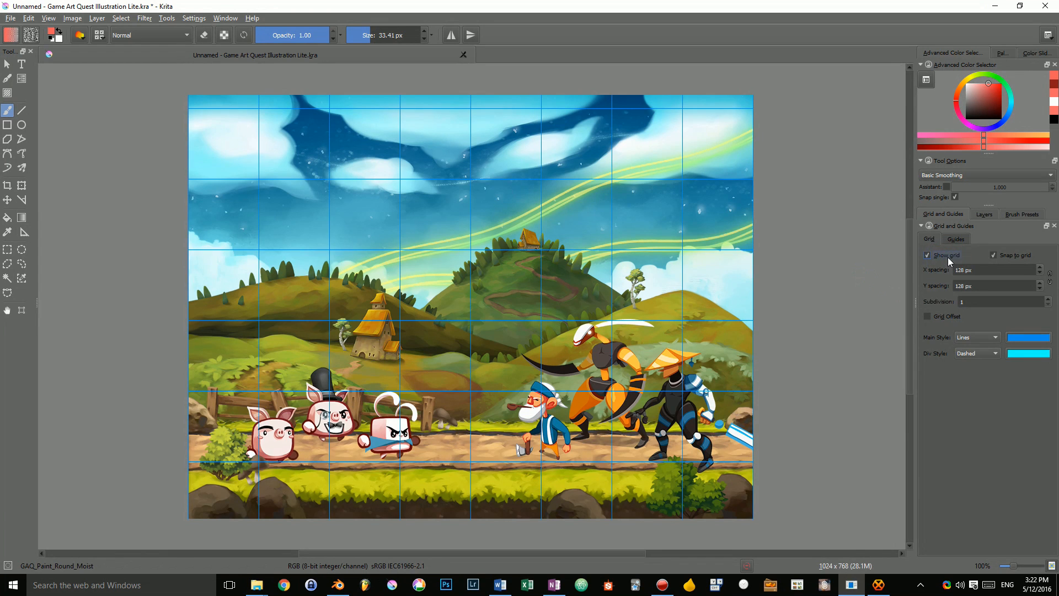
{"action": "mouse_move", "coordinate": [959, 325]}
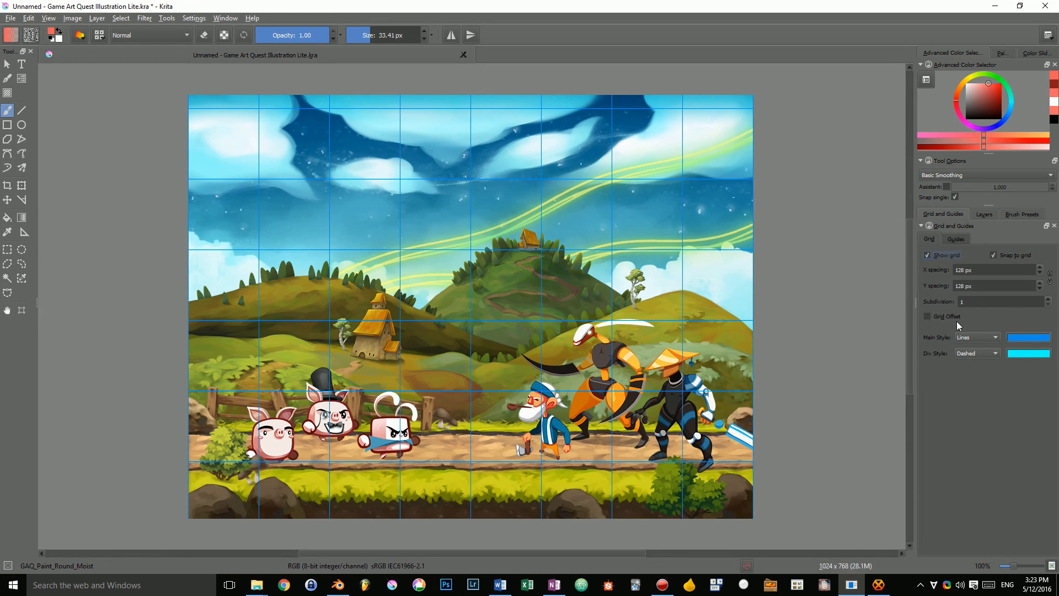
- Enable the grid offset, set vertical spacing to 64 px, and hide the grid
{"action": "left_click", "coordinate": [928, 316]}
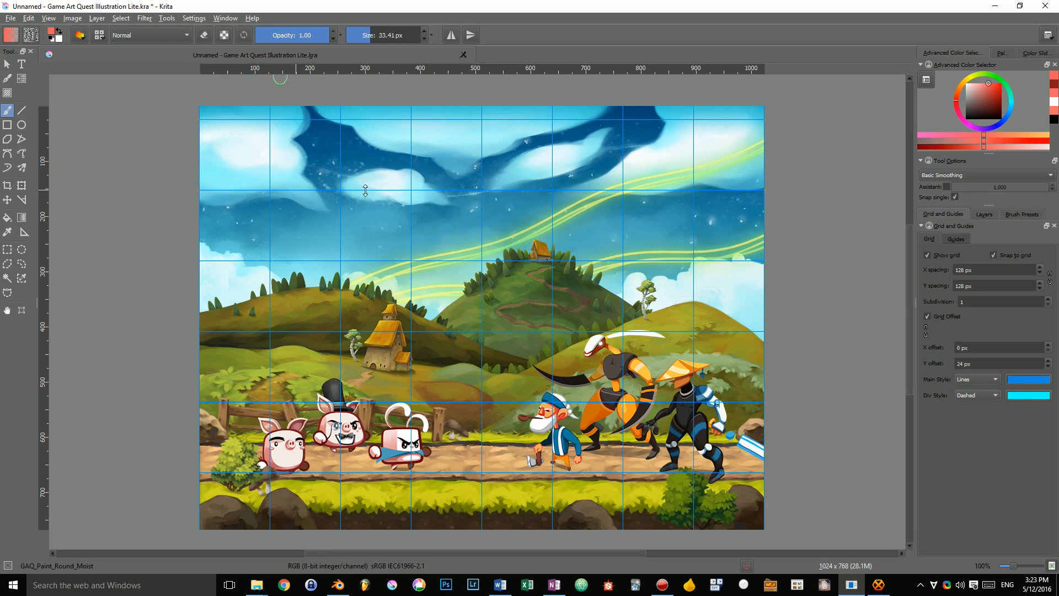
{"action": "triple_click", "coordinate": [993, 269]}
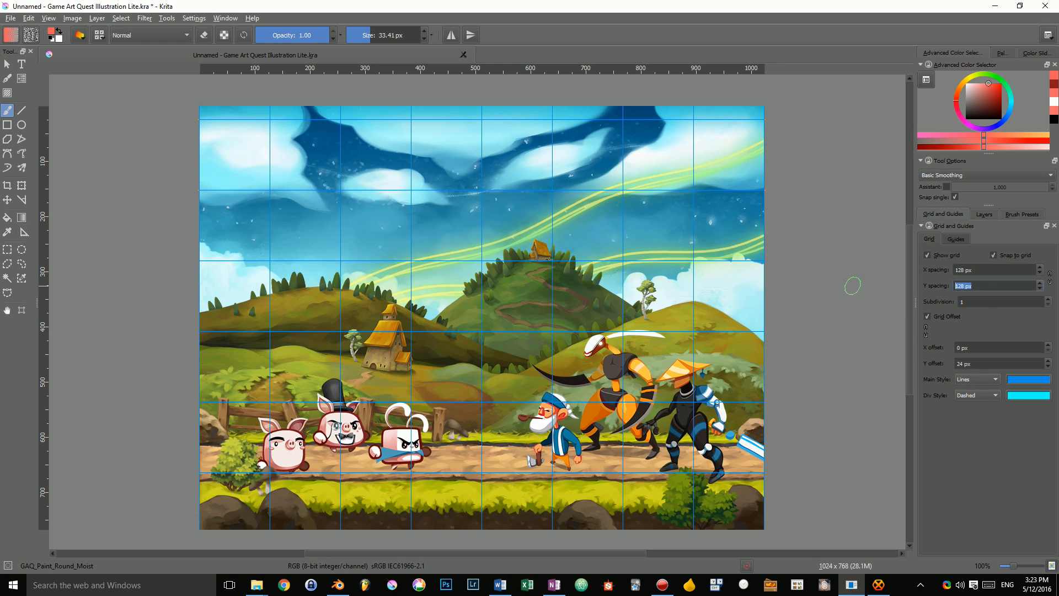
{"action": "type", "text": "64"}
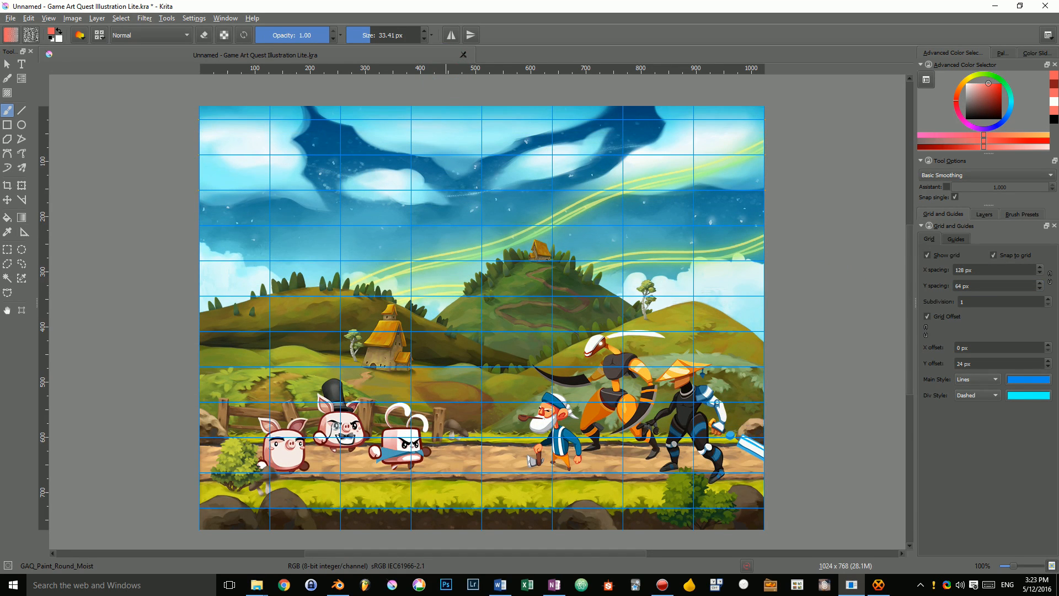
{"action": "left_click", "coordinate": [928, 255]}
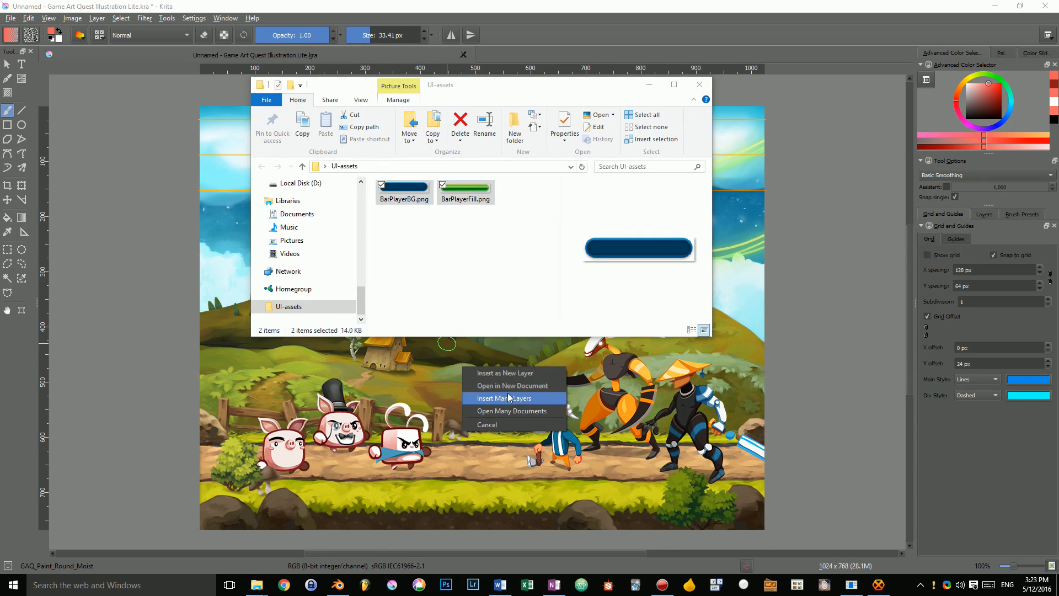
- Insert both bar images as separate layers and place the green fill inside the dark bar
{"action": "left_click", "coordinate": [504, 398]}
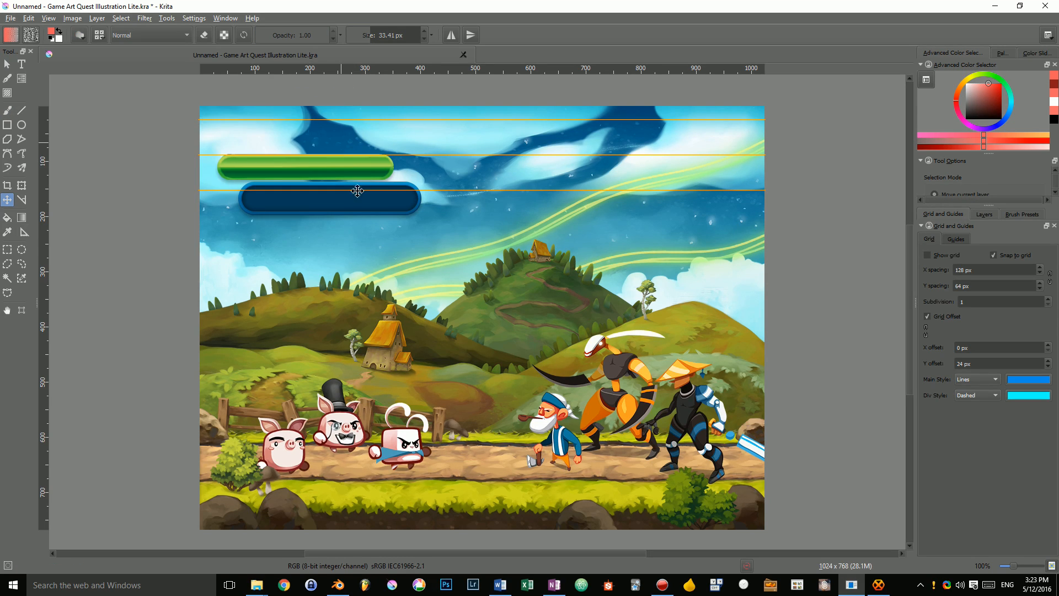
{"action": "left_click_drag", "start_coordinate": [305, 167], "coordinate": [331, 200]}
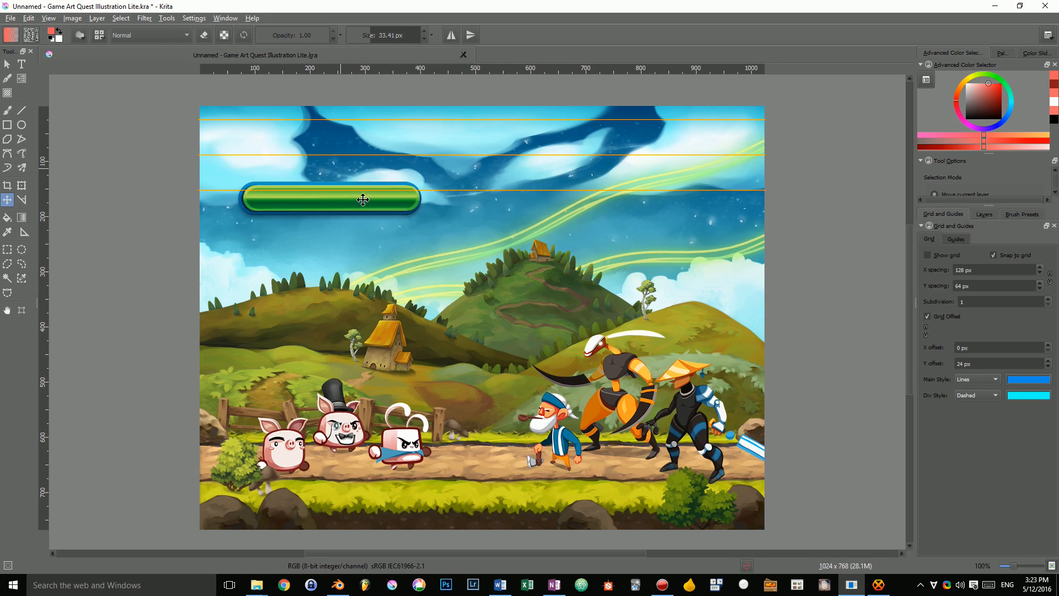
{"action": "left_click_drag", "start_coordinate": [363, 200], "coordinate": [407, 201]}
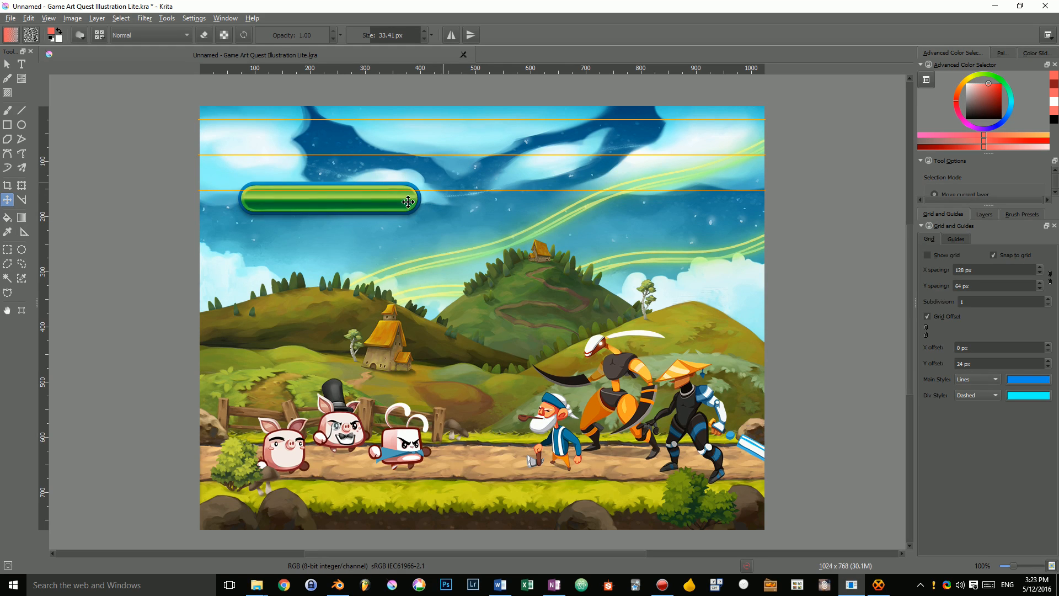
{"action": "mouse_move", "coordinate": [419, 191]}
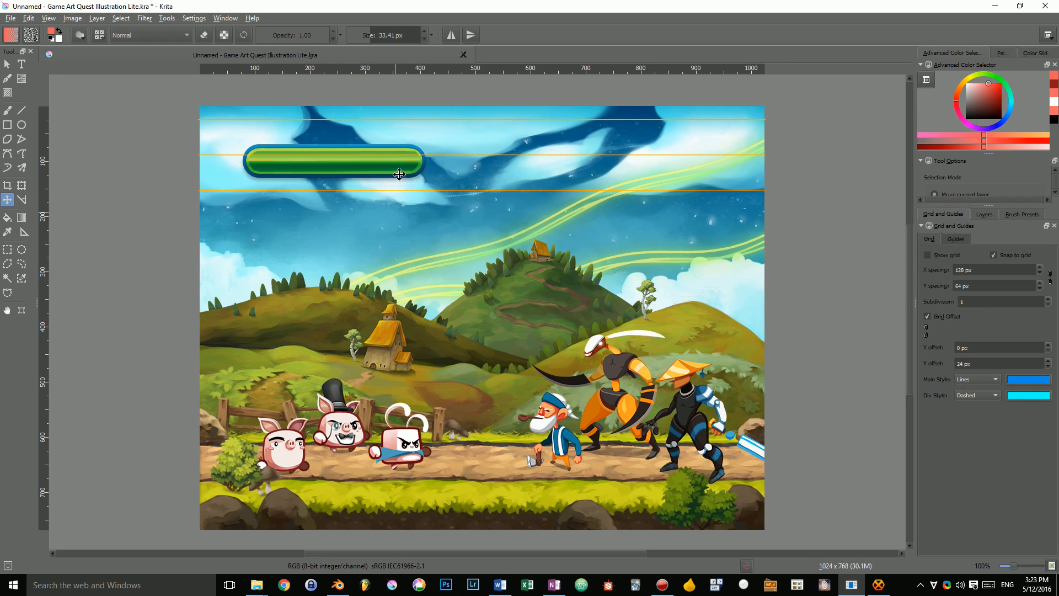
- Move the bar up to the top guide and slightly toward the canvas's left edge
{"action": "left_click_drag", "start_coordinate": [398, 173], "coordinate": [398, 139]}
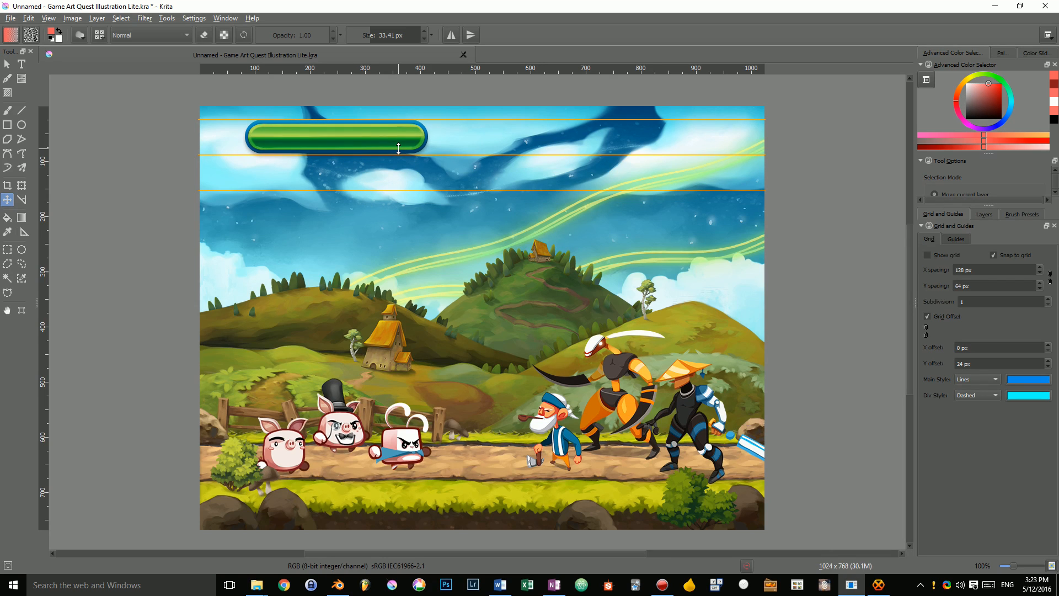
{"action": "left_click_drag", "start_coordinate": [399, 147], "coordinate": [340, 139]}
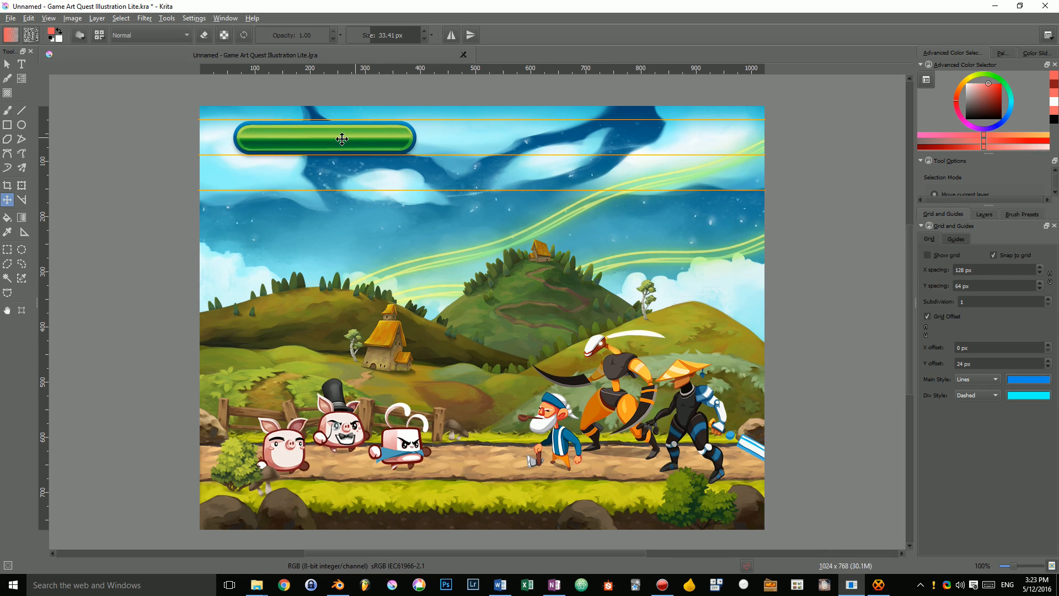
{"action": "left_click_drag", "start_coordinate": [341, 139], "coordinate": [328, 137]}
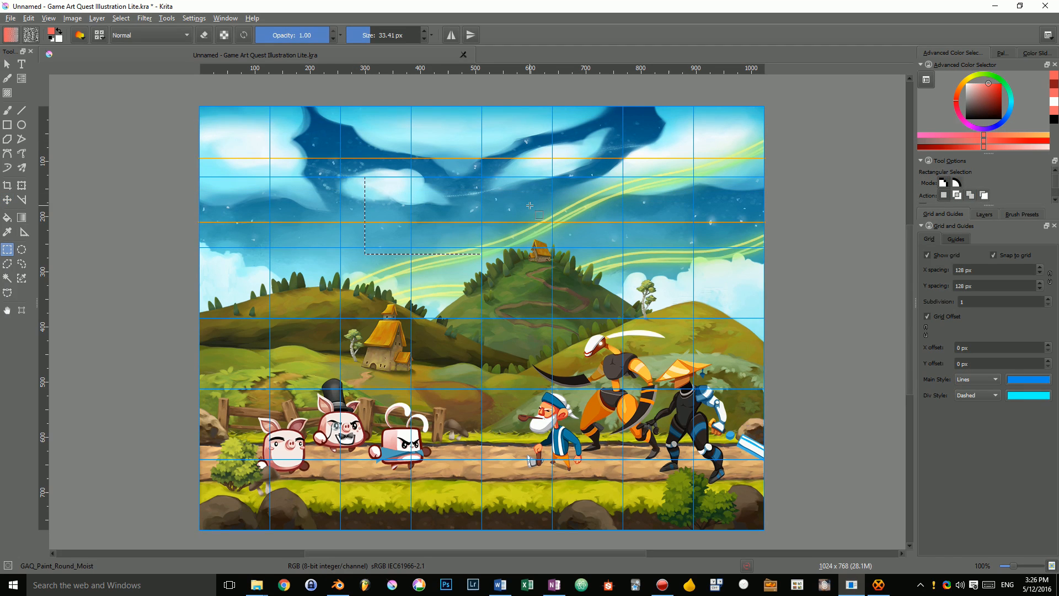
- Show the Snap to menu with Shift+S while transforming the dark bar
{"action": "key", "text": "shift+s"}
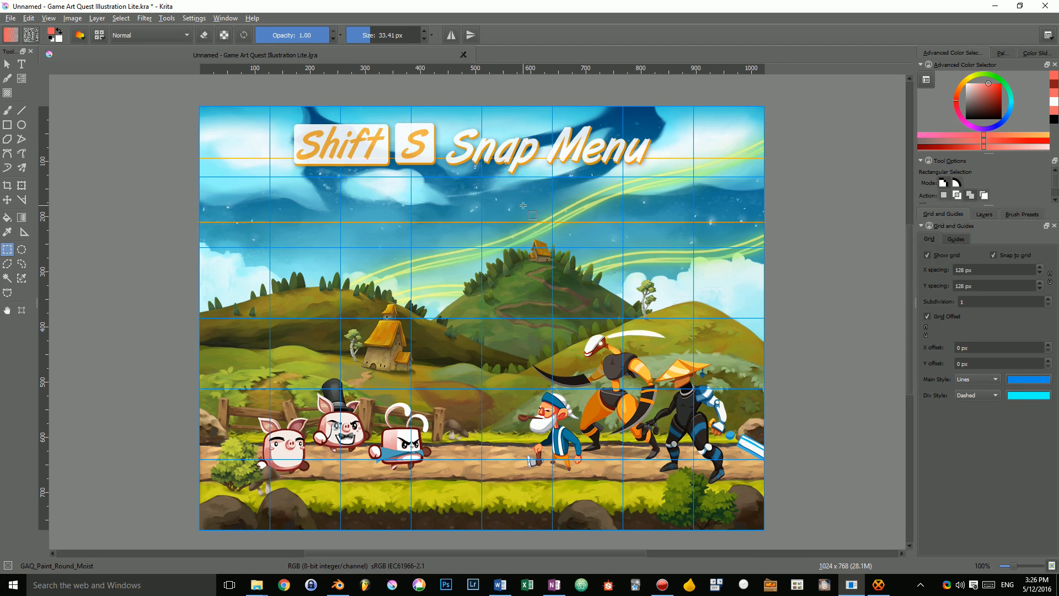
{"action": "key", "text": "shift+s"}
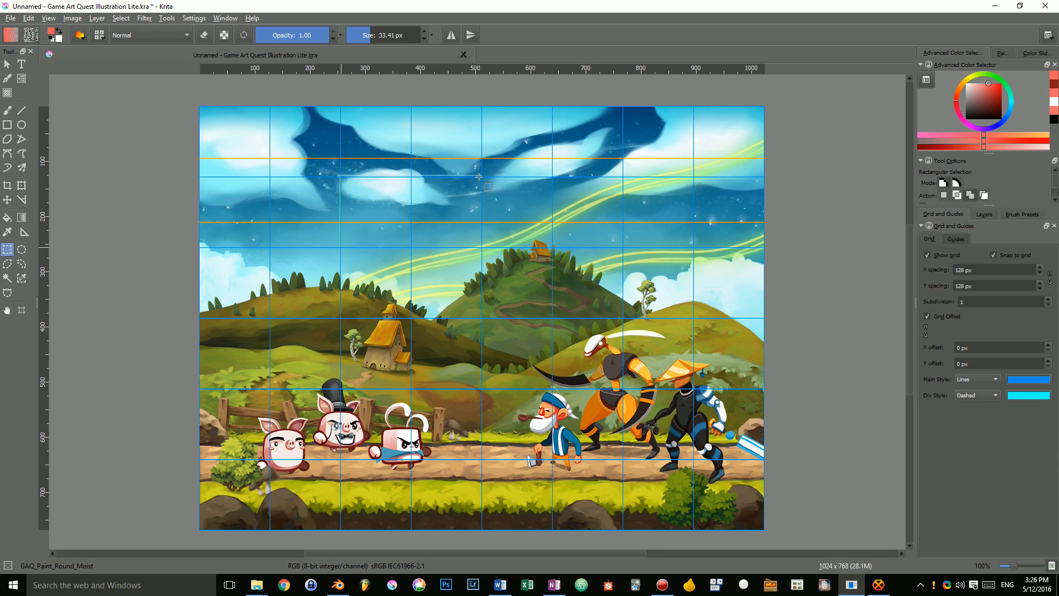
{"action": "scroll", "scroll_direction": "down", "scroll_amount": 3}
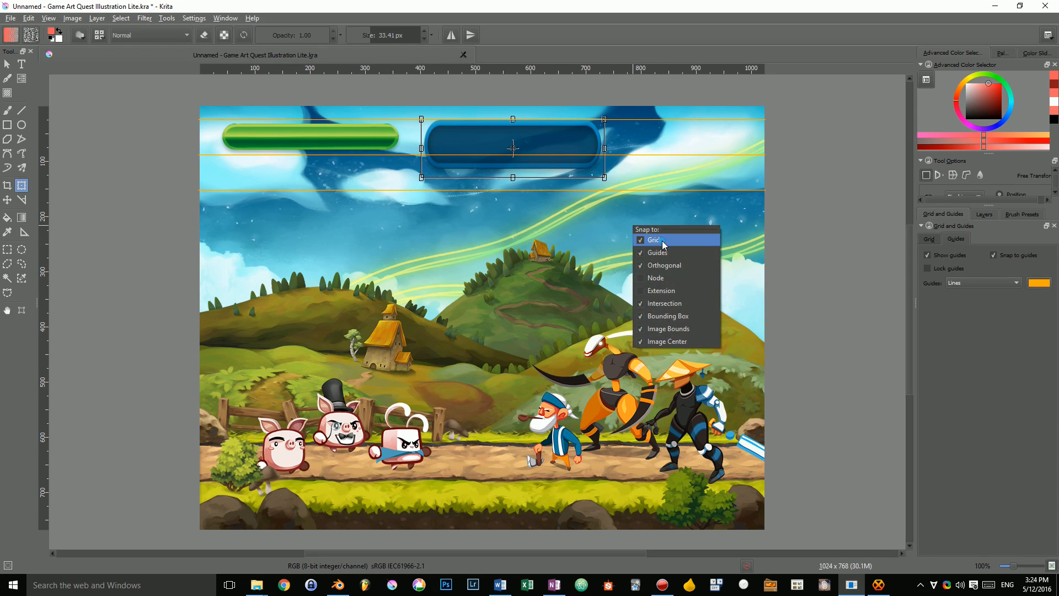
- Transform the dark blue bar frame over the green bar, then hide the canvas grid
{"action": "left_click", "coordinate": [929, 238]}
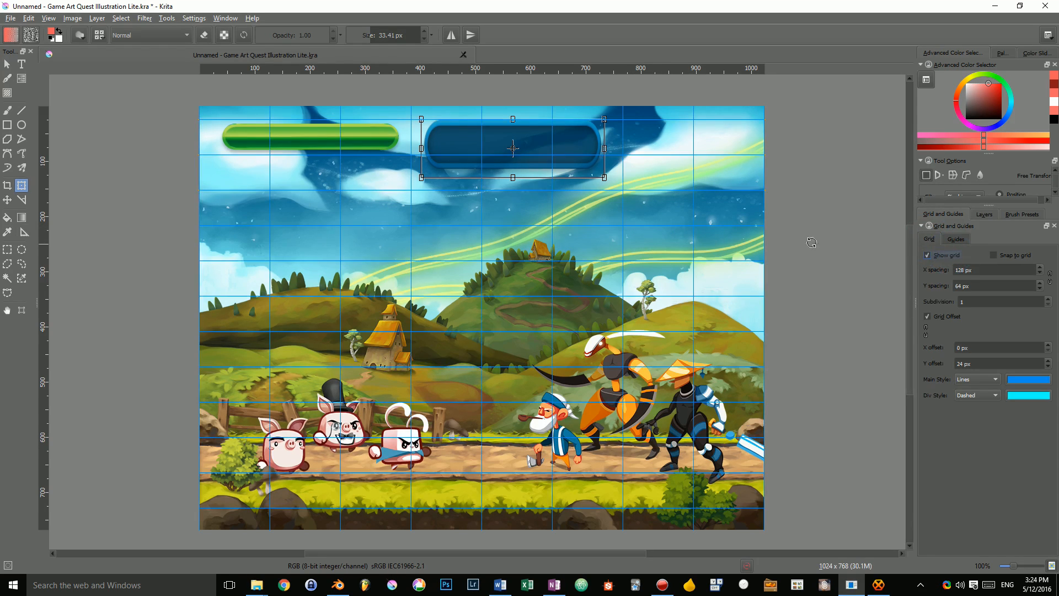
{"action": "left_click_drag", "start_coordinate": [512, 147], "coordinate": [497, 218]}
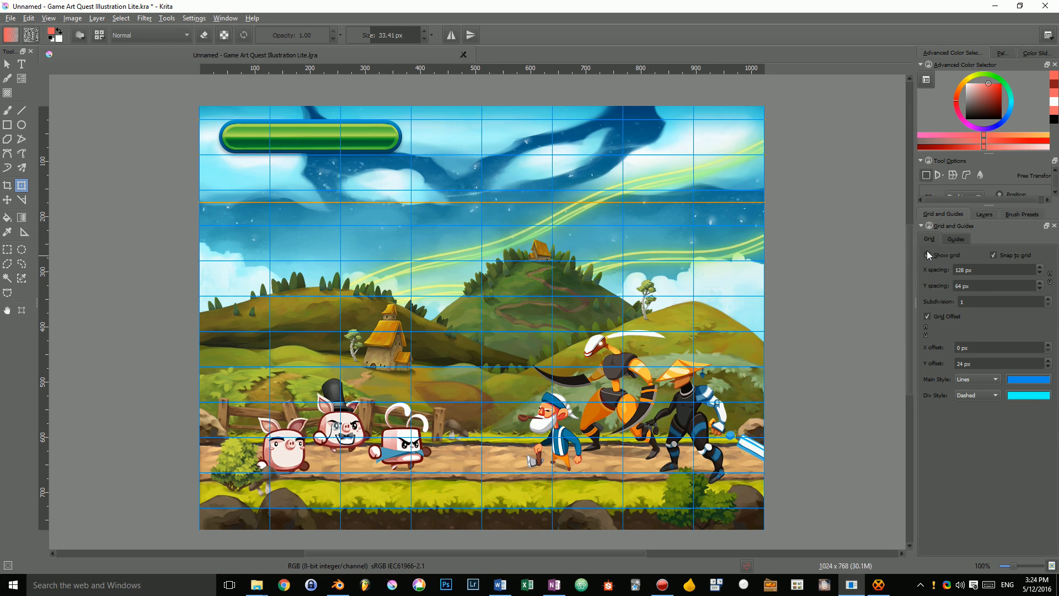
{"action": "left_click", "coordinate": [956, 238]}
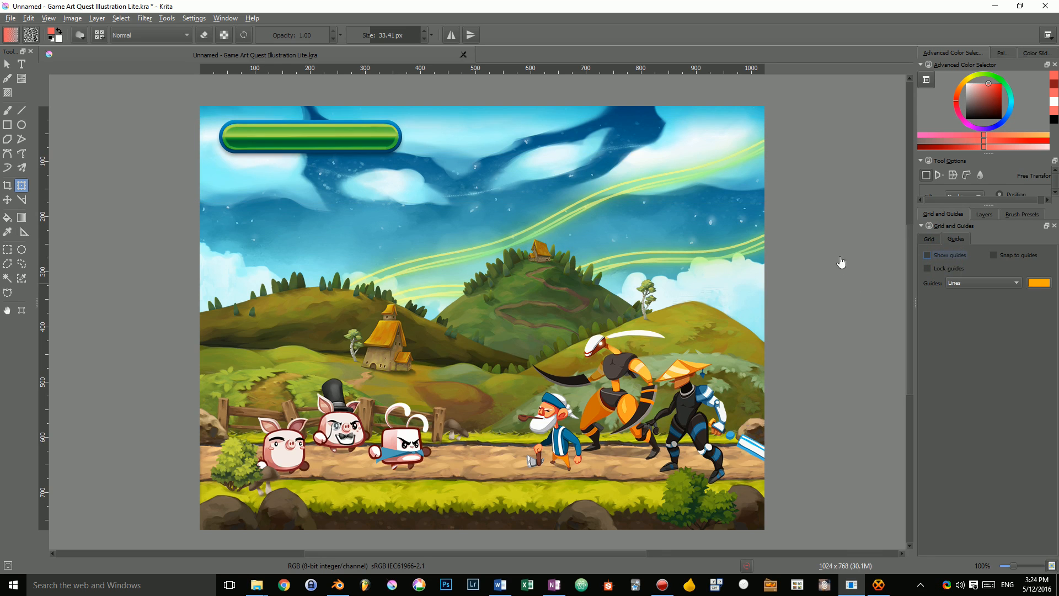
{"action": "left_click", "coordinate": [7, 109]}
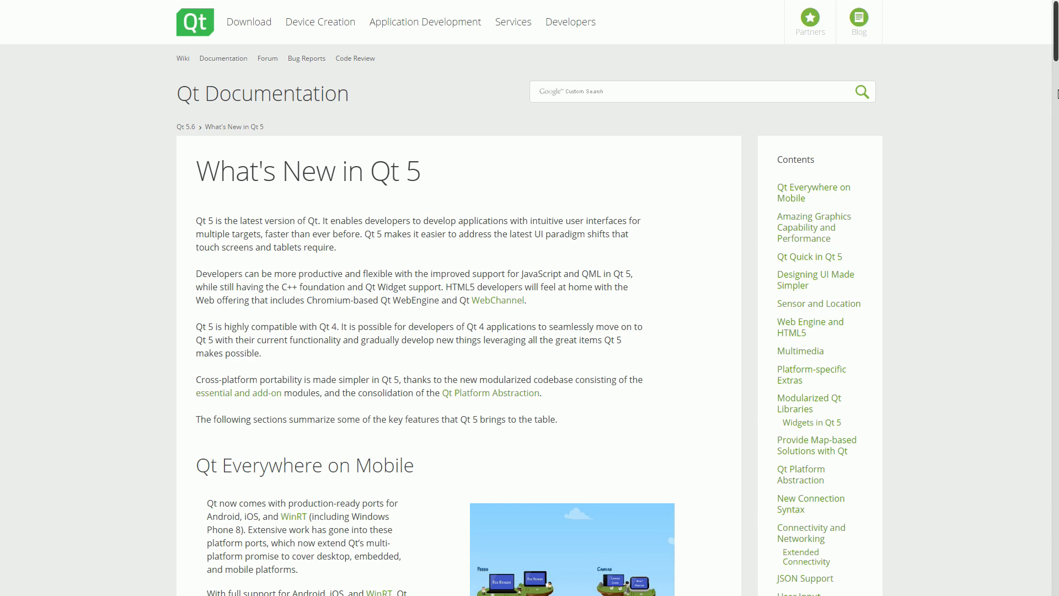
- Scroll the What's New in Qt 5 page down to the Web Engine and HTML5 section
{"action": "scroll", "scroll_direction": "down", "scroll_amount": 3}
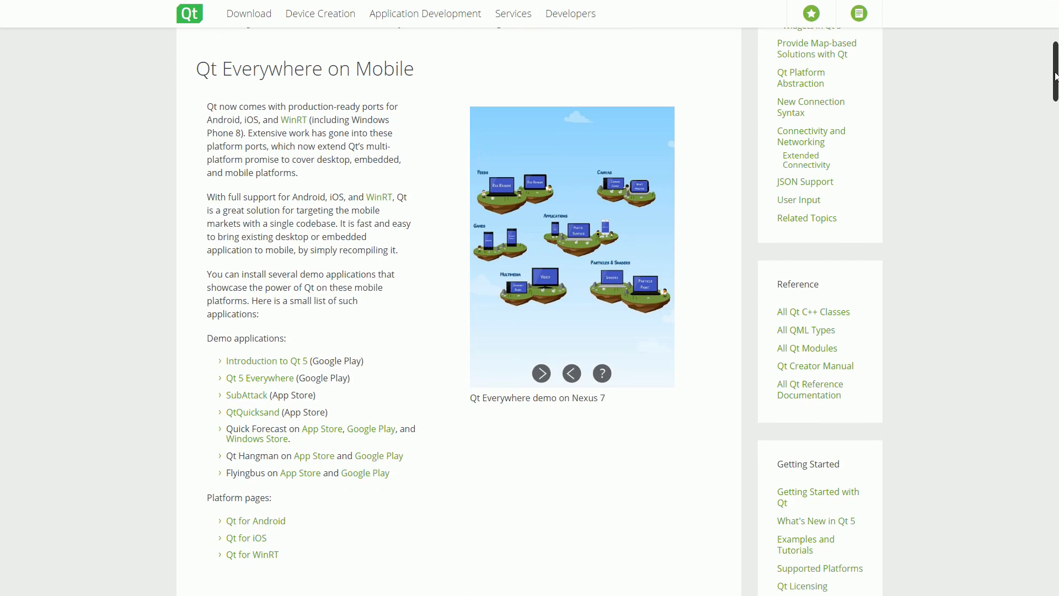
{"action": "scroll", "scroll_direction": "down", "scroll_amount": 3}
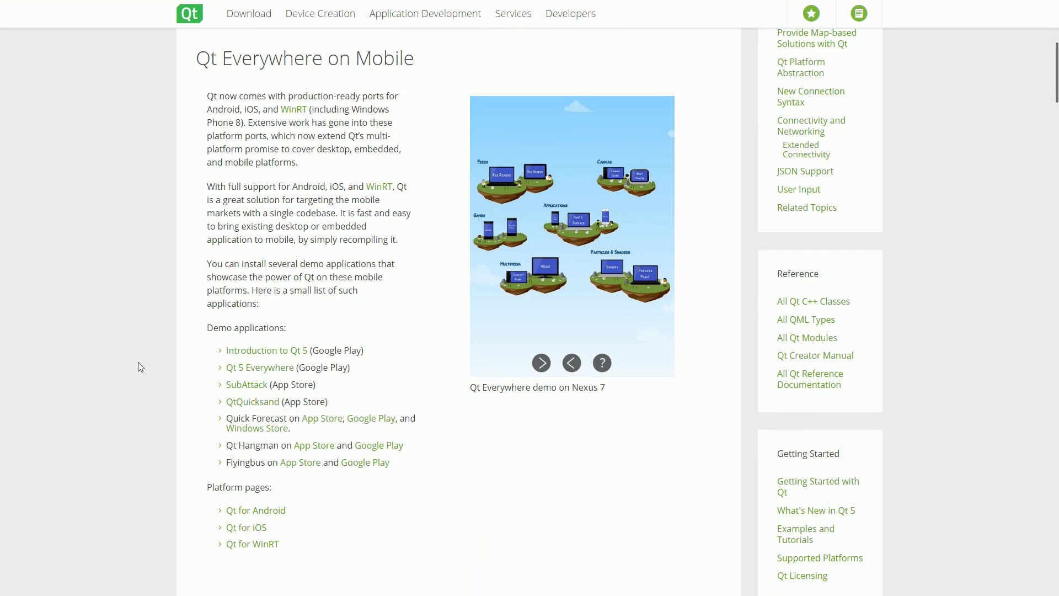
{"action": "scroll", "scroll_direction": "down", "scroll_amount": 3}
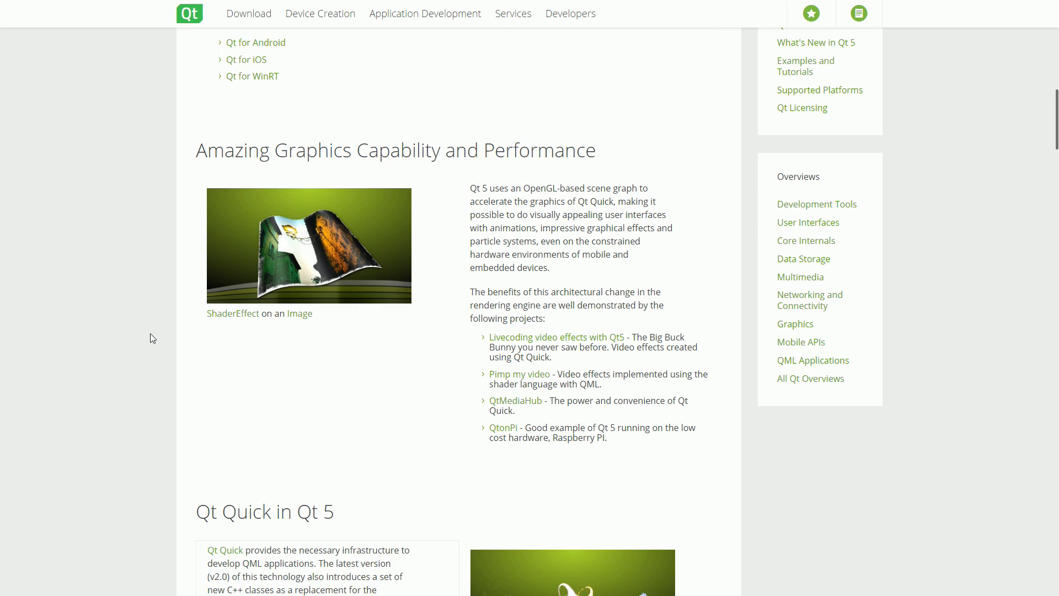
{"action": "scroll", "scroll_direction": "down", "scroll_amount": 3}
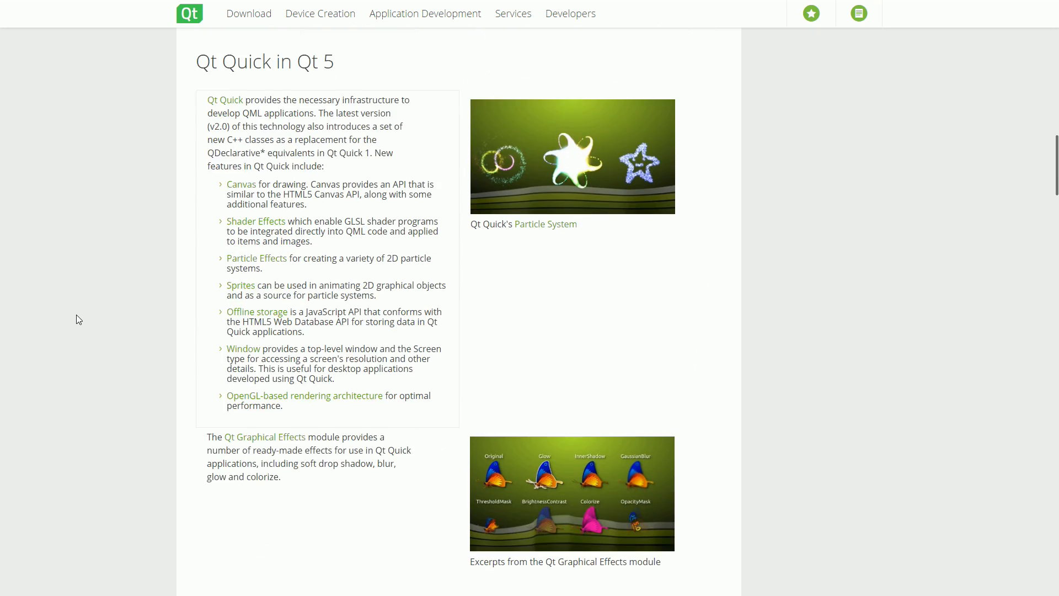
{"action": "scroll", "scroll_direction": "down", "scroll_amount": 3}
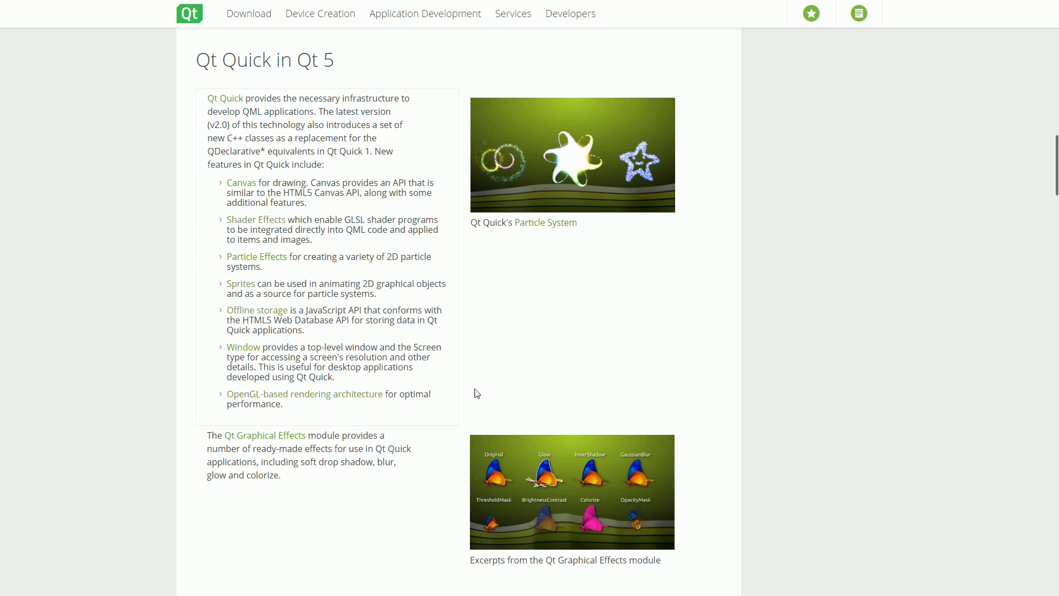
{"action": "scroll", "scroll_direction": "down", "scroll_amount": 3}
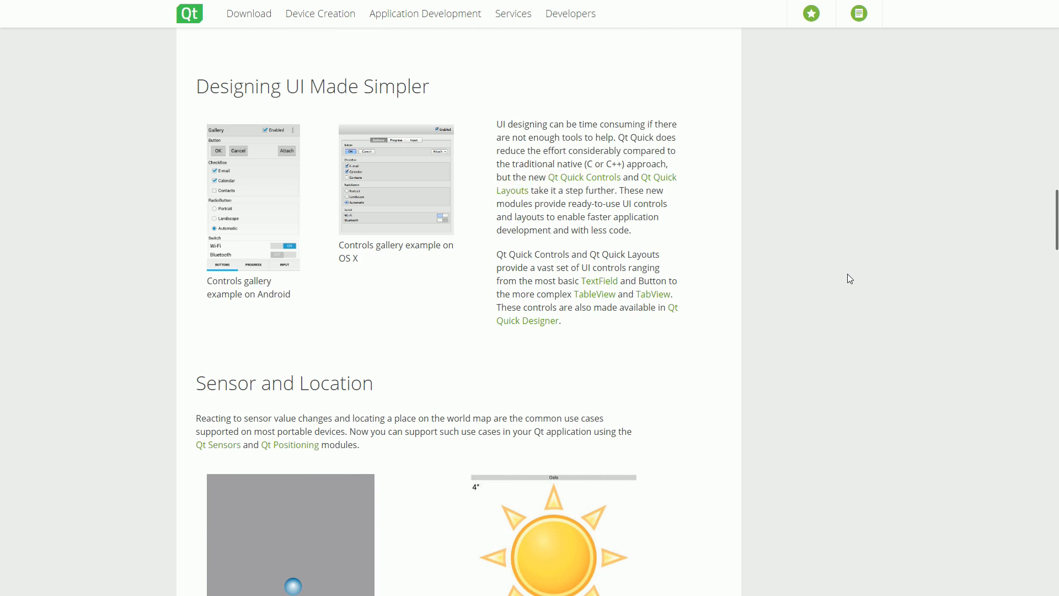
{"action": "scroll", "scroll_direction": "down", "scroll_amount": 3}
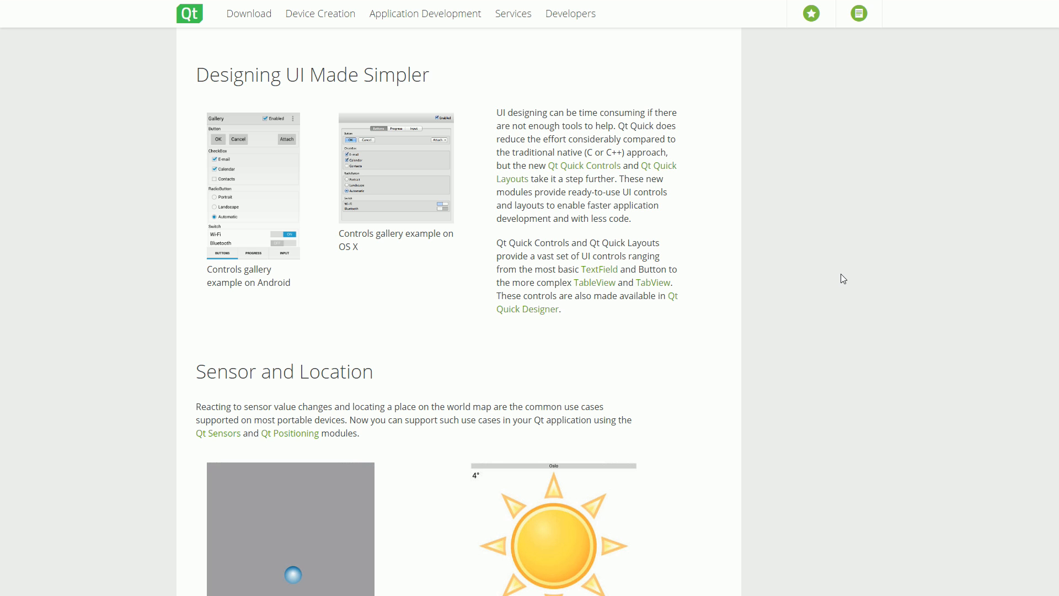
{"action": "scroll", "scroll_direction": "down", "scroll_amount": 3}
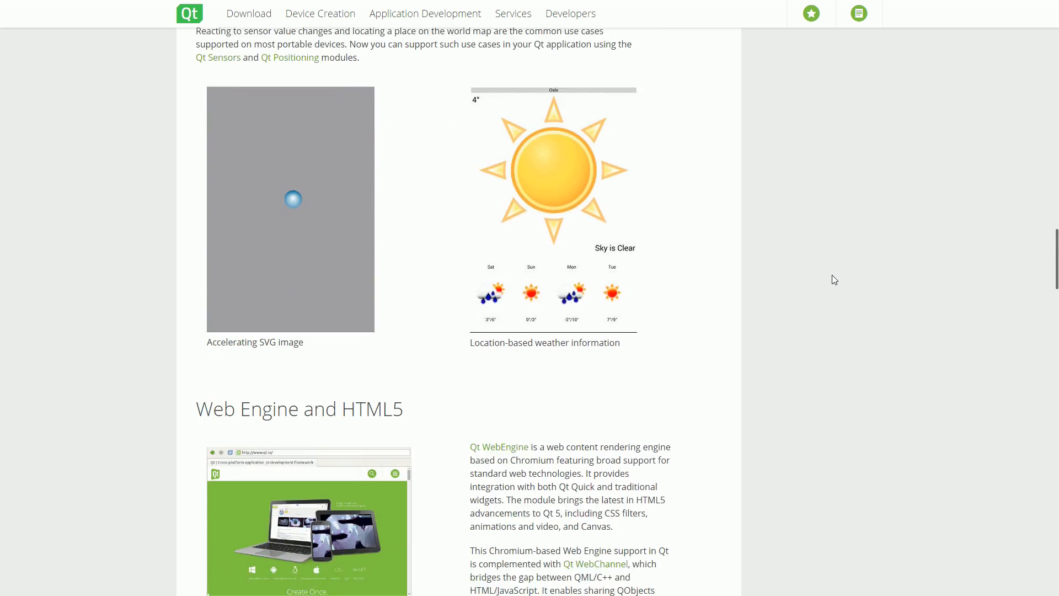
{"action": "scroll", "scroll_direction": "down", "scroll_amount": 3}
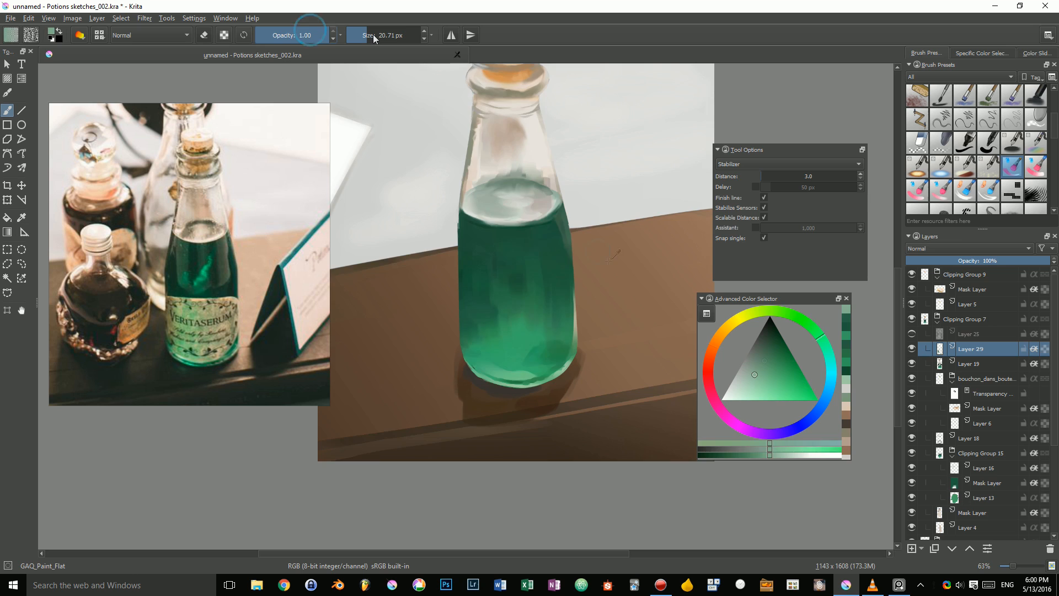
- Select Layer 5, then Layer 31 inside Clipping Group 7 of the potion bottle sketch
{"action": "left_click", "coordinate": [970, 333]}
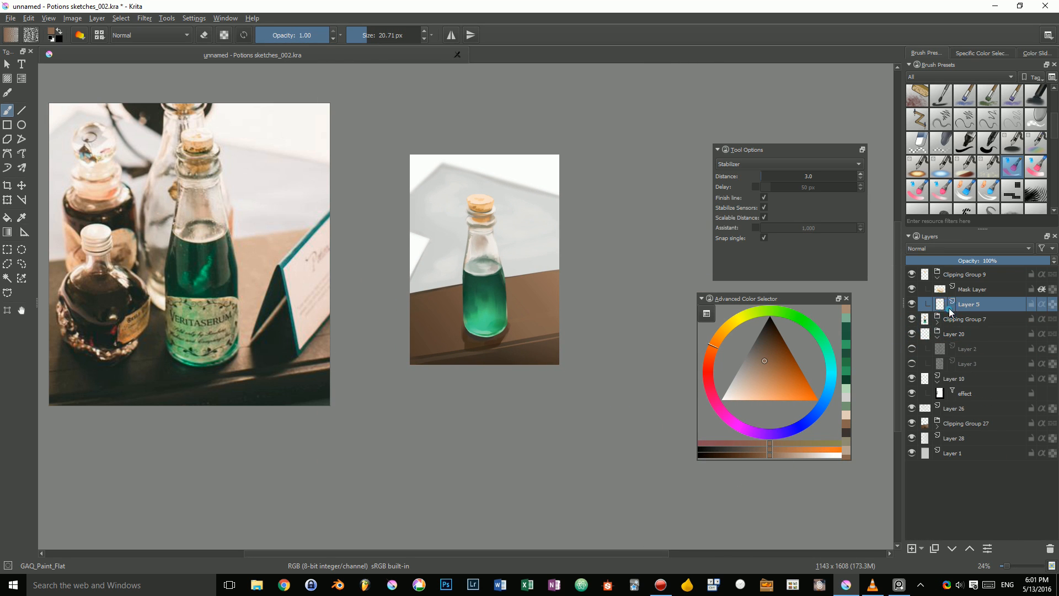
{"action": "scroll", "scroll_direction": "down", "scroll_amount": 3}
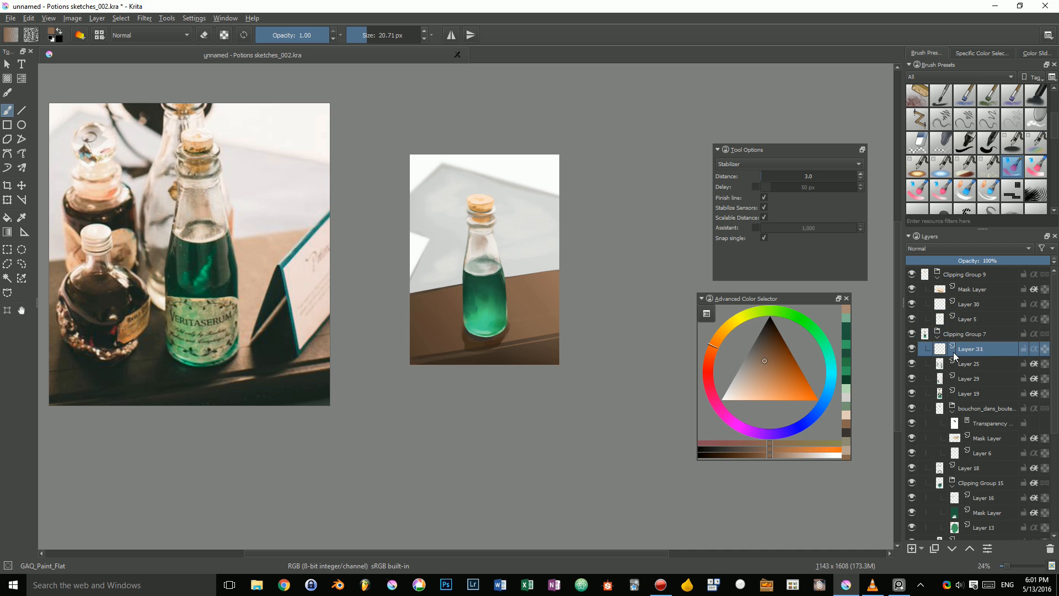
{"action": "left_click", "coordinate": [974, 333]}
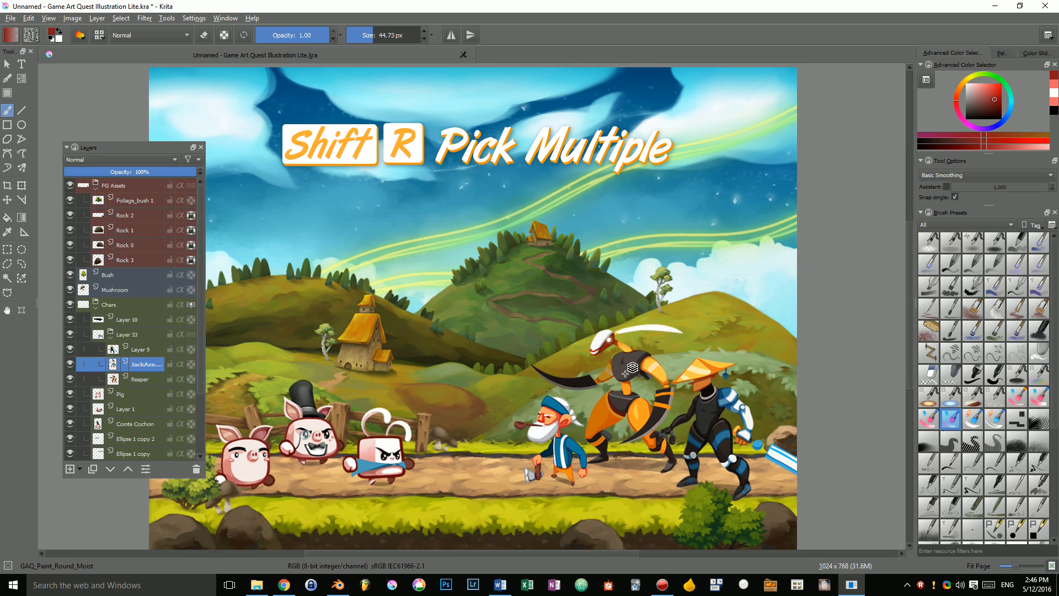
- Add the clicked character's layer to the multi-layer pick with Shift+R on the canvas
{"action": "left_click", "coordinate": [140, 378]}
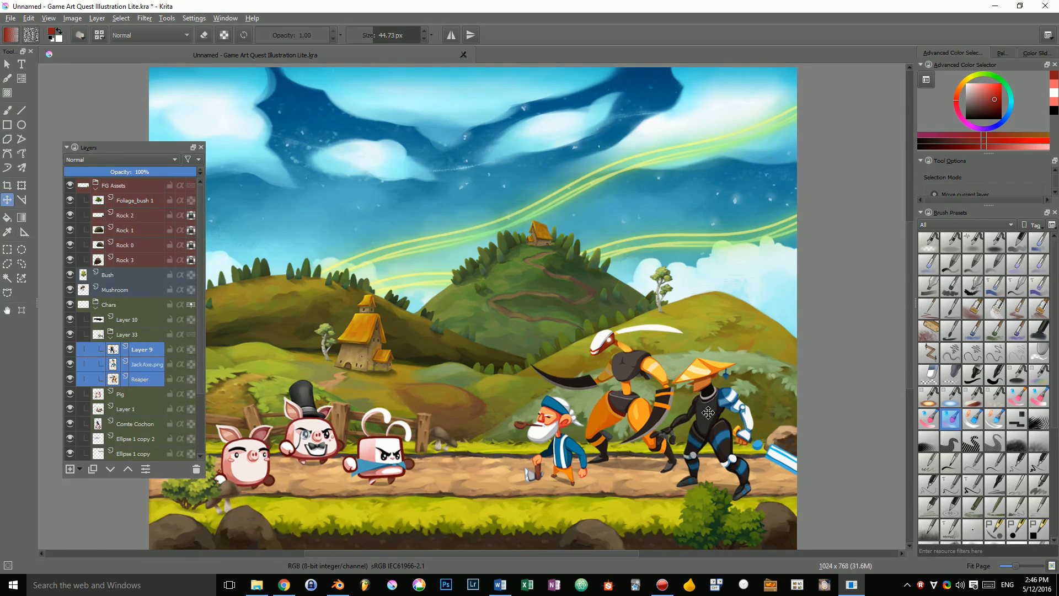
{"action": "mouse_move", "coordinate": [553, 396]}
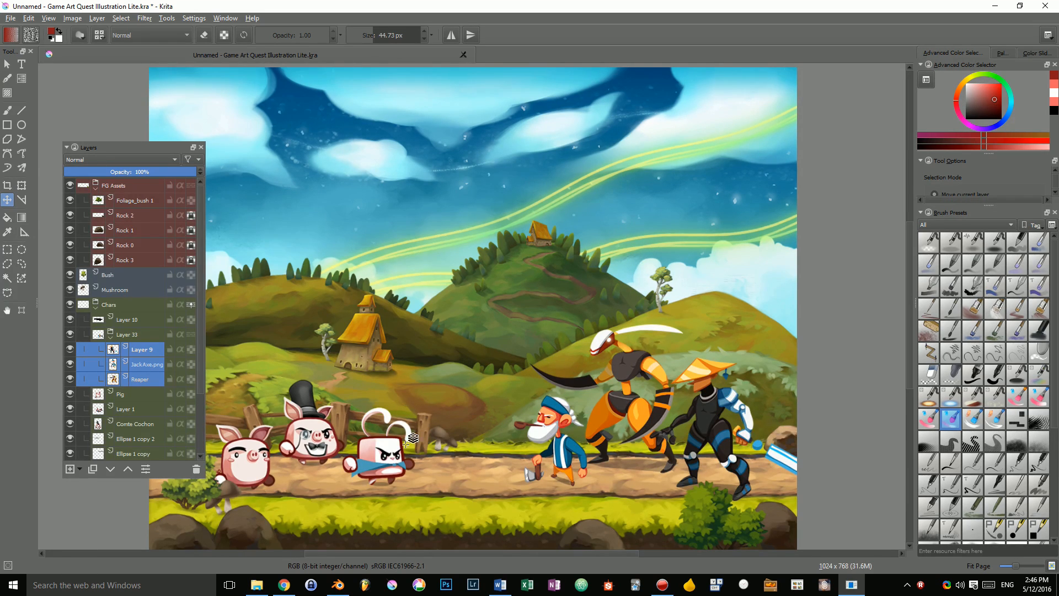
{"action": "scroll", "scroll_direction": "down", "scroll_amount": 3}
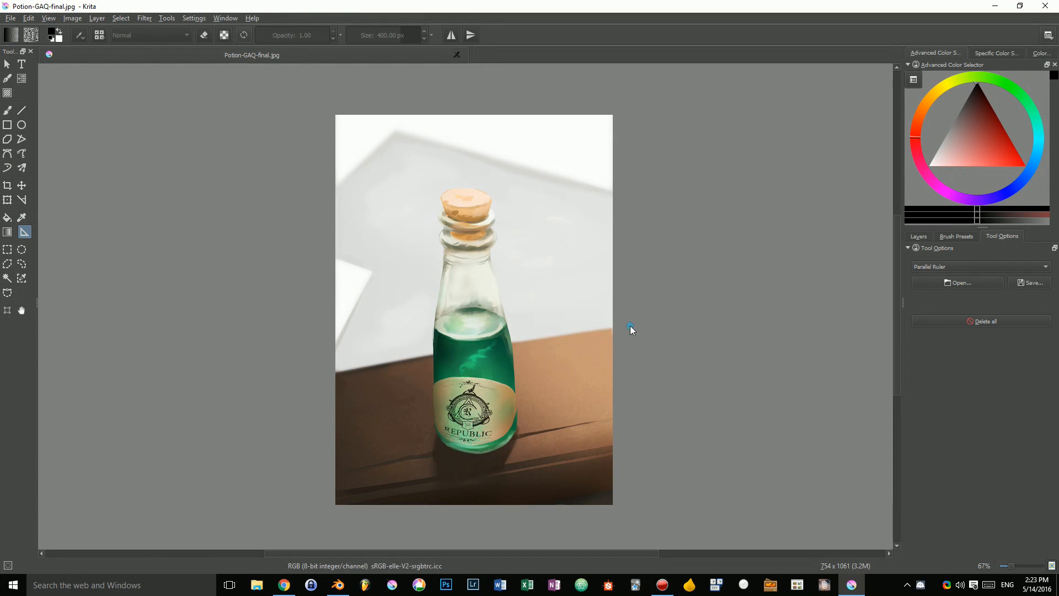
- Draw a parallel ruler across the bottle painting and tilt it to a slight upward angle
{"action": "left_click_drag", "start_coordinate": [631, 327], "coordinate": [277, 387]}
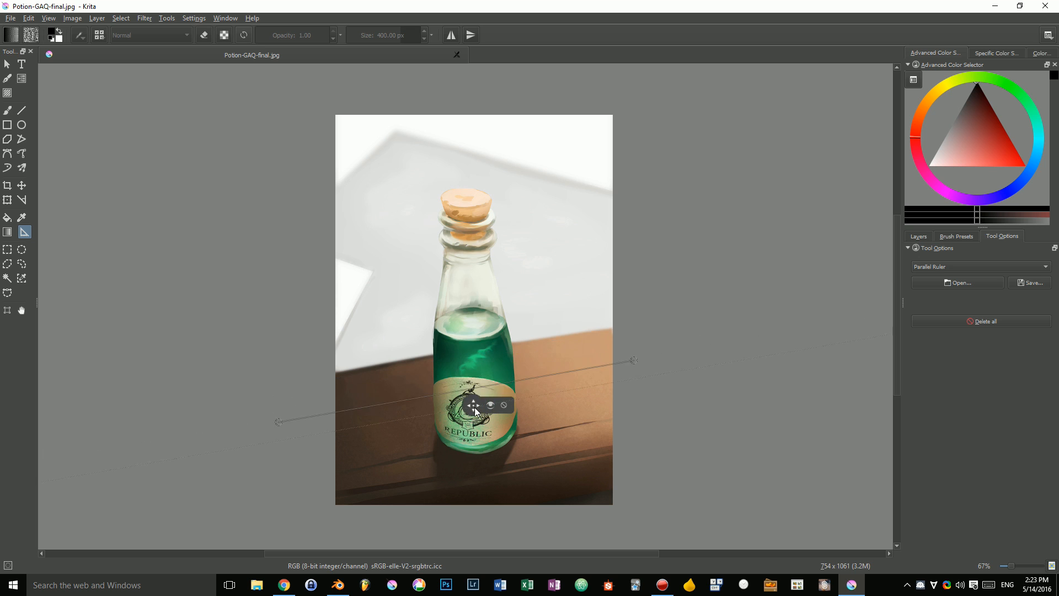
{"action": "left_click_drag", "start_coordinate": [473, 405], "coordinate": [480, 274]}
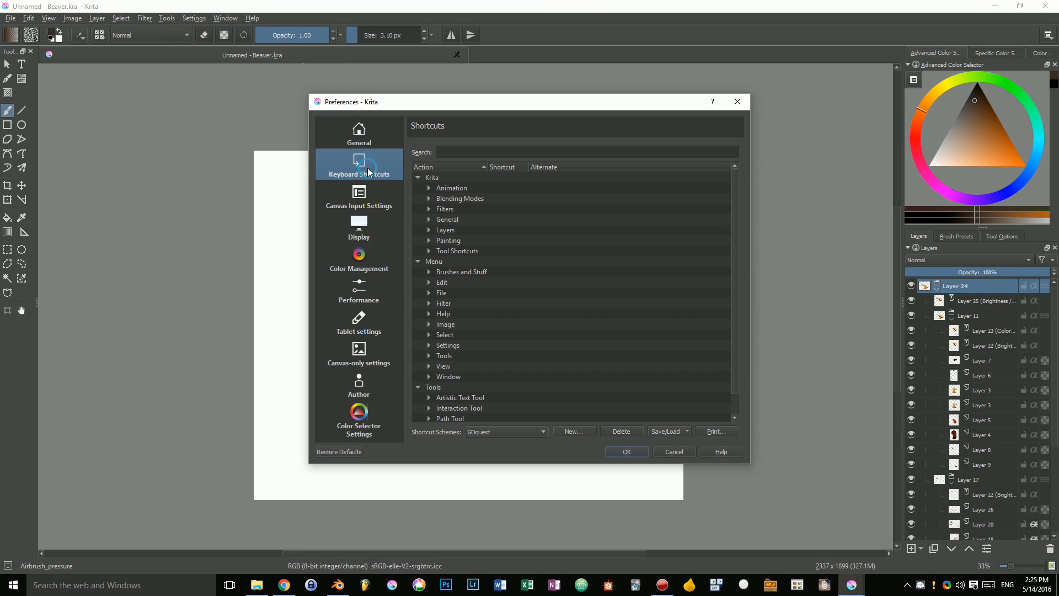
{"action": "mouse_move", "coordinate": [352, 201]}
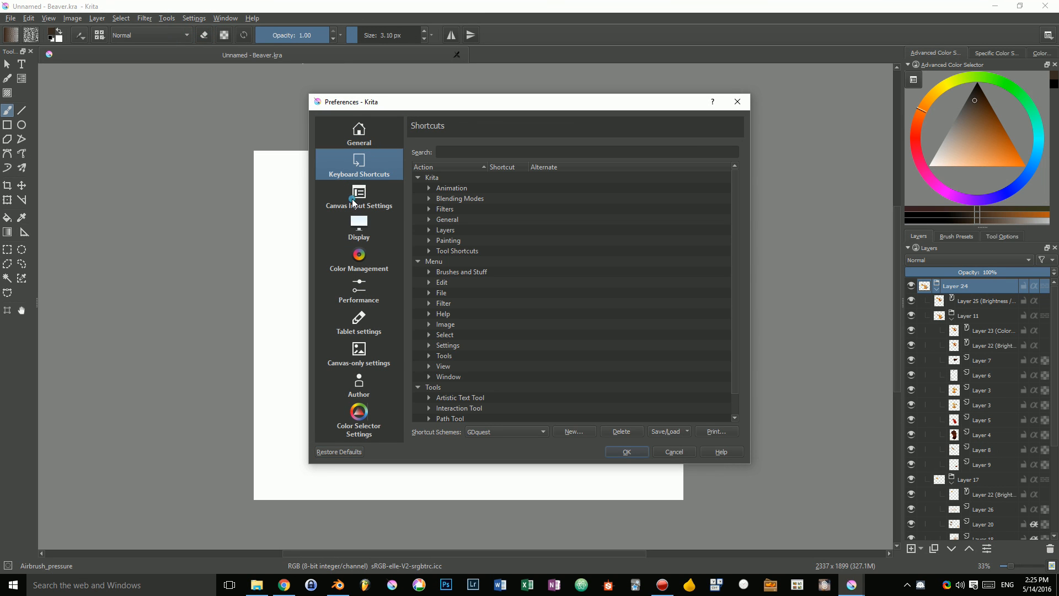
- Show Canvas Input Settings with Pan Canvas expanded and the Space + Left Button row selected
{"action": "left_click", "coordinate": [359, 196]}
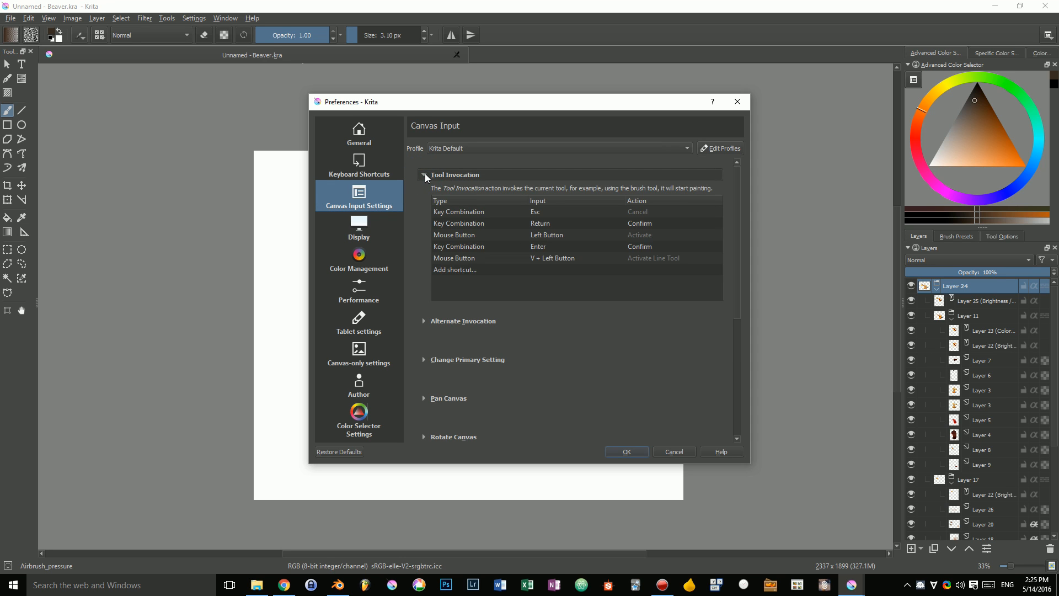
{"action": "left_click", "coordinate": [425, 175]}
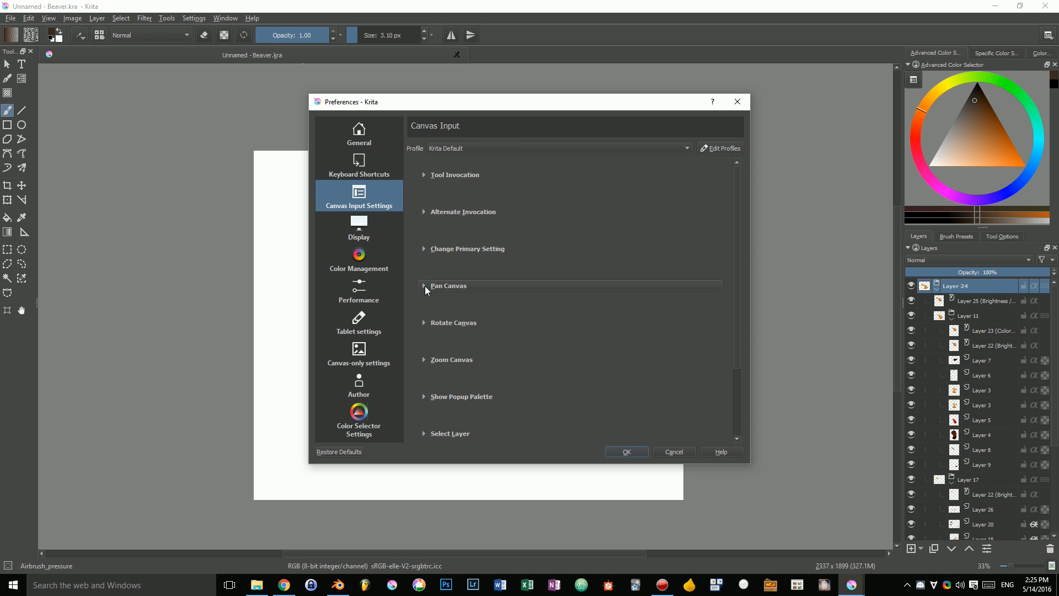
{"action": "left_click", "coordinate": [447, 285]}
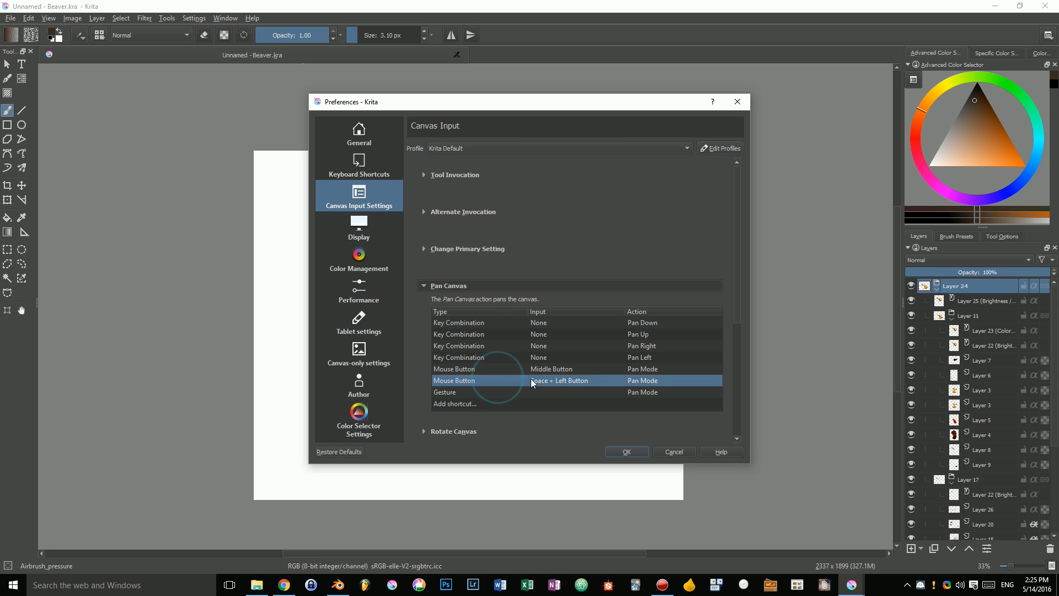
{"action": "left_click", "coordinate": [359, 166]}
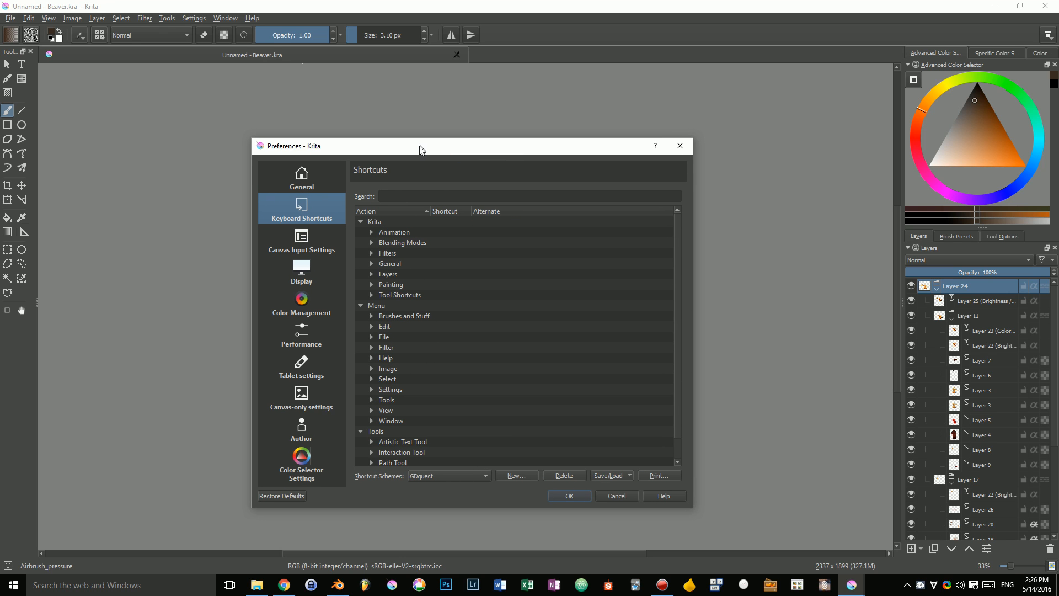
- Browse the Edit shortcut group and the list of shortcut schemes and input profiles
{"action": "left_click", "coordinate": [371, 222]}
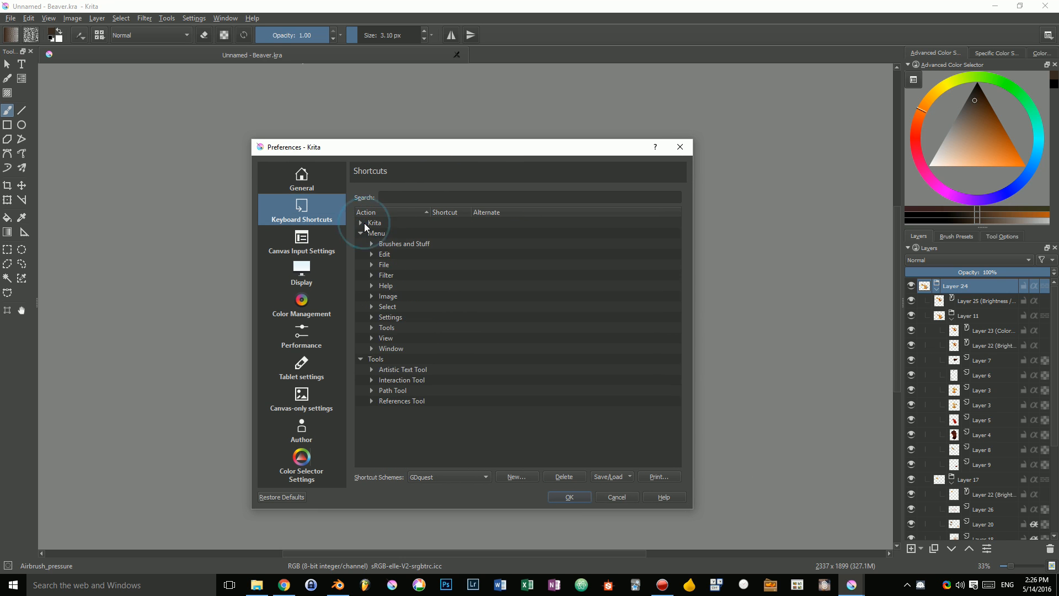
{"action": "left_click", "coordinate": [372, 254]}
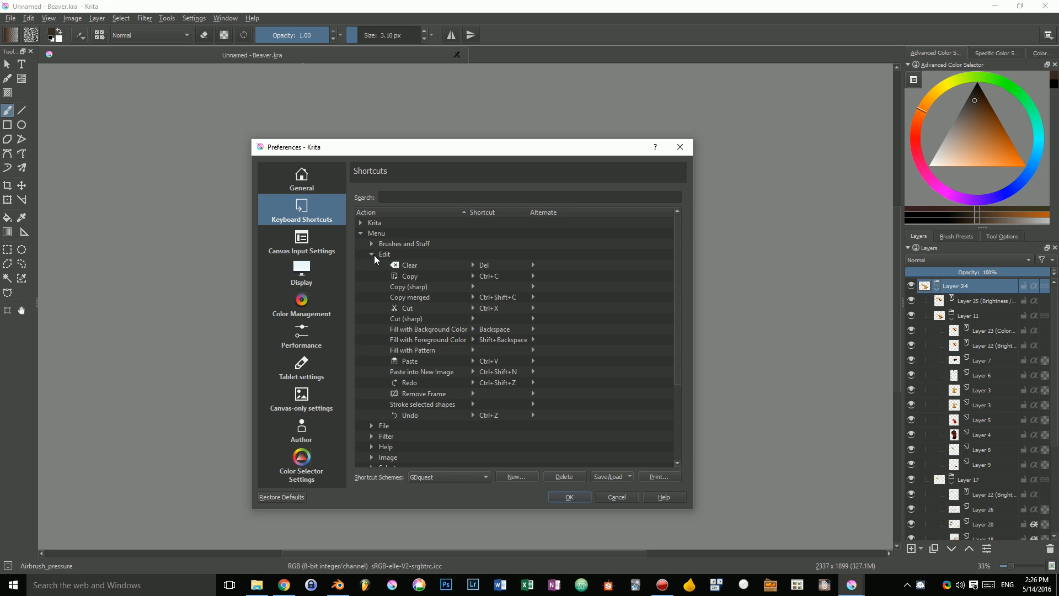
{"action": "left_click", "coordinate": [448, 476]}
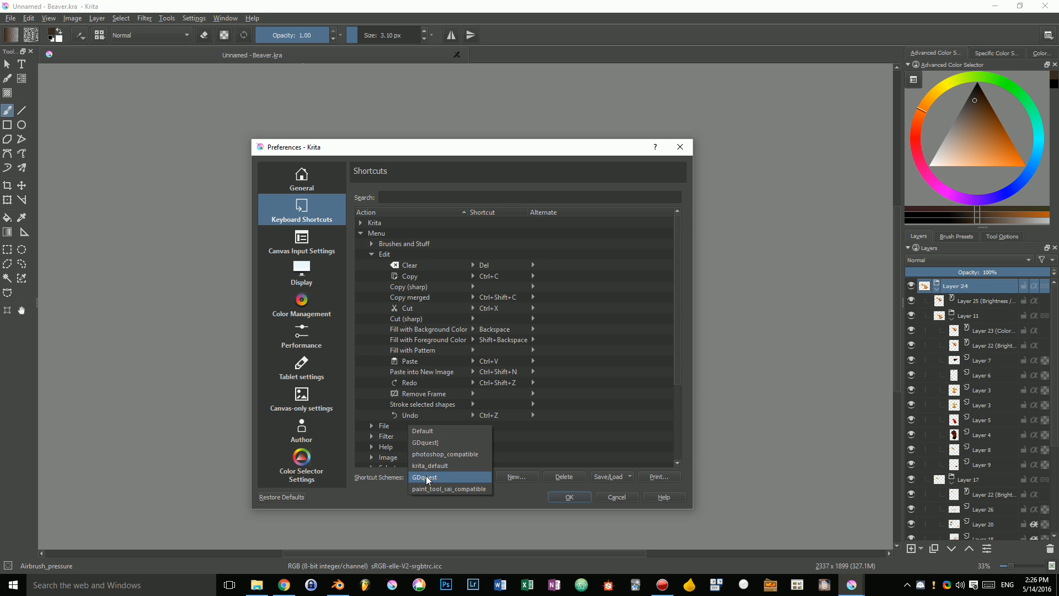
{"action": "mouse_move", "coordinate": [438, 487]}
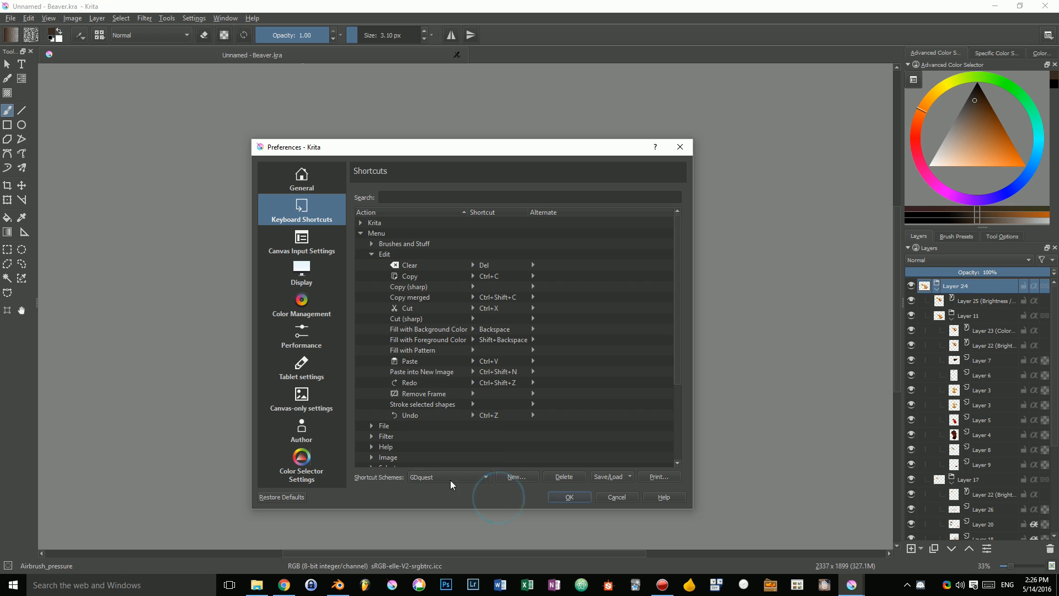
{"action": "left_click", "coordinate": [300, 241]}
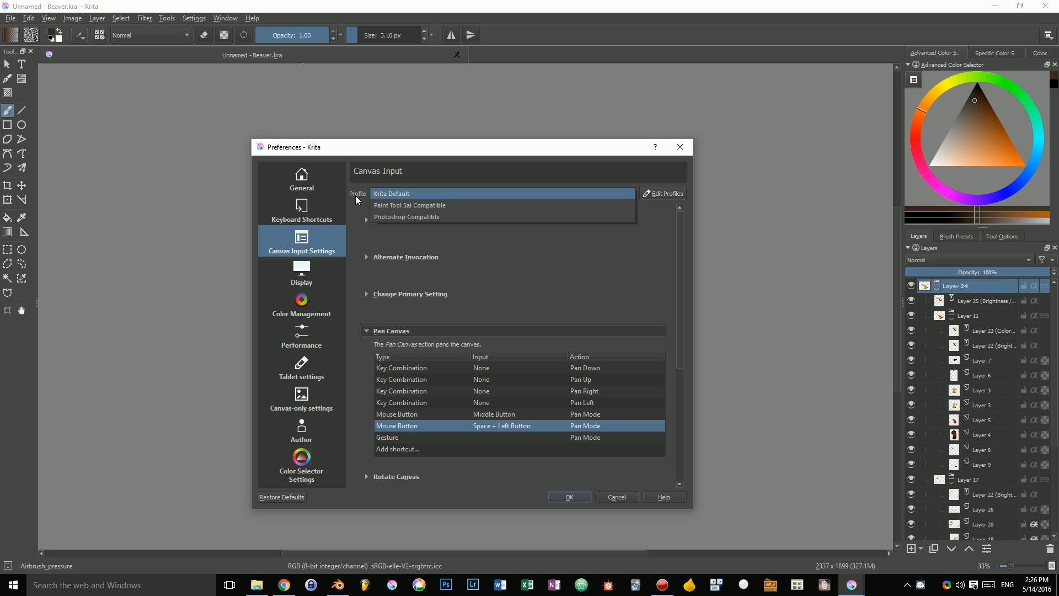
- Return to Keyboard Shortcuts, reveal the tool groups, then go to the Filter menu on the beaver
{"action": "left_click", "coordinate": [301, 210]}
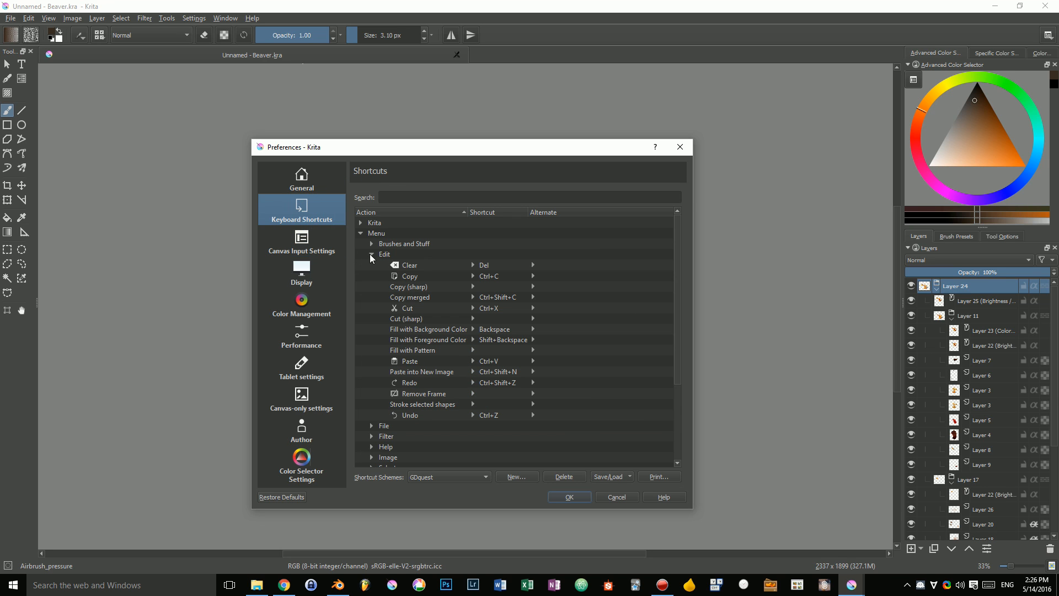
{"action": "left_click", "coordinate": [361, 244]}
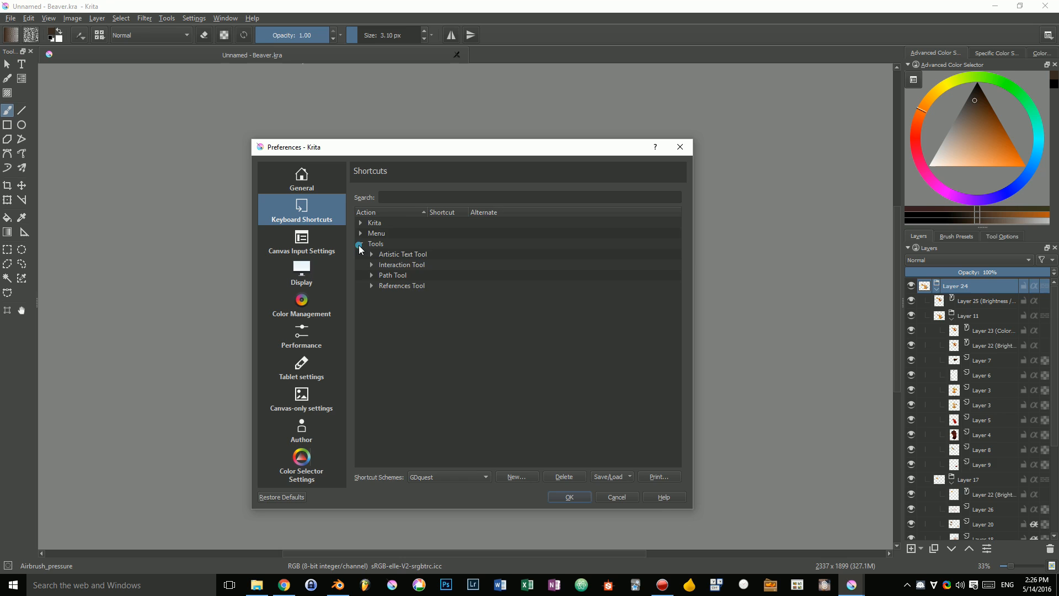
{"action": "left_click", "coordinate": [143, 17]}
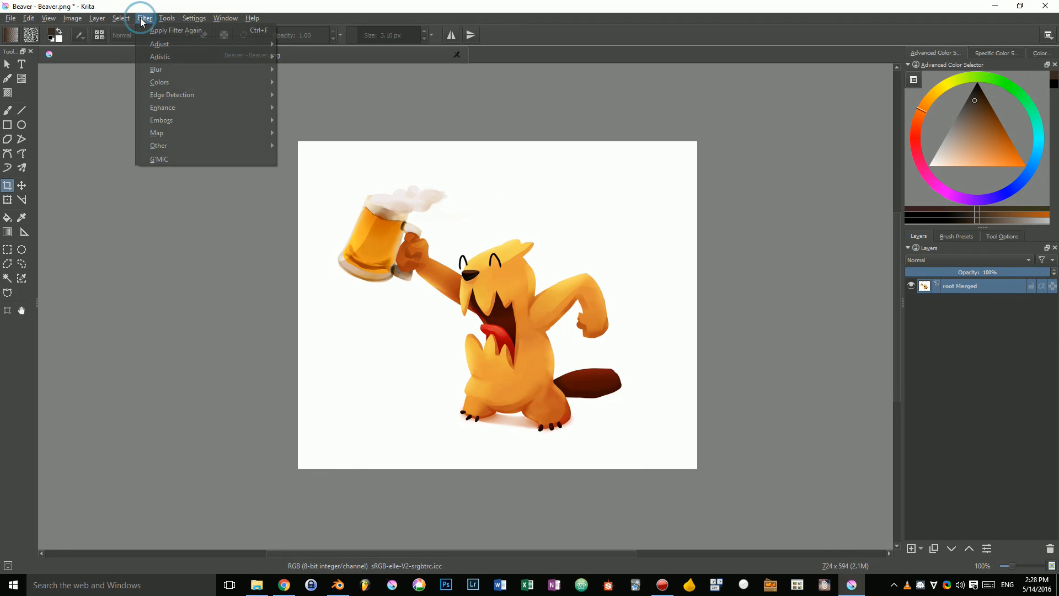
{"action": "mouse_move", "coordinate": [157, 132]}
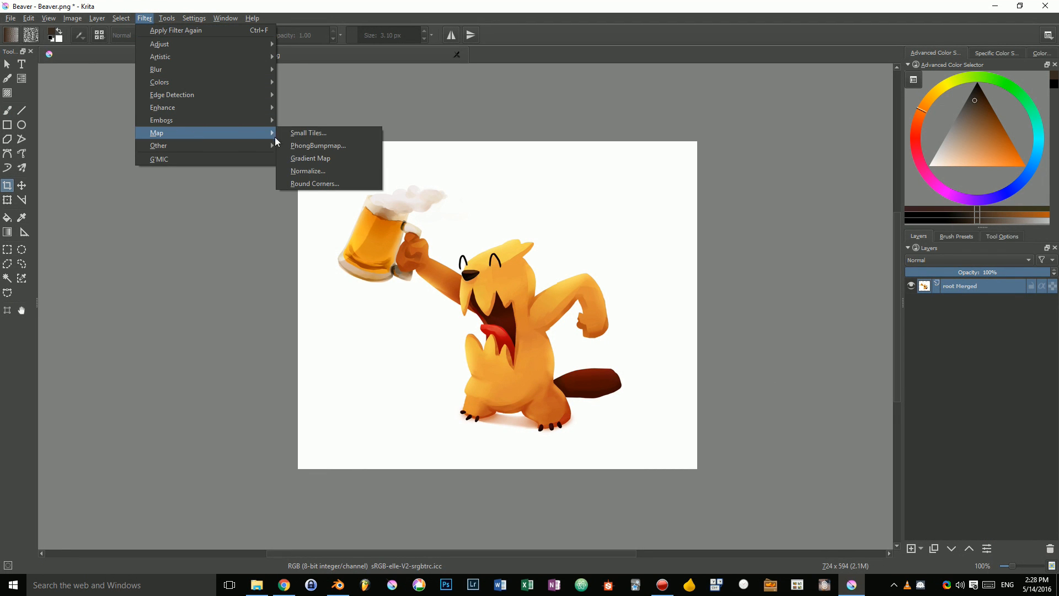
- Preview GPS Fire Burning Cloud, Dust and Incandescent gradient maps on the beaver and apply the orange one
{"action": "left_click", "coordinate": [310, 158]}
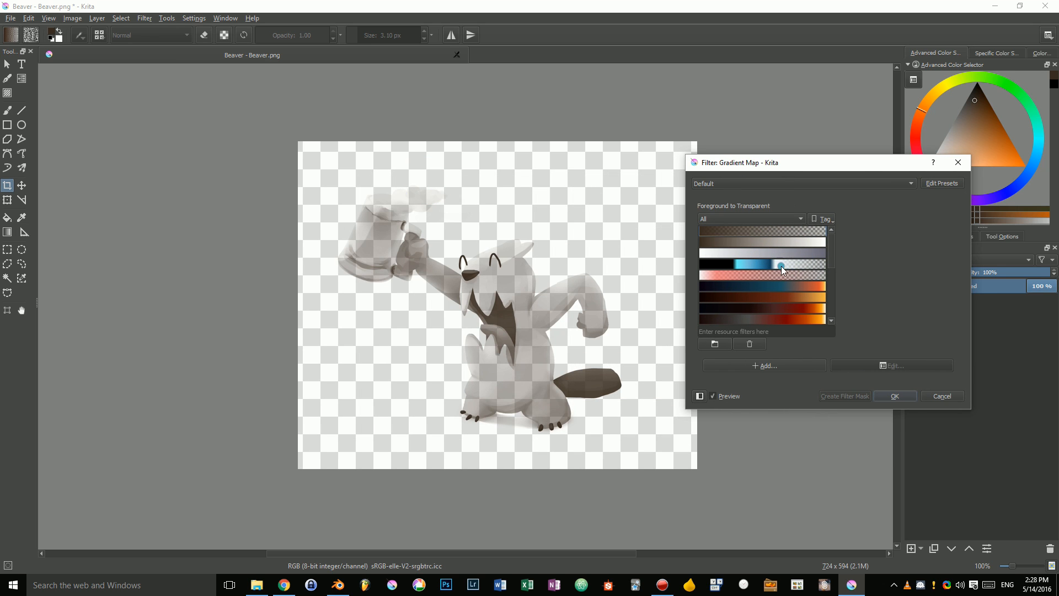
{"action": "left_click", "coordinate": [762, 302]}
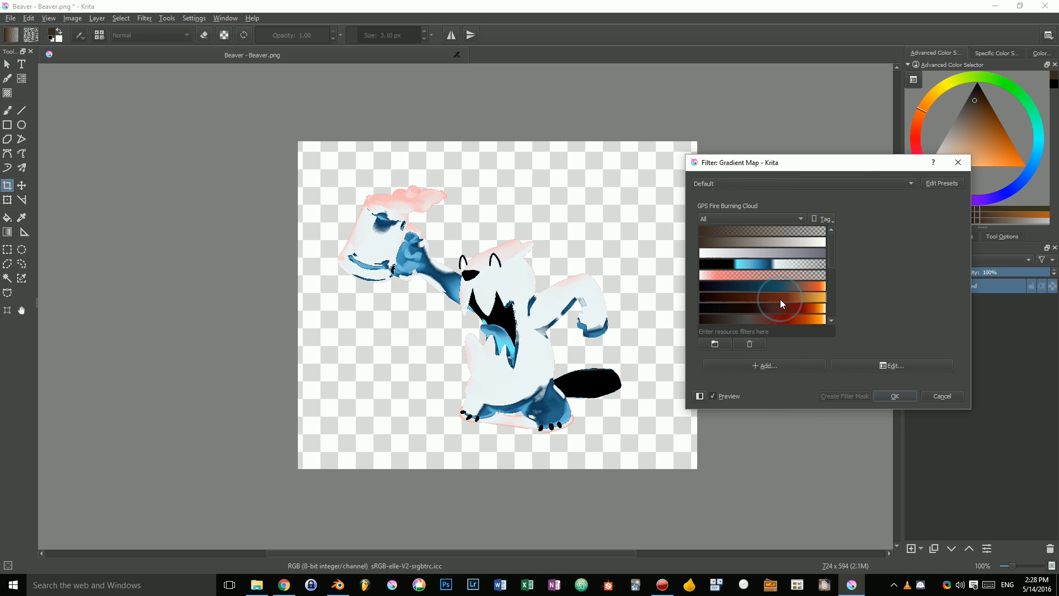
{"action": "left_click", "coordinate": [761, 306]}
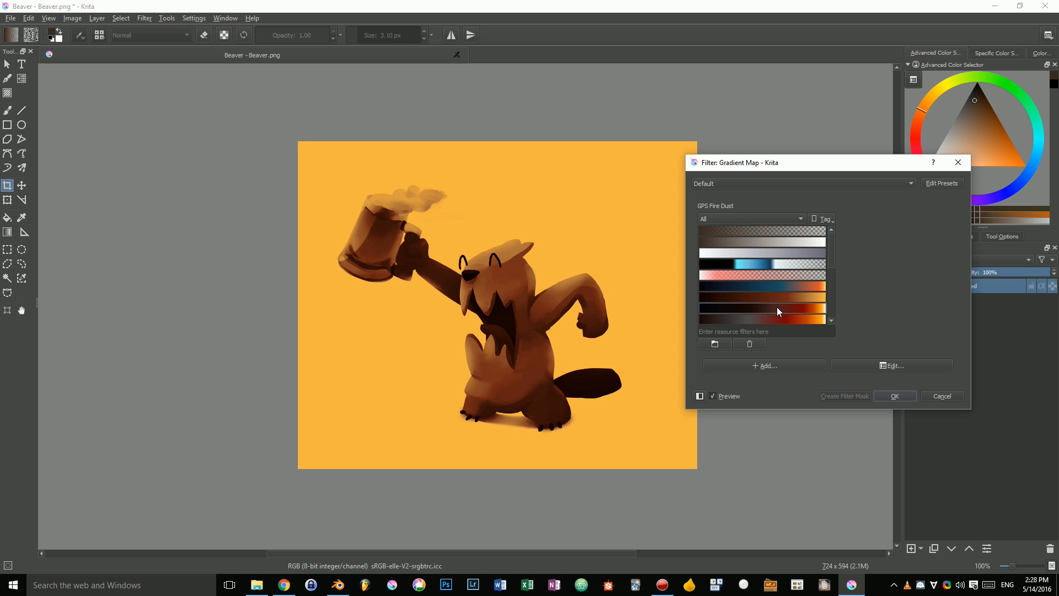
{"action": "left_click", "coordinate": [762, 297]}
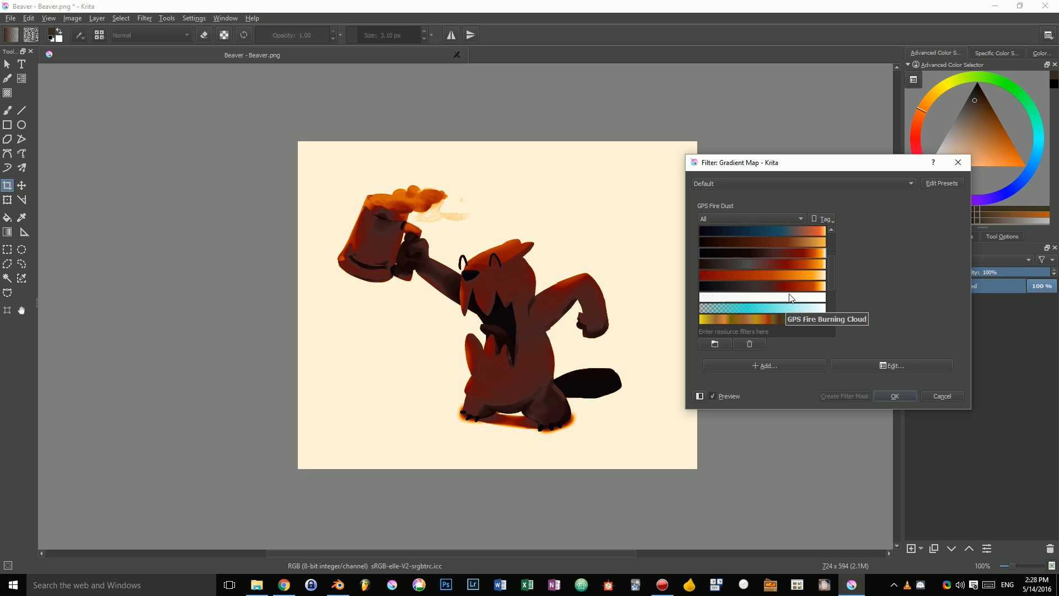
{"action": "left_click", "coordinate": [762, 277]}
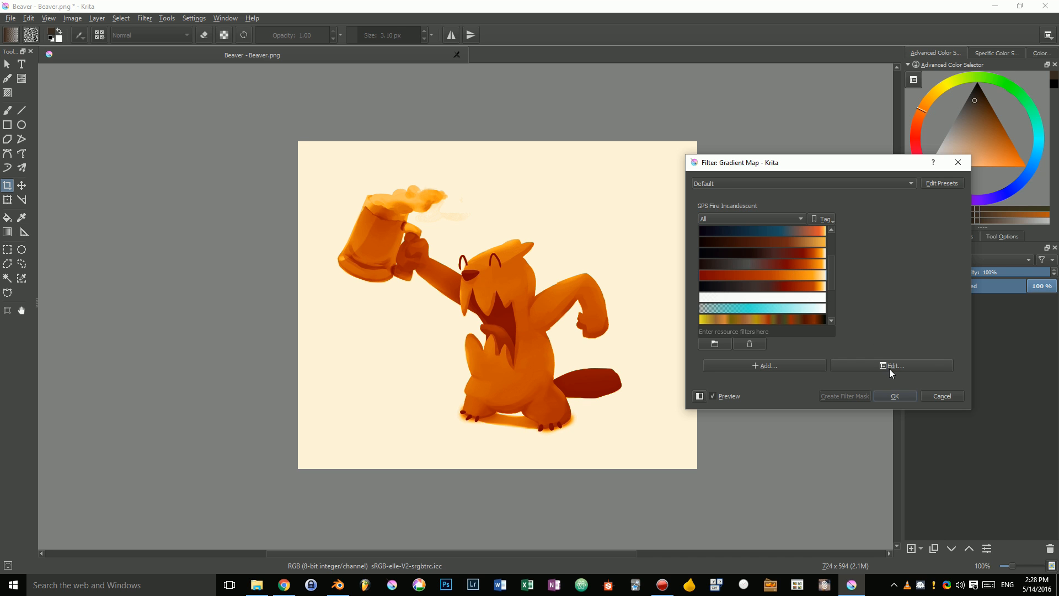
{"action": "left_click", "coordinate": [893, 365]}
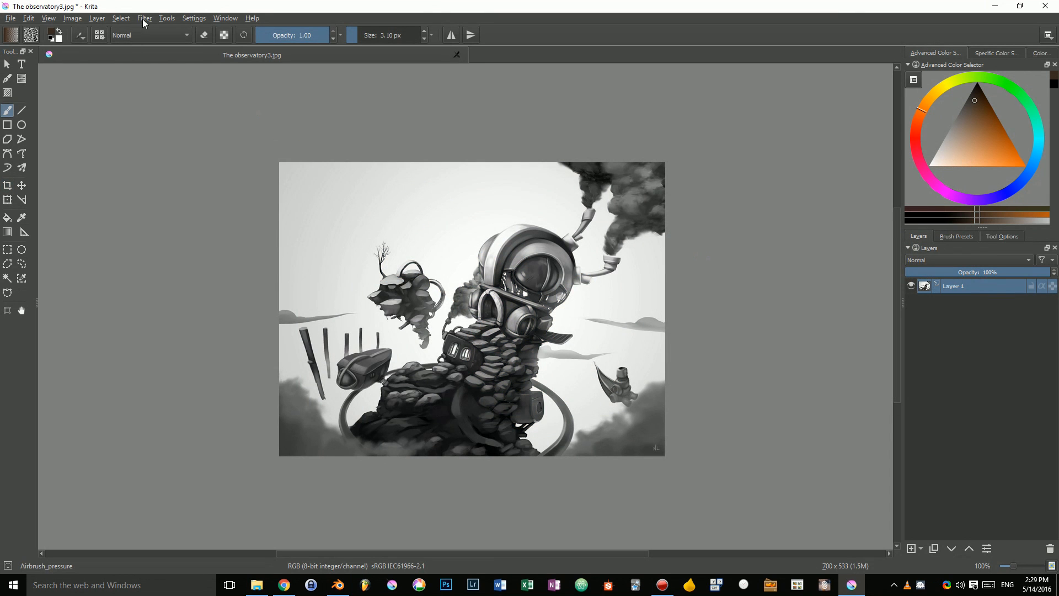
- Apply a Gradient Map filter using the GPS Fire Blueish orange-and-blue gradient
{"action": "left_click", "coordinate": [143, 18]}
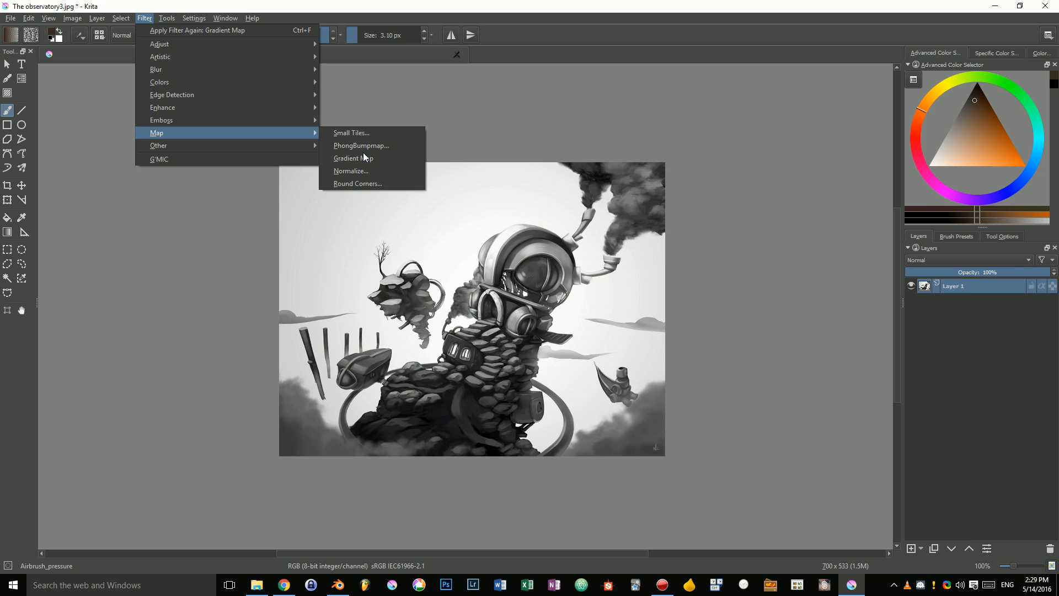
{"action": "left_click", "coordinate": [353, 158]}
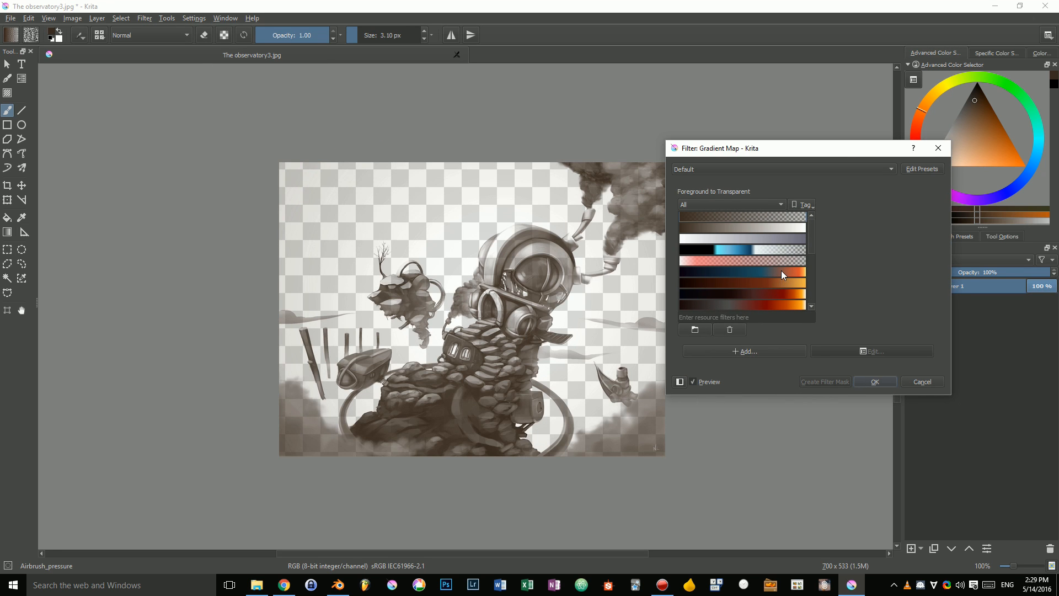
{"action": "left_click", "coordinate": [742, 272]}
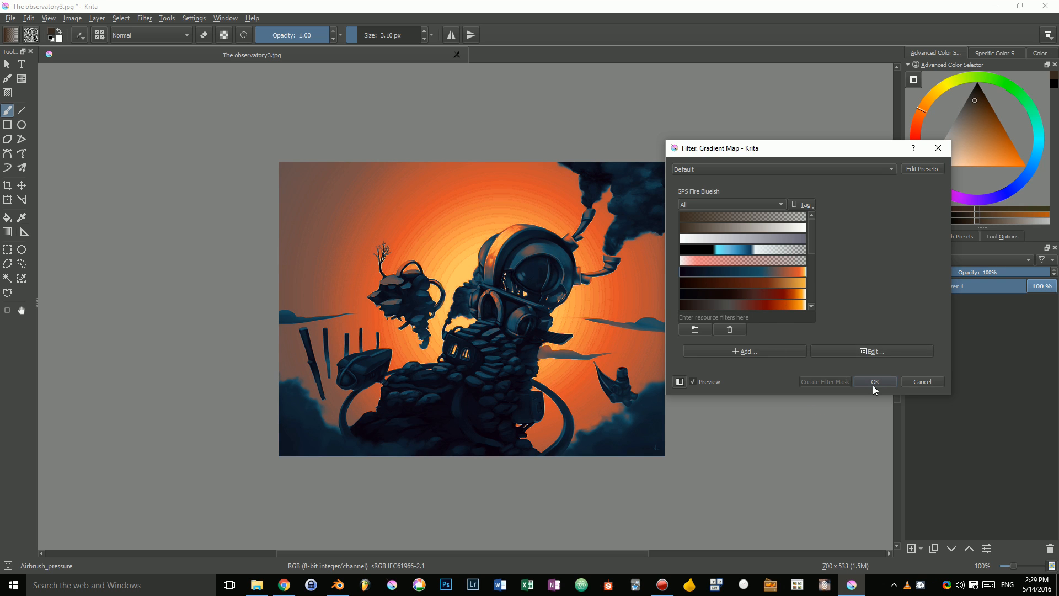
{"action": "left_click", "coordinate": [874, 382]}
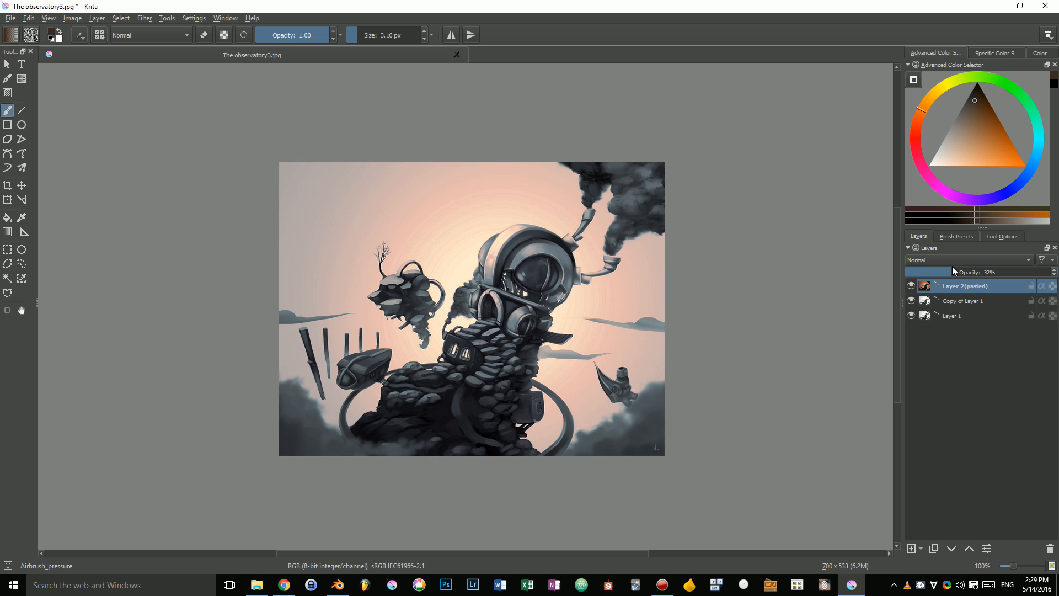
- Fade the recoloured layer over the original painting at about 76% opacity
{"action": "left_click_drag", "start_coordinate": [936, 271], "coordinate": [1013, 271]}
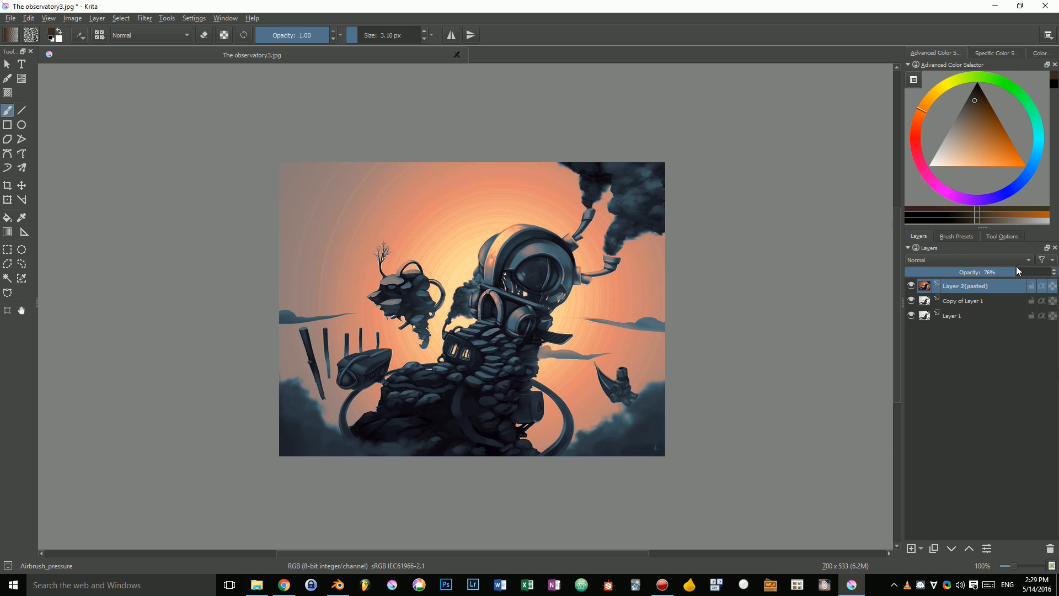
{"action": "left_click_drag", "start_coordinate": [987, 271], "coordinate": [1027, 271]}
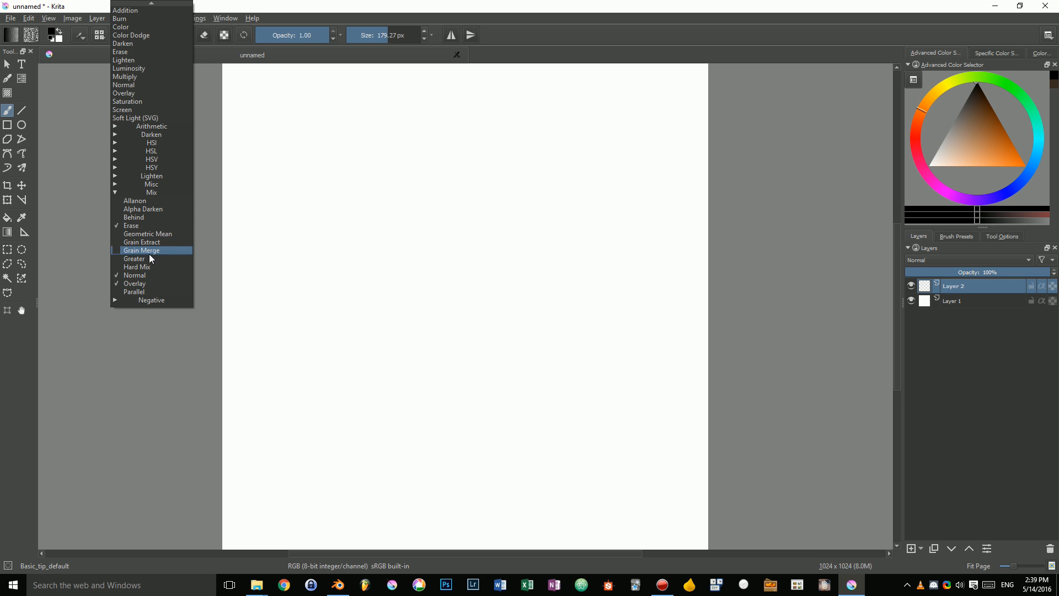
- Paint overlapping grey strokes in Greater blending mode, undo, then repaint them in Normal mode
{"action": "left_click", "coordinate": [133, 258]}
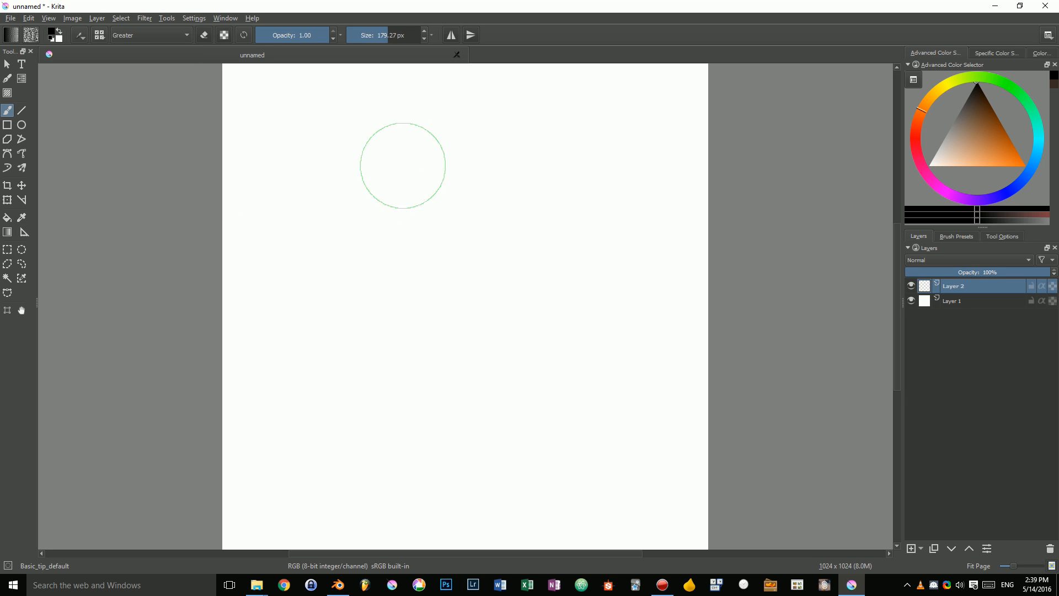
{"action": "left_click_drag", "start_coordinate": [494, 175], "coordinate": [436, 318]}
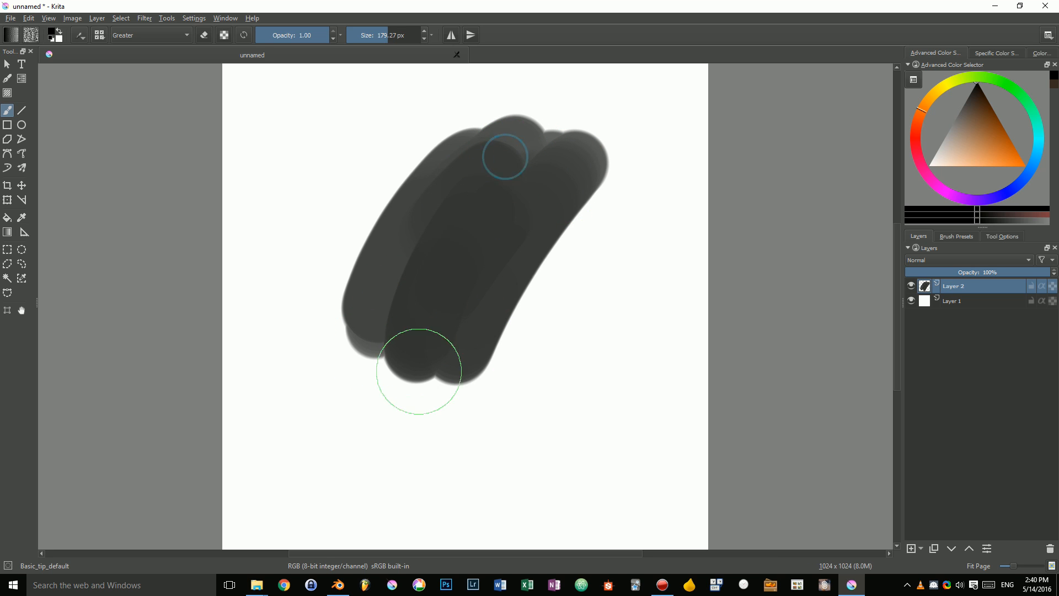
{"action": "key", "text": "ctrl+z"}
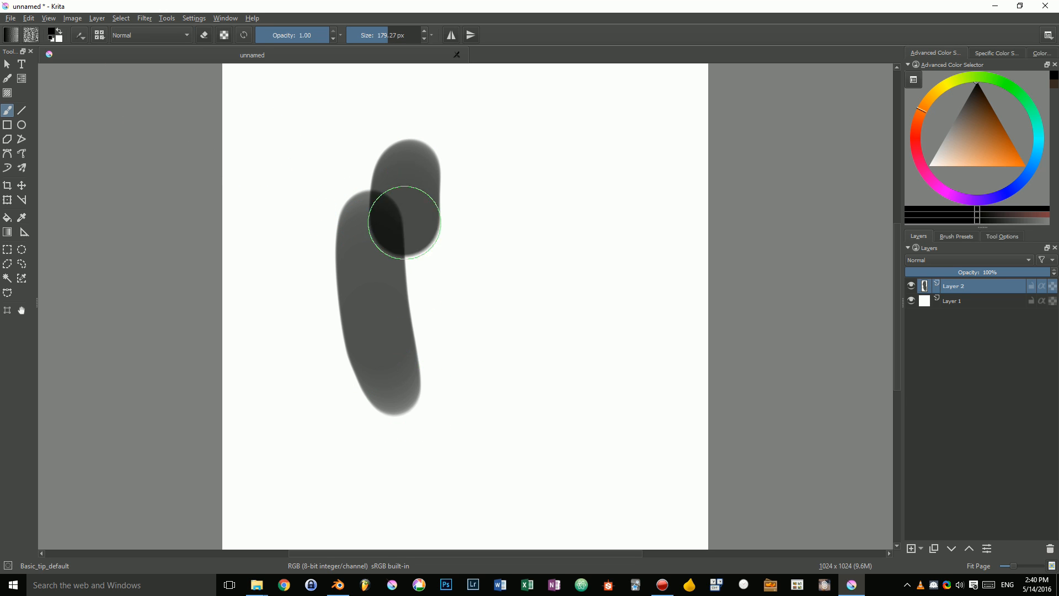
{"action": "left_click_drag", "start_coordinate": [405, 223], "coordinate": [477, 306]}
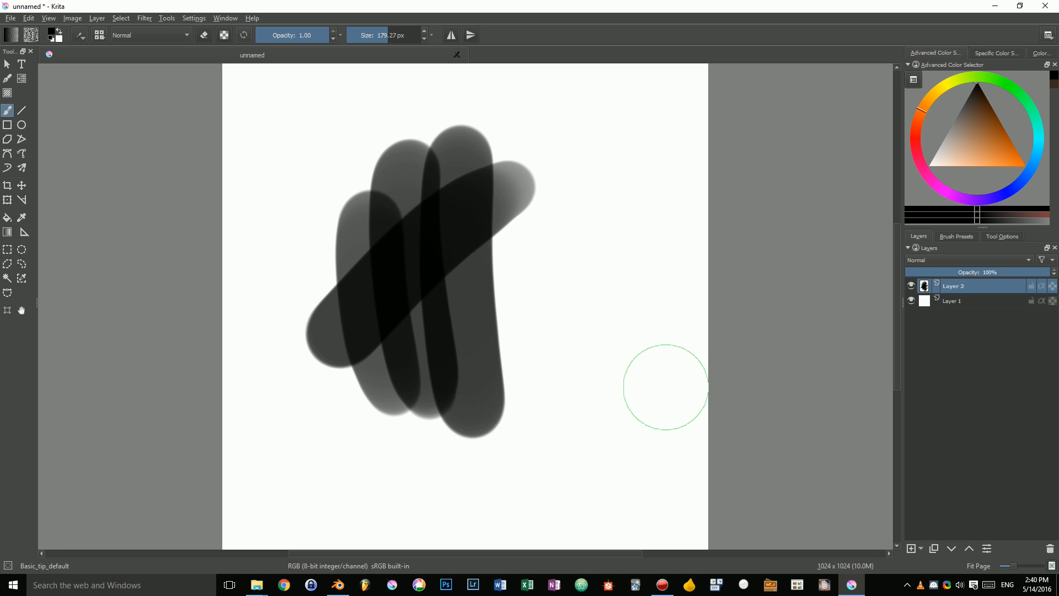
- Switch the brush back to Greater mode and paint overlapping strokes filling a dark oval
{"action": "left_click", "coordinate": [150, 34]}
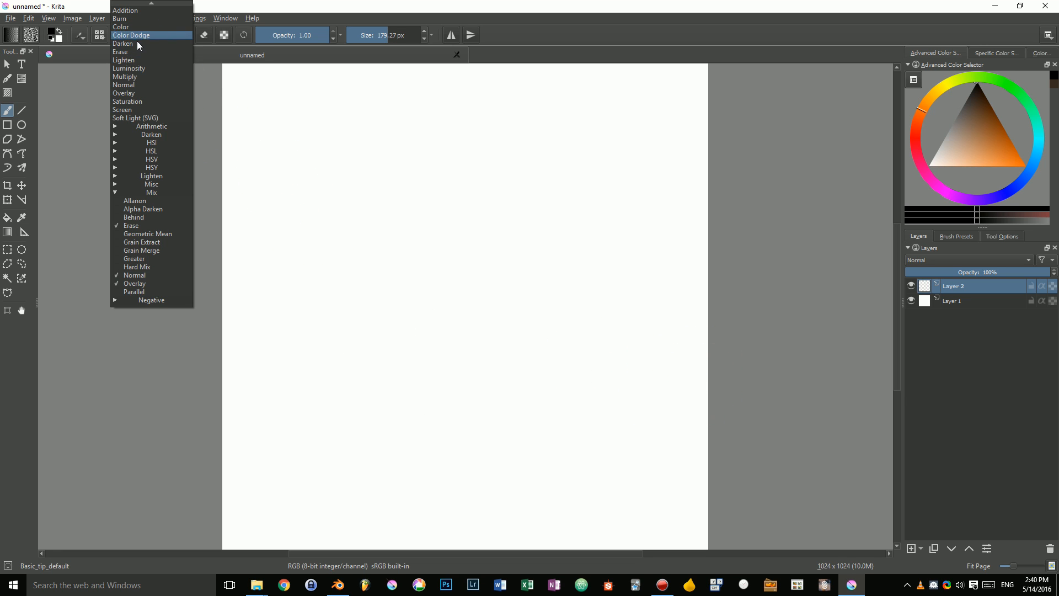
{"action": "left_click", "coordinate": [135, 259]}
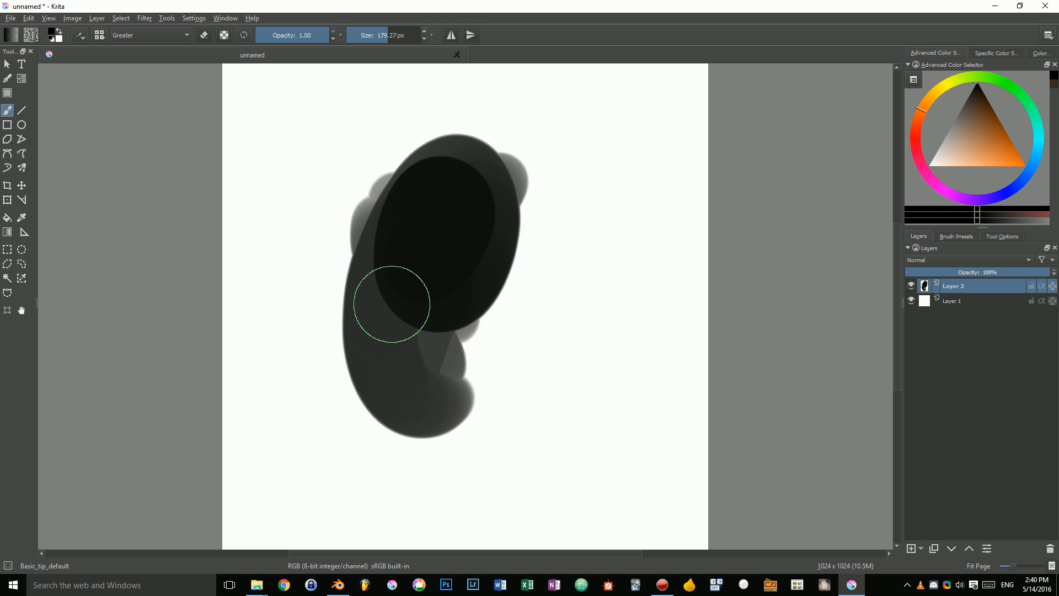
{"action": "left_click_drag", "start_coordinate": [391, 305], "coordinate": [366, 304]}
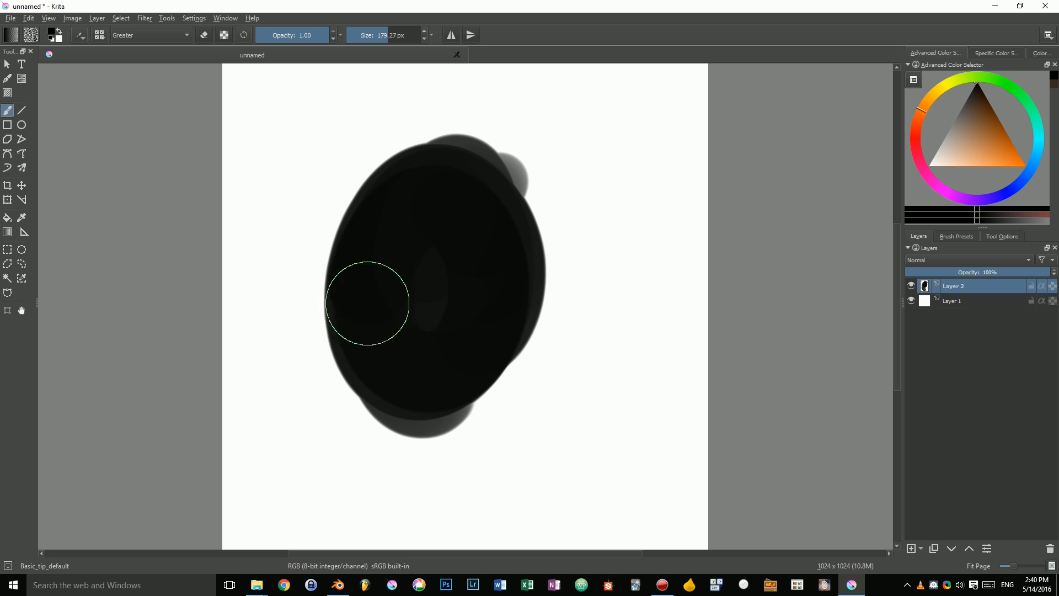
{"action": "left_click_drag", "start_coordinate": [366, 303], "coordinate": [481, 157]}
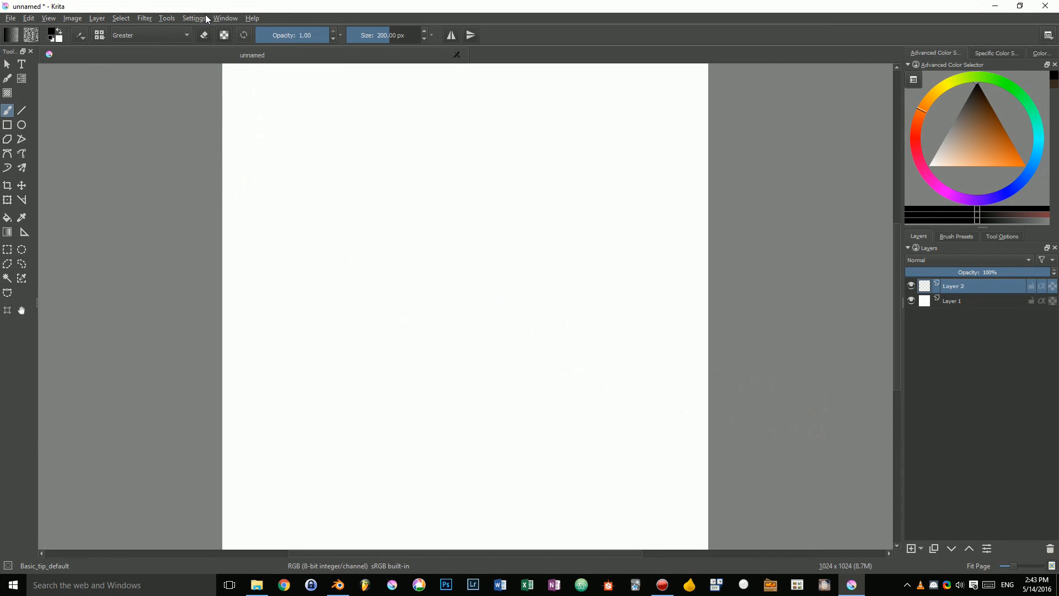
- Import the circles.gih animated brush file through the resource bundle manager
{"action": "left_click", "coordinate": [194, 19]}
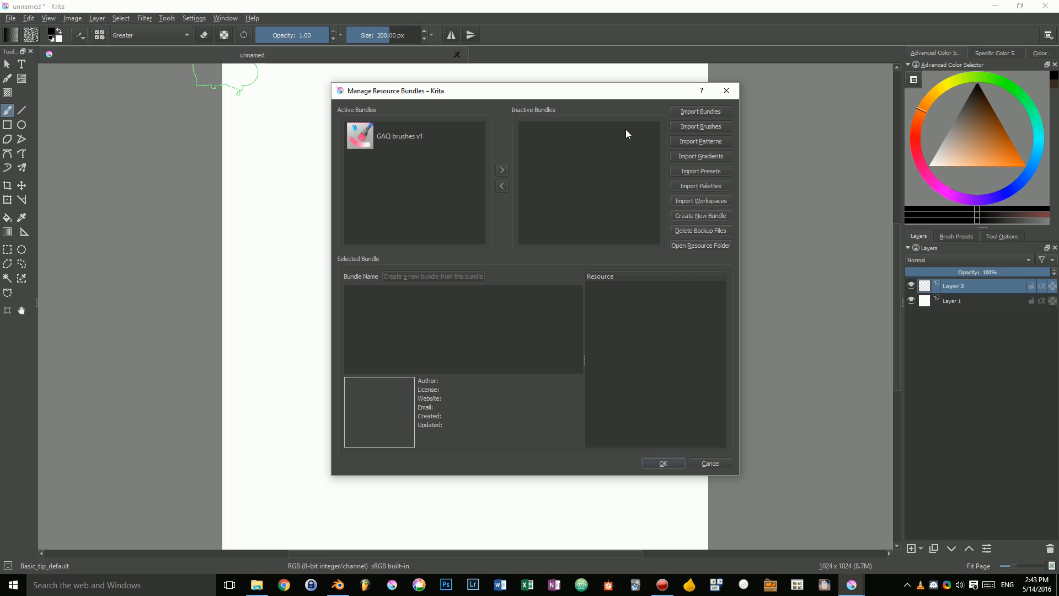
{"action": "left_click", "coordinate": [701, 126]}
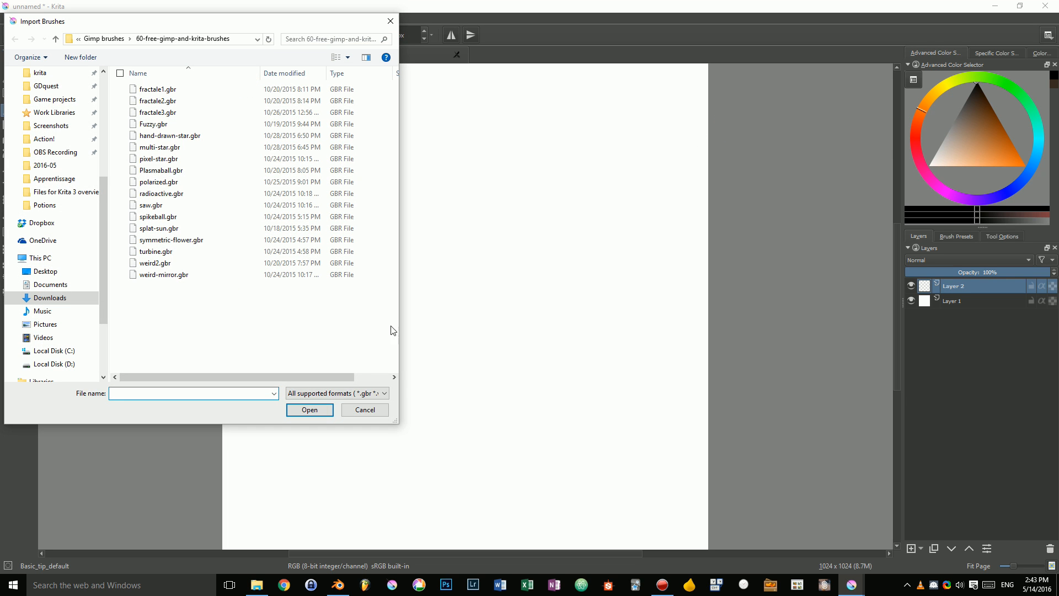
{"action": "left_click", "coordinate": [335, 392]}
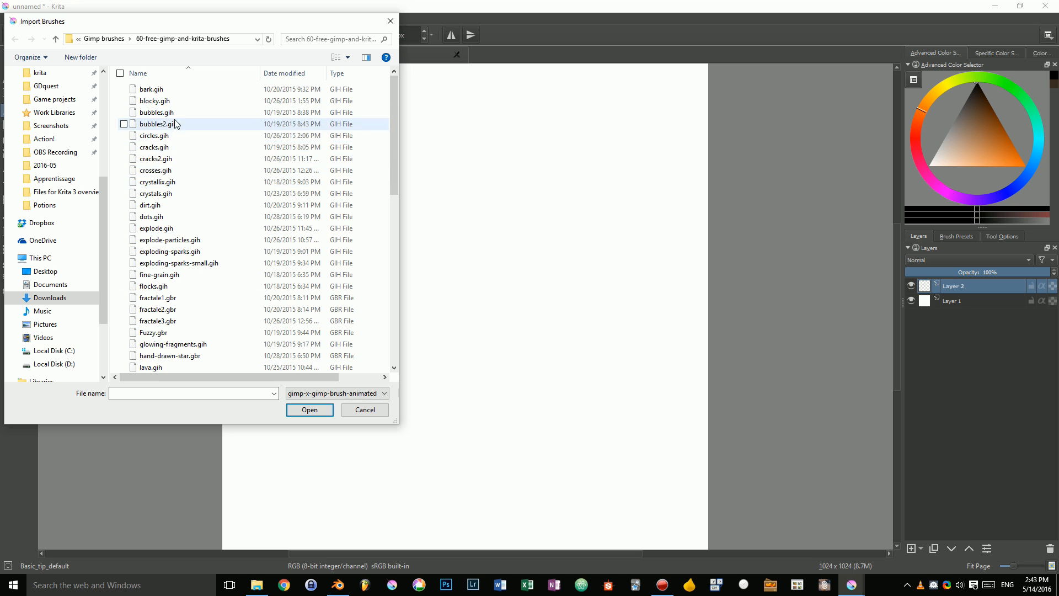
{"action": "left_click", "coordinate": [153, 134]}
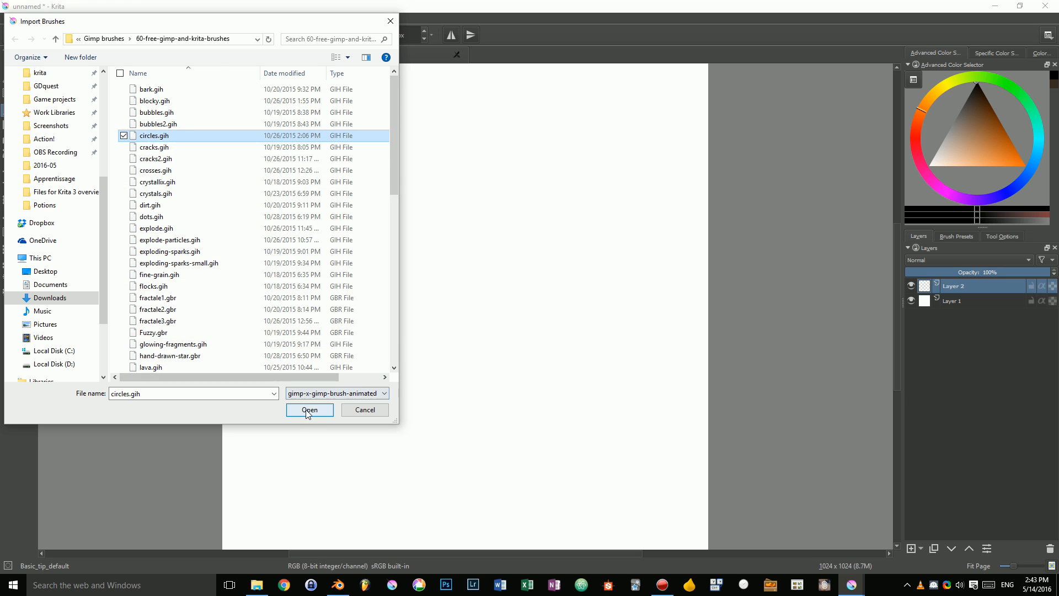
{"action": "left_click", "coordinate": [309, 411]}
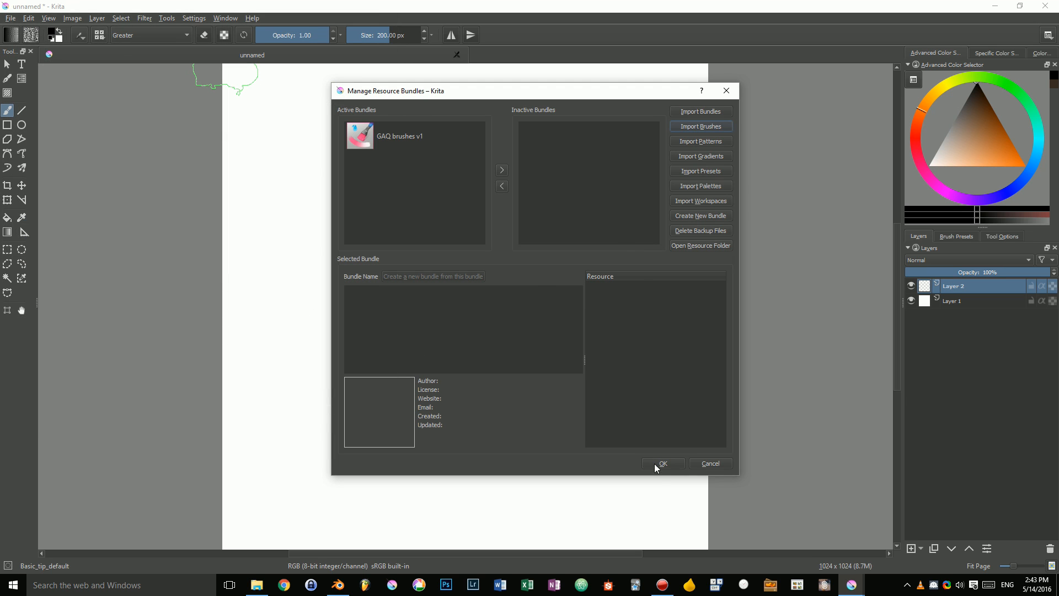
{"action": "left_click", "coordinate": [662, 466]}
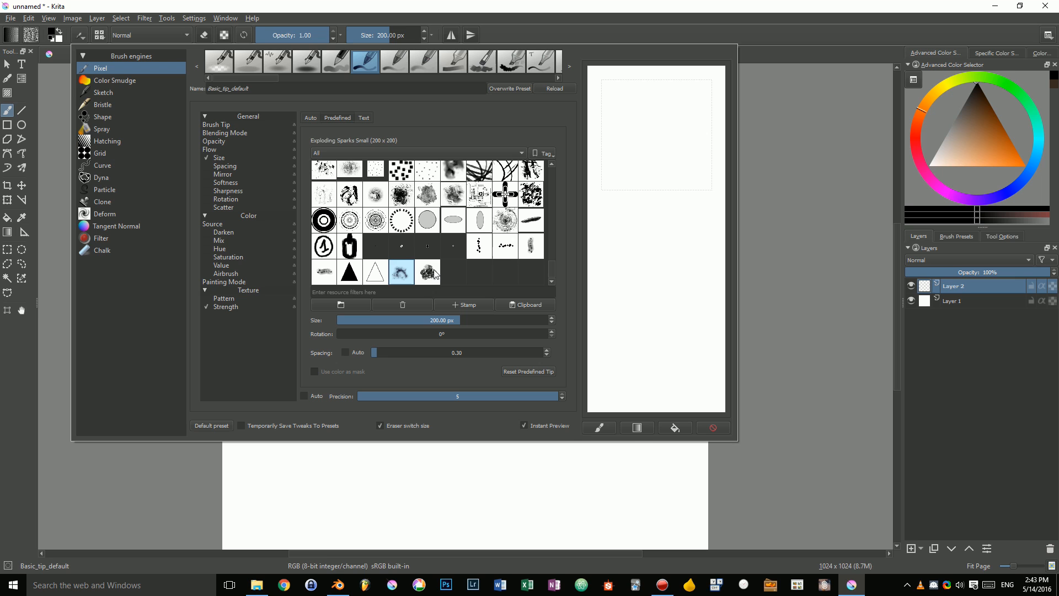
- Choose the imported Circles predefined tip for the brush
{"action": "left_click", "coordinate": [427, 272]}
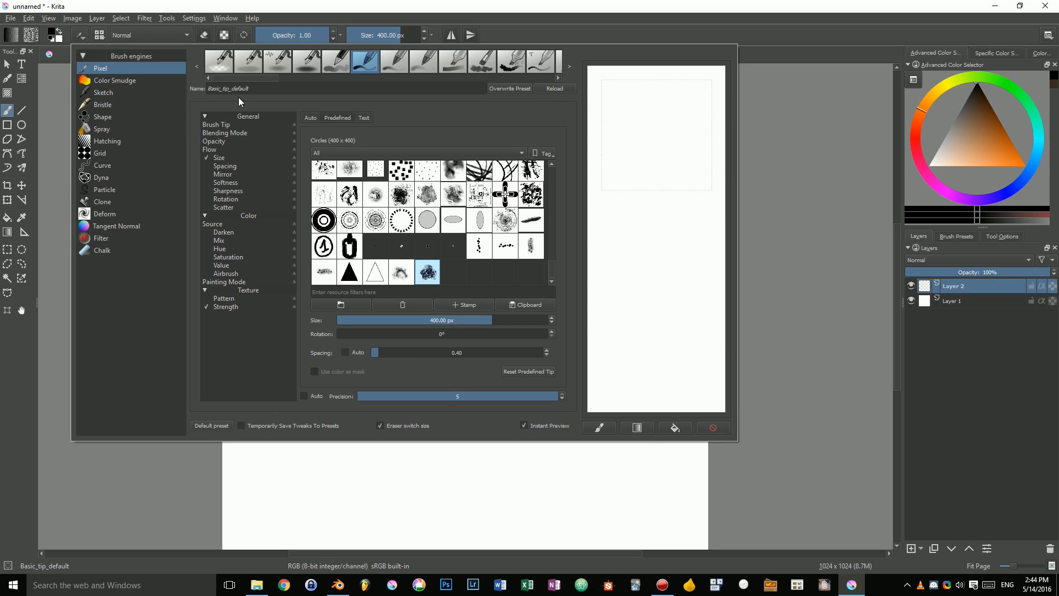
{"action": "left_click", "coordinate": [218, 124]}
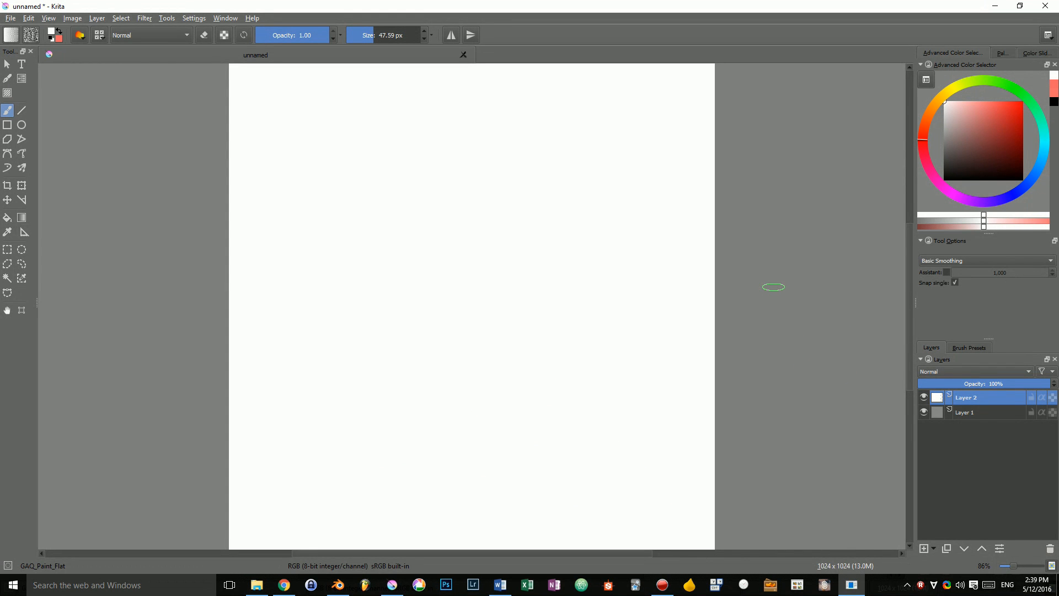
{"action": "mouse_move", "coordinate": [468, 299]}
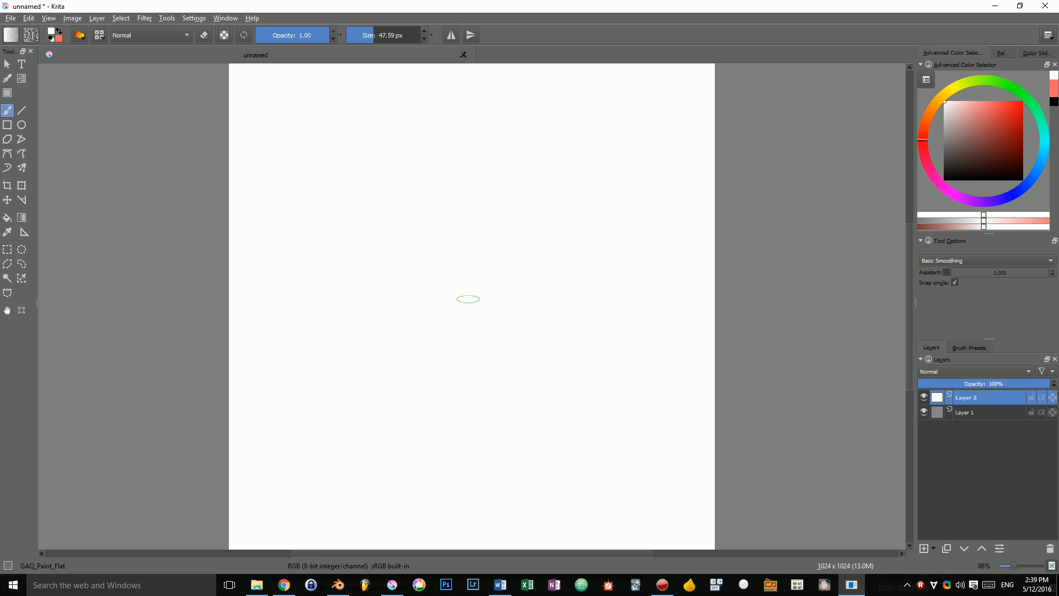
- Pick the GAQ_Paint_Painterly preset and a dark red colour from the pop-up palette
{"action": "right_click", "coordinate": [468, 299]}
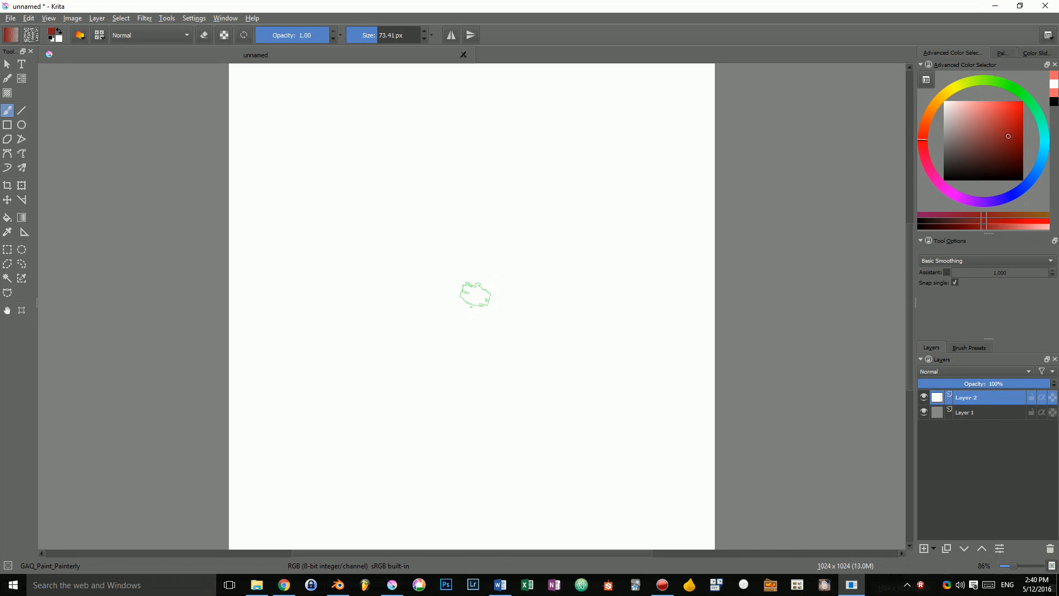
{"action": "right_click", "coordinate": [474, 295]}
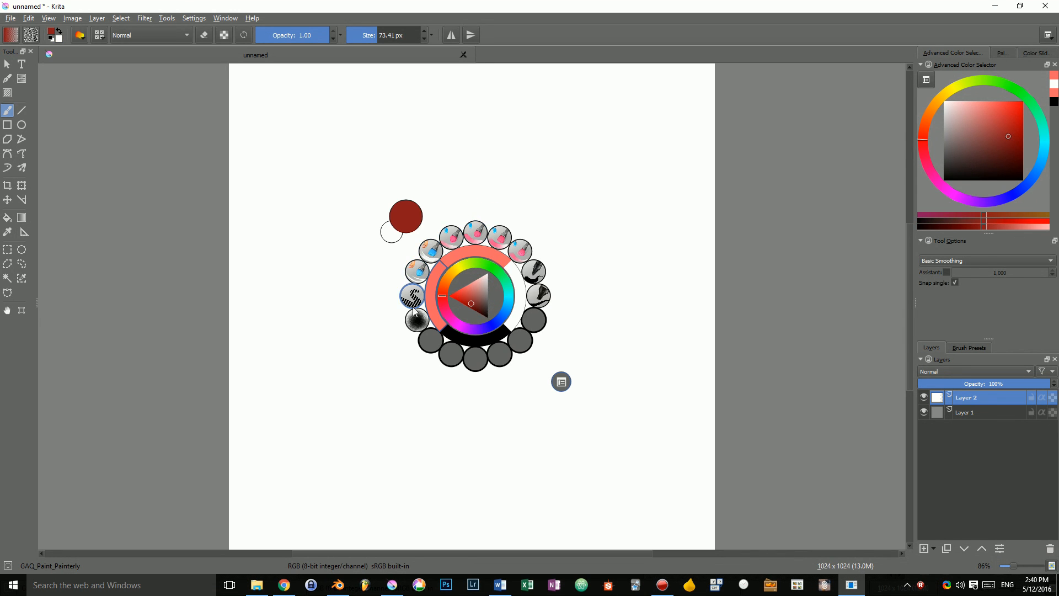
{"action": "left_click", "coordinate": [412, 296]}
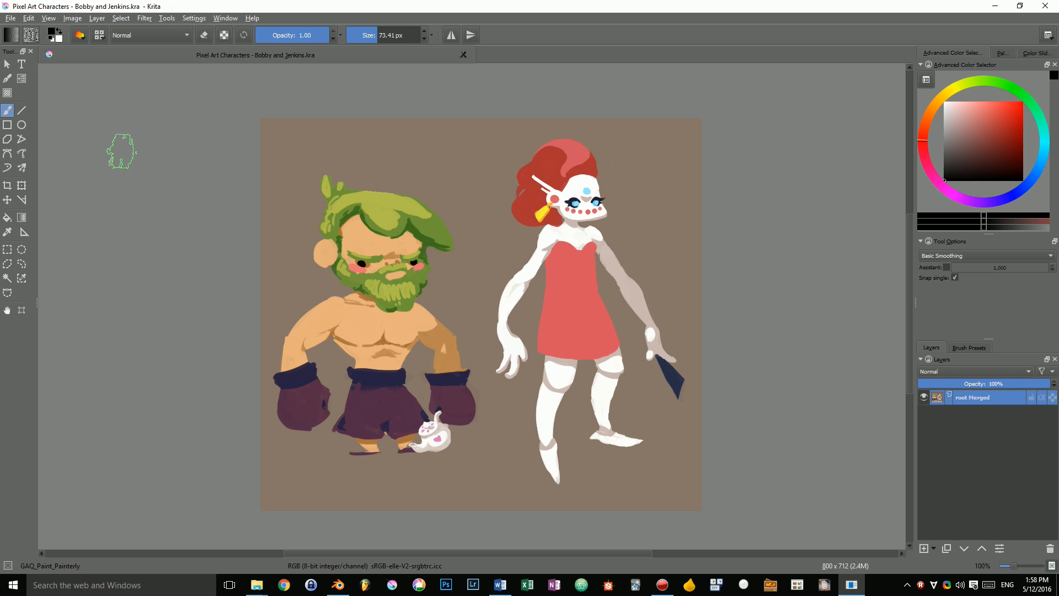
- Show the G'MIC homepage at gmic.eu in the browser
{"action": "left_click", "coordinate": [144, 18]}
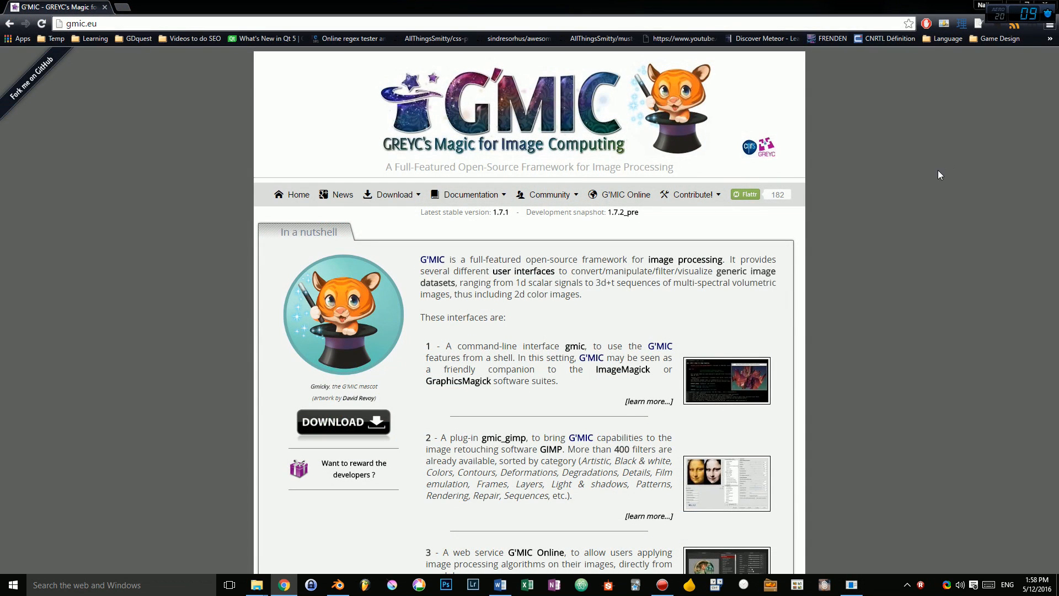
{"action": "mouse_move", "coordinate": [414, 262]}
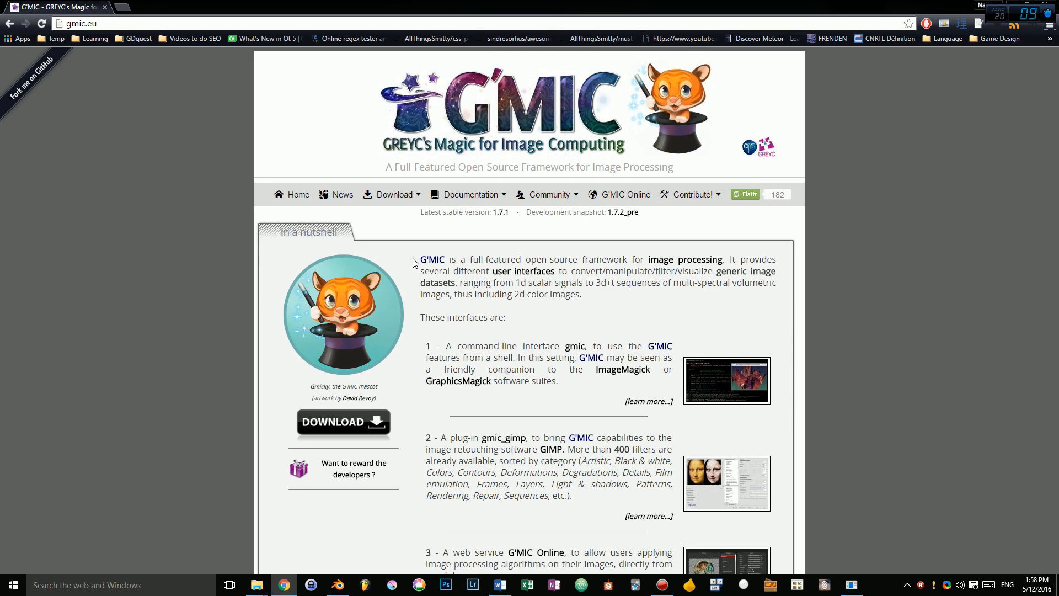
{"action": "mouse_move", "coordinate": [859, 247]}
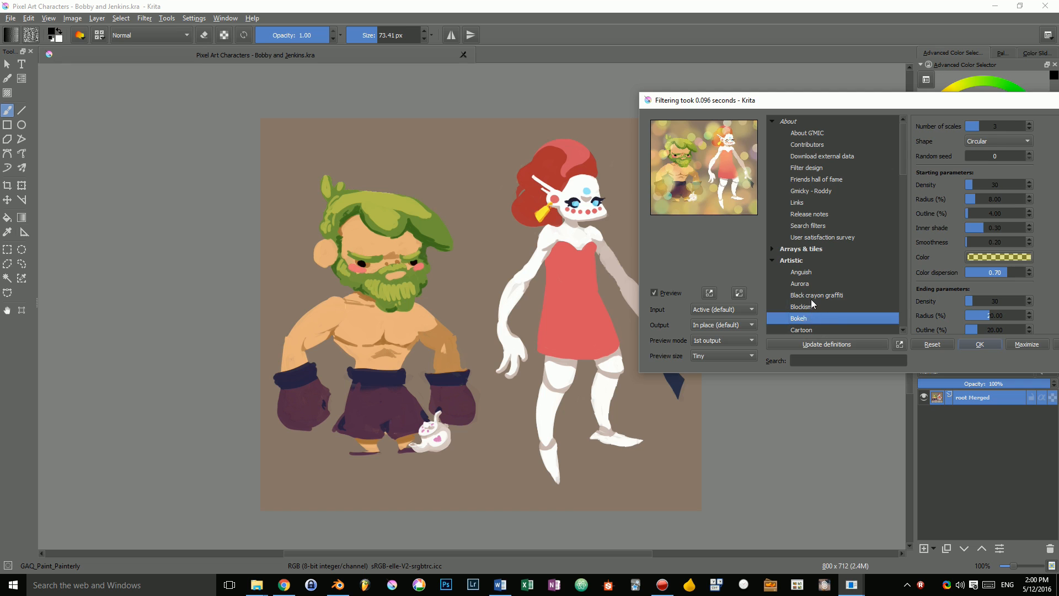
- Preview G'MIC Artistic filters: Chalk it up, Colored pencils, Circle abstraction, Color abstraction paint, Cubism
{"action": "left_click", "coordinate": [806, 284]}
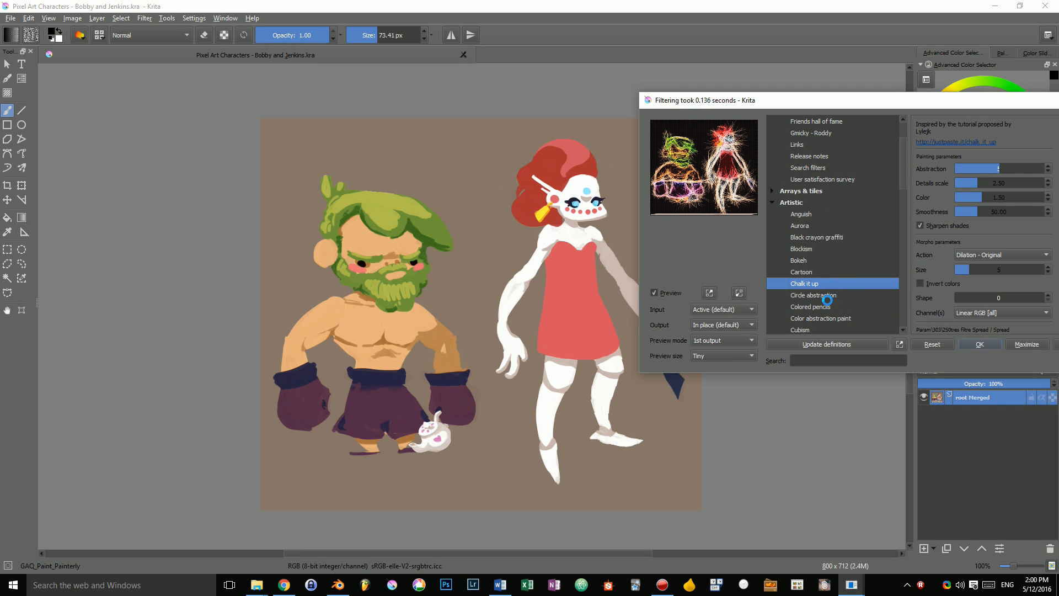
{"action": "left_click", "coordinate": [811, 305]}
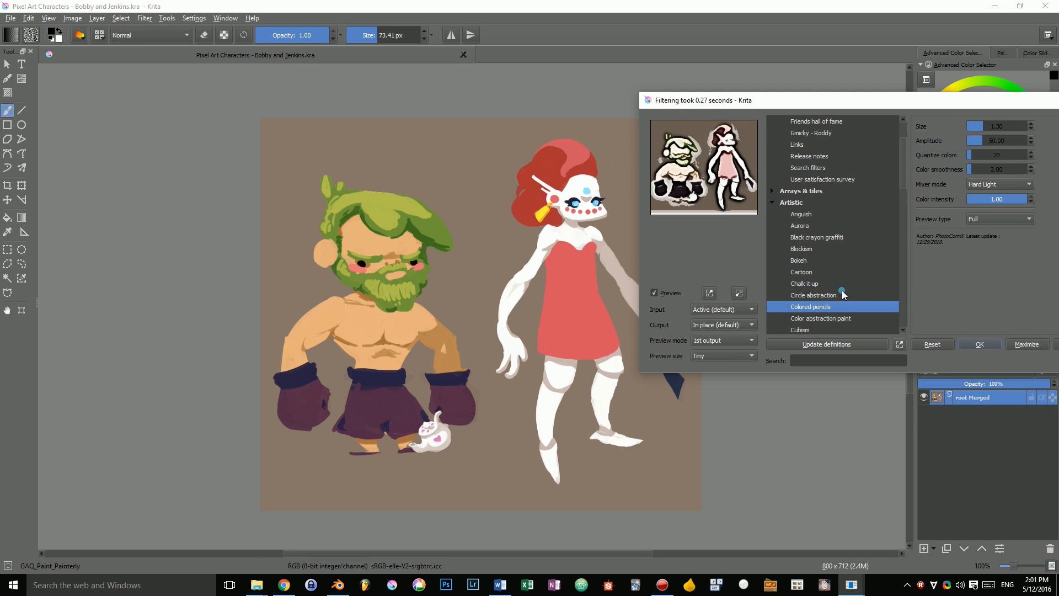
{"action": "left_click", "coordinate": [813, 237]}
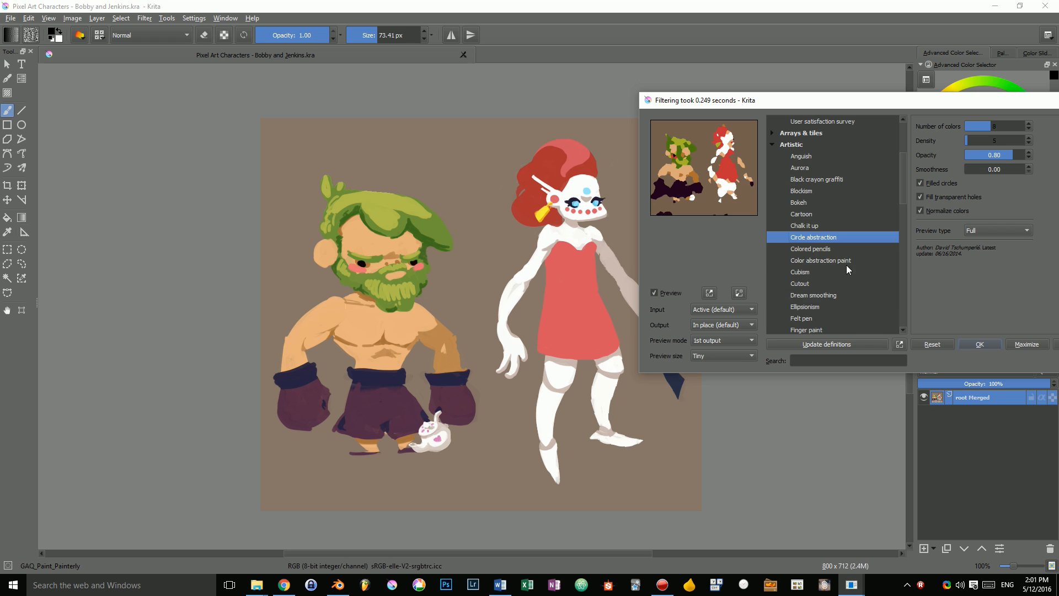
{"action": "left_click", "coordinate": [820, 261]}
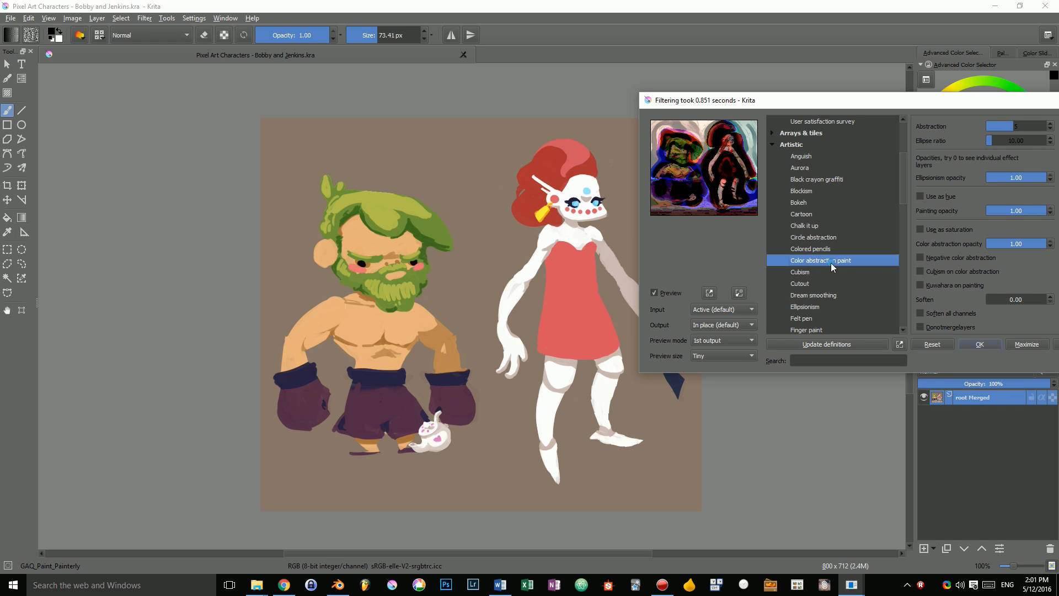
{"action": "left_click", "coordinate": [801, 272]}
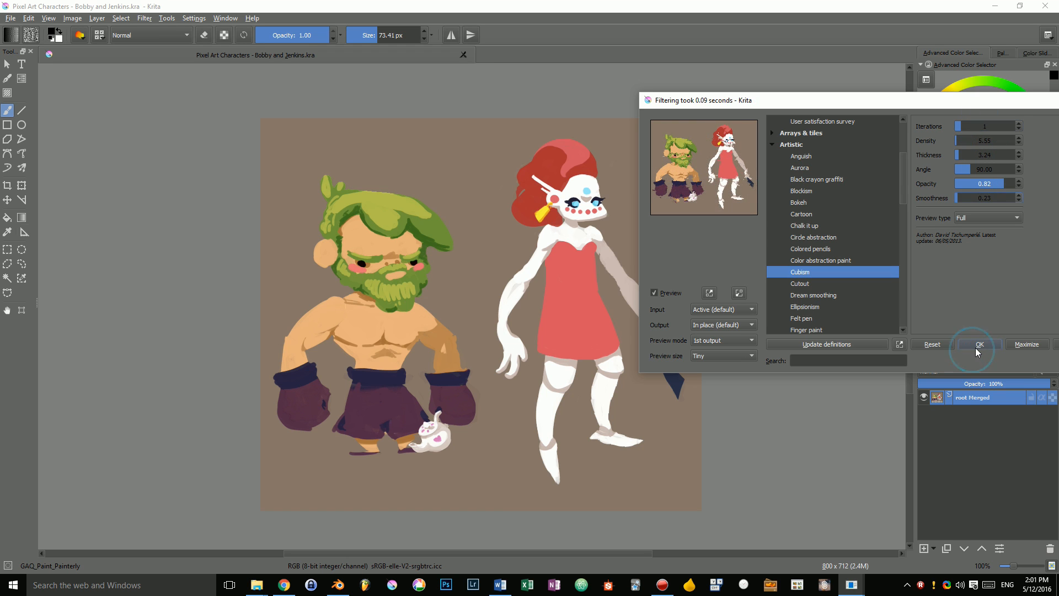
- Apply the Sharpen [unsharp mask] G'MIC filter to the pixel-art characters
{"action": "left_click", "coordinate": [979, 345]}
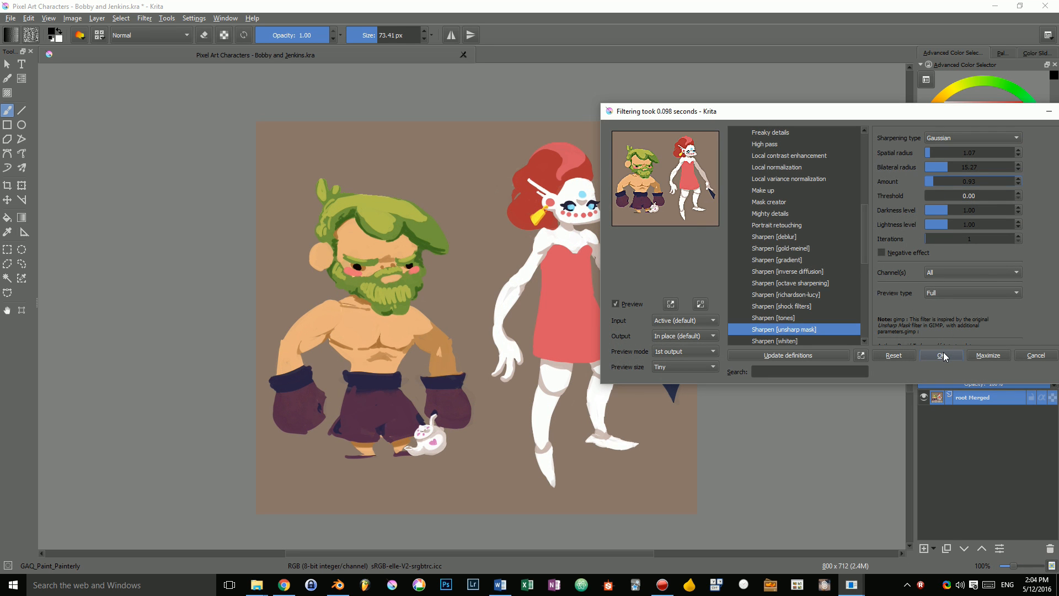
{"action": "left_click", "coordinate": [941, 354]}
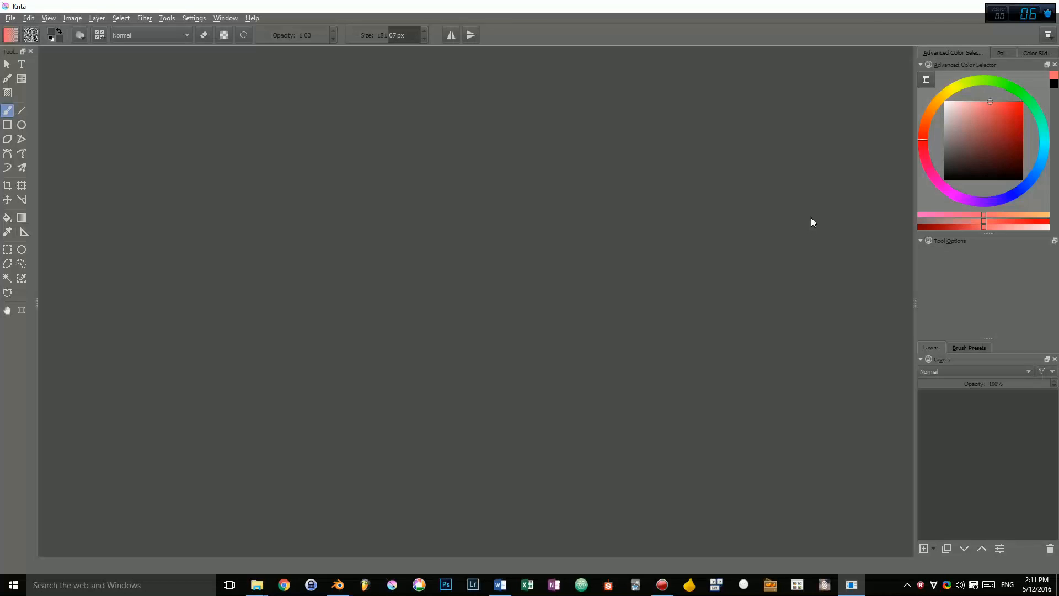
- Import page 5 of Pro Git.pdf as an editable image layer
{"action": "left_click", "coordinate": [10, 17]}
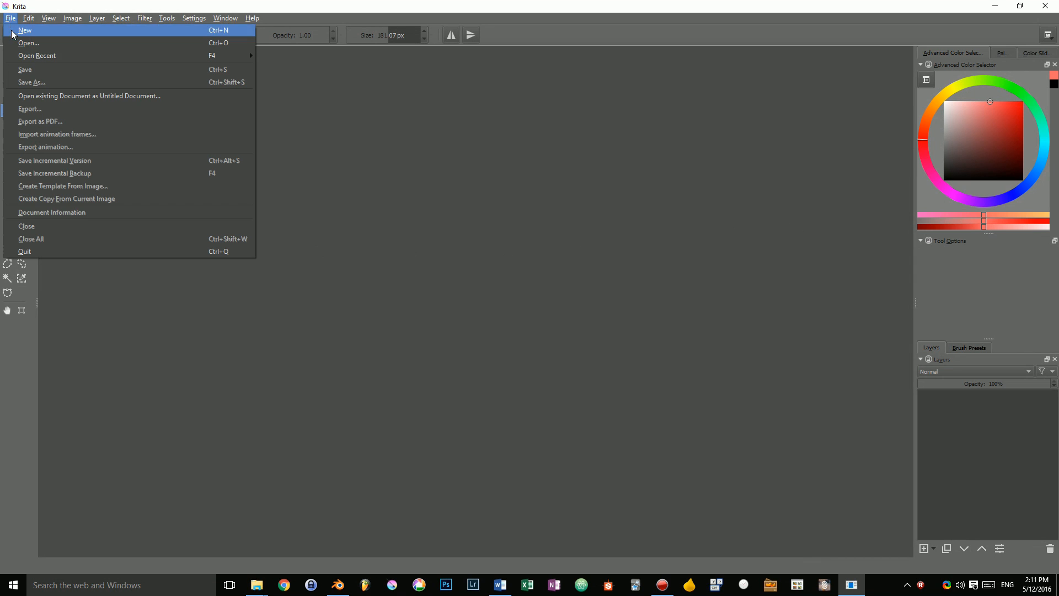
{"action": "left_click", "coordinate": [29, 43]}
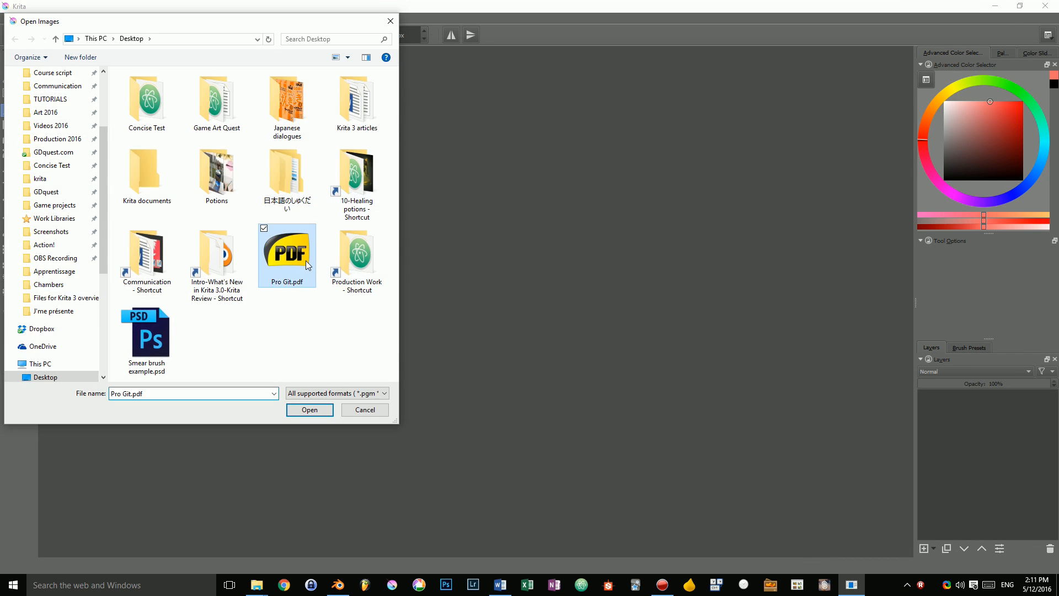
{"action": "left_click", "coordinate": [309, 409]}
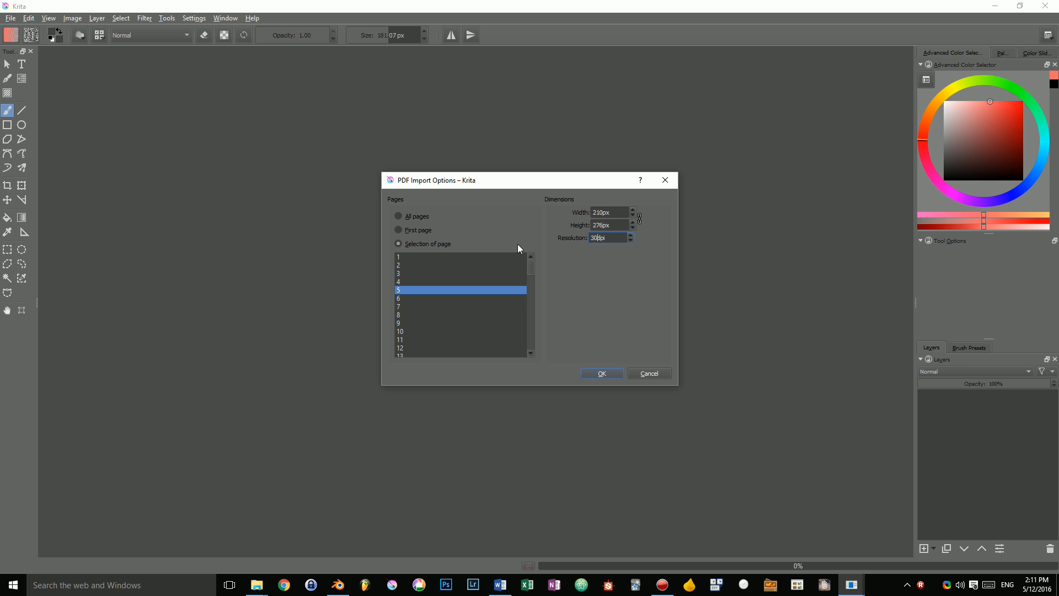
{"action": "left_click", "coordinate": [600, 373]}
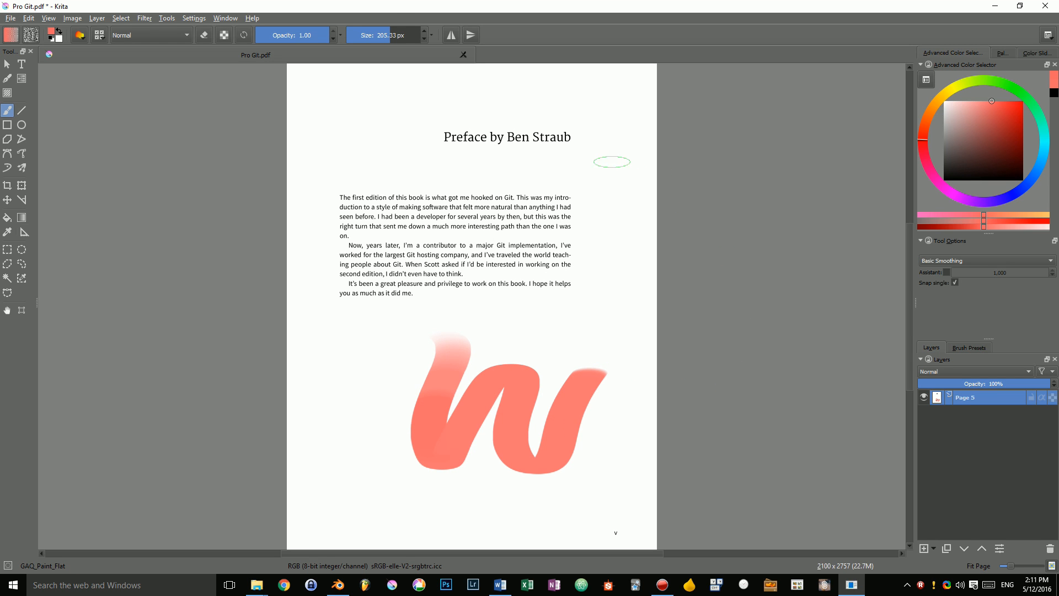
- Begin exporting the painted PDF page from the File menu
{"action": "left_click", "coordinate": [10, 17]}
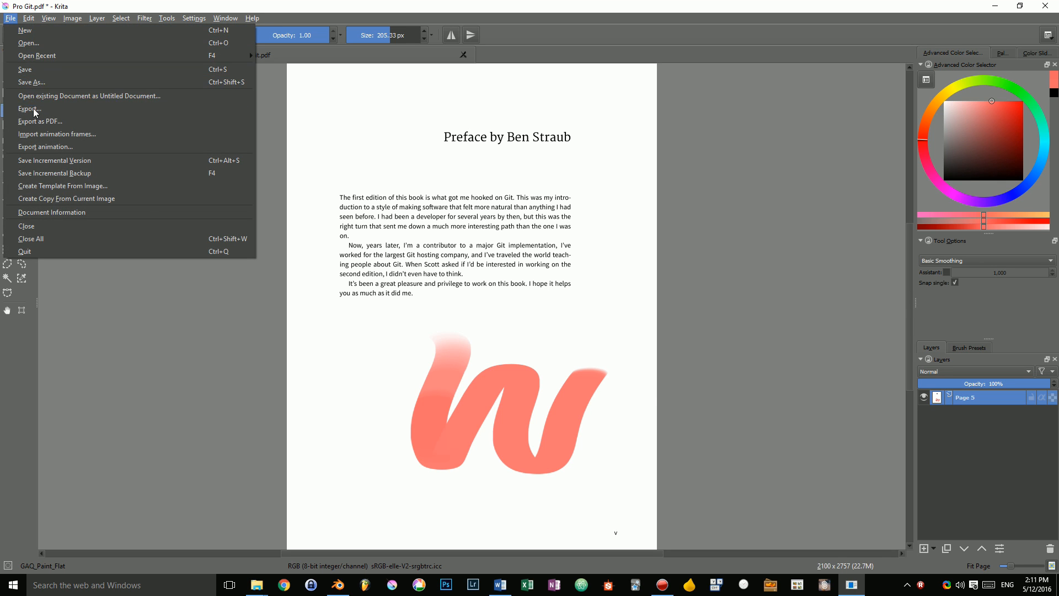
{"action": "left_click", "coordinate": [40, 121]}
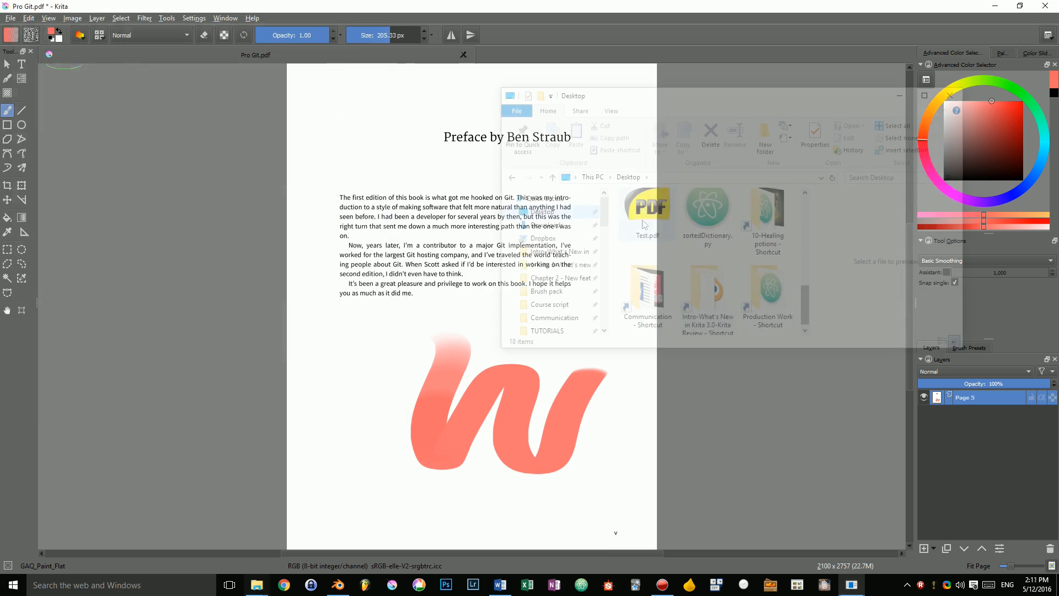
- Open the Files for Krita 3 overview folder and select its first .kra drawing
{"action": "double_click", "coordinate": [646, 212]}
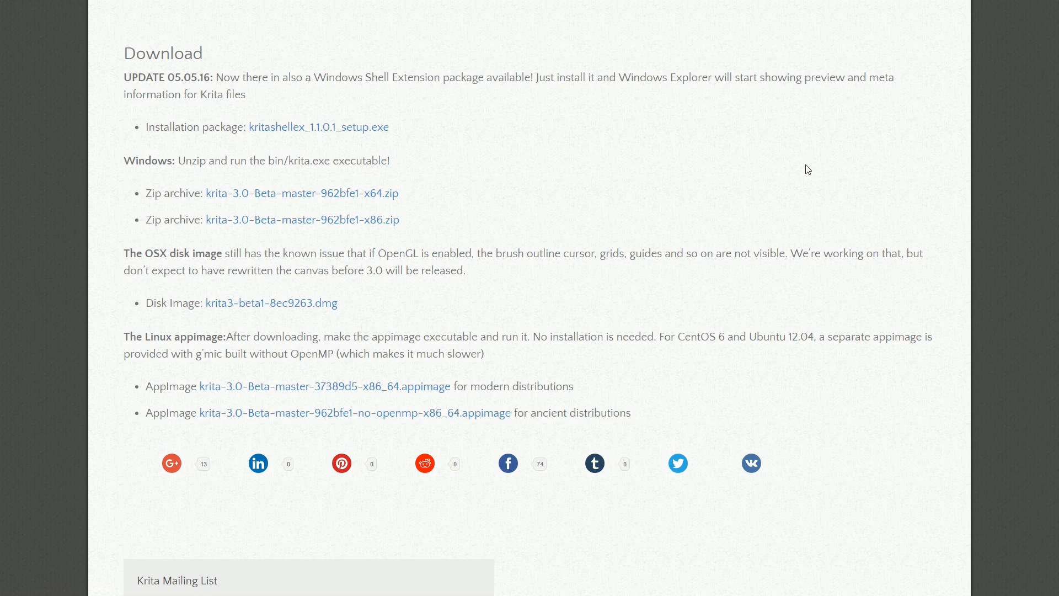
{"action": "left_click_drag", "start_coordinate": [188, 127], "coordinate": [389, 126]}
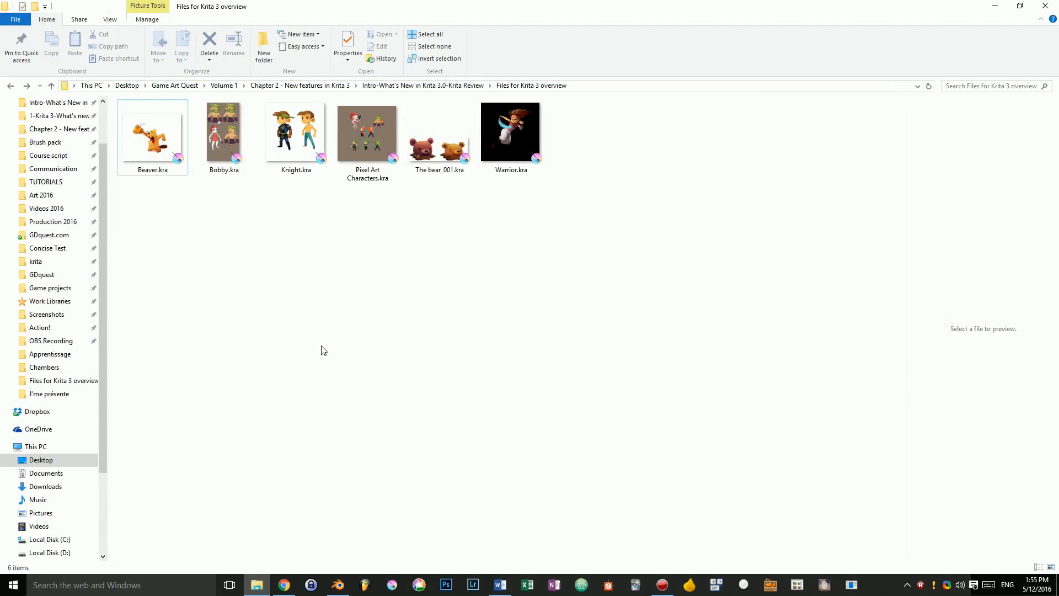
{"action": "left_click", "coordinate": [152, 135]}
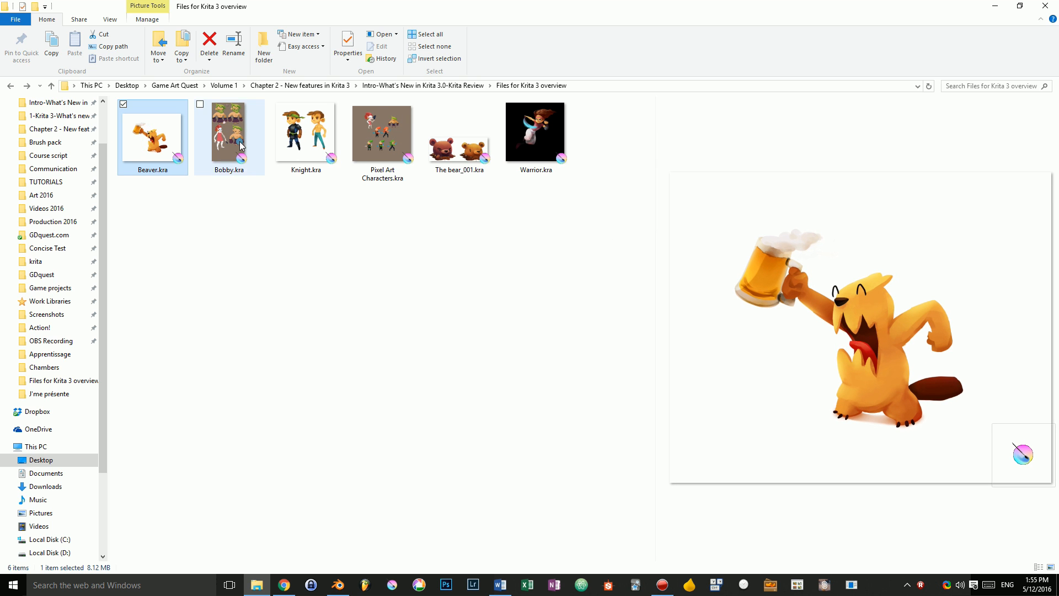
- Preview Knight, Pixel Art Characters, Warrior and The bear_001 drawings in the preview pane
{"action": "left_click", "coordinate": [306, 131]}
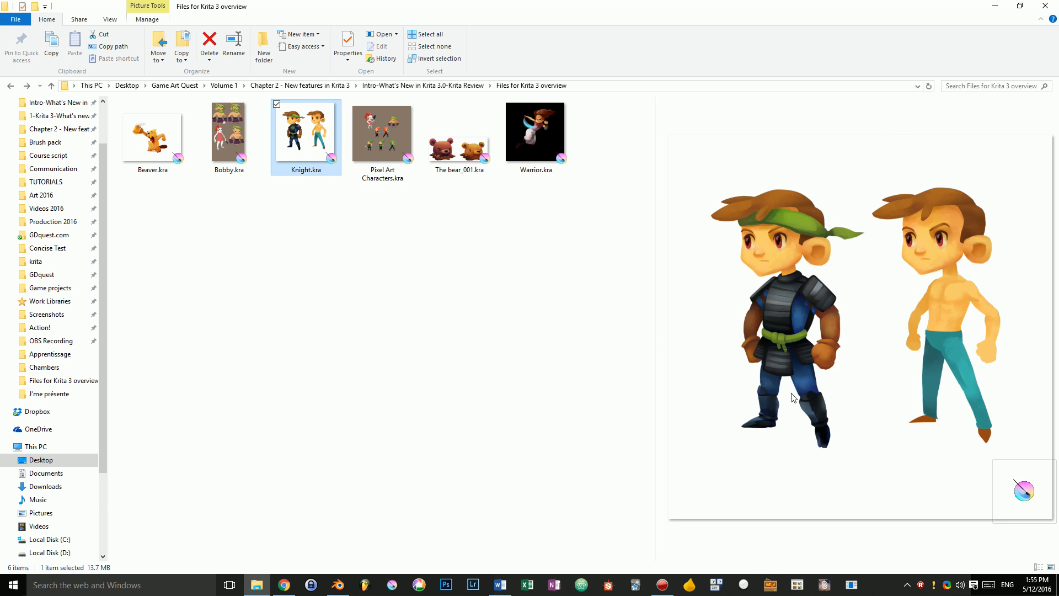
{"action": "left_click", "coordinate": [382, 132]}
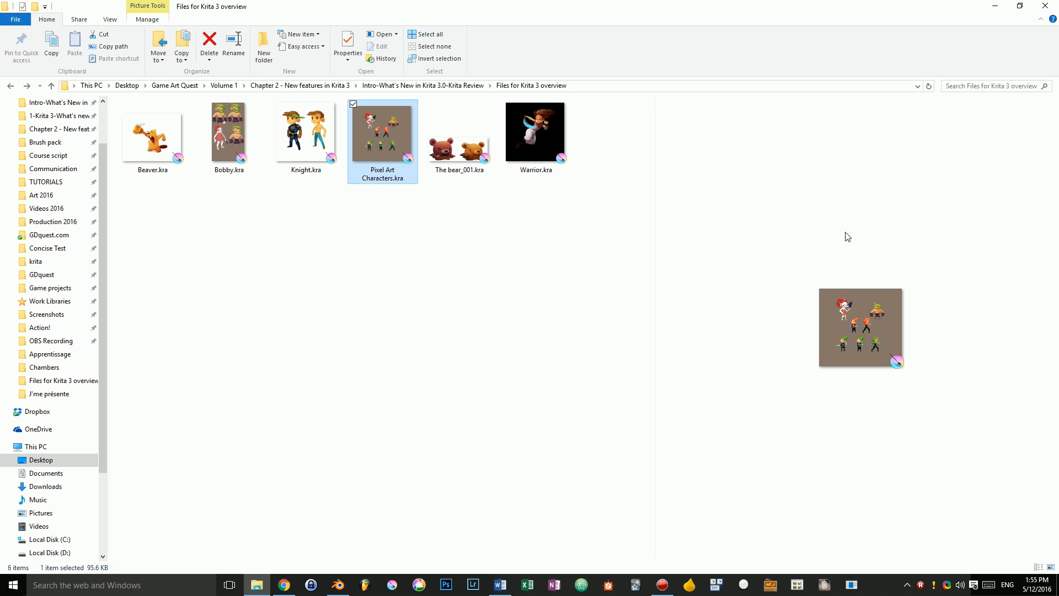
{"action": "left_click", "coordinate": [537, 131]}
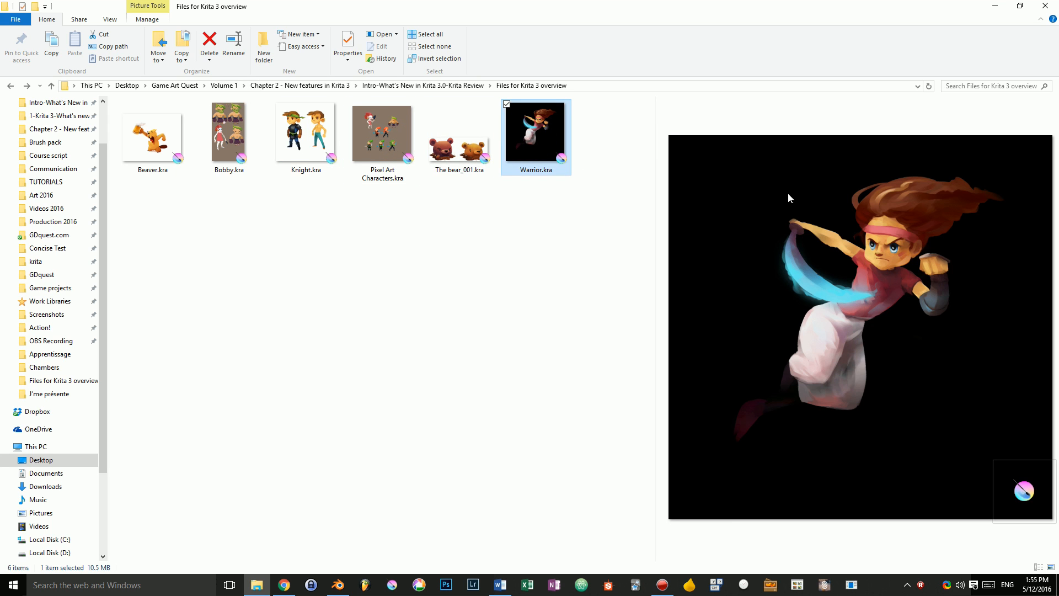
{"action": "left_click", "coordinate": [459, 134]}
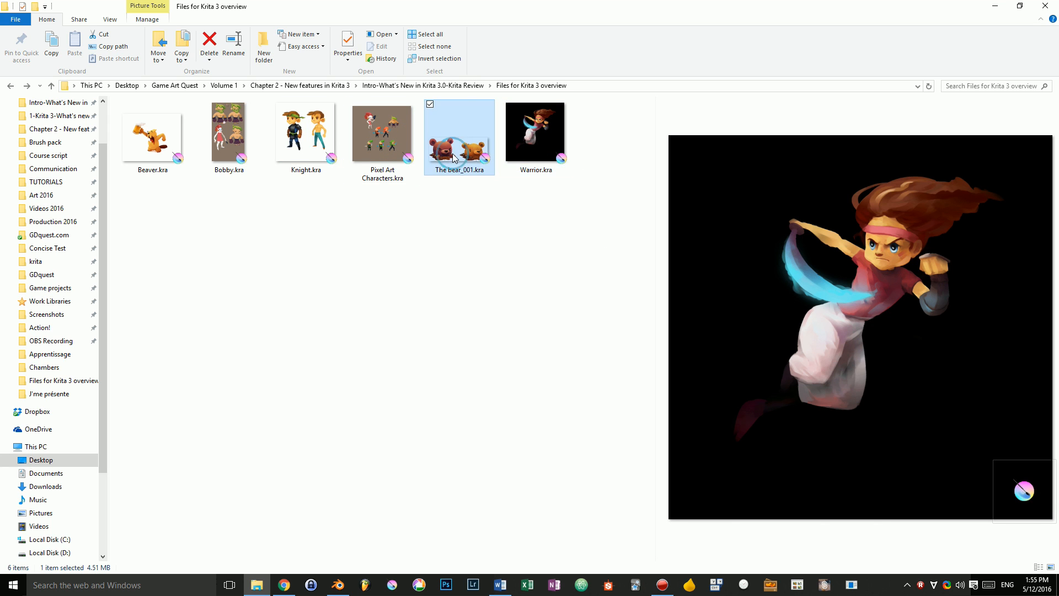
{"action": "left_click", "coordinate": [228, 132]}
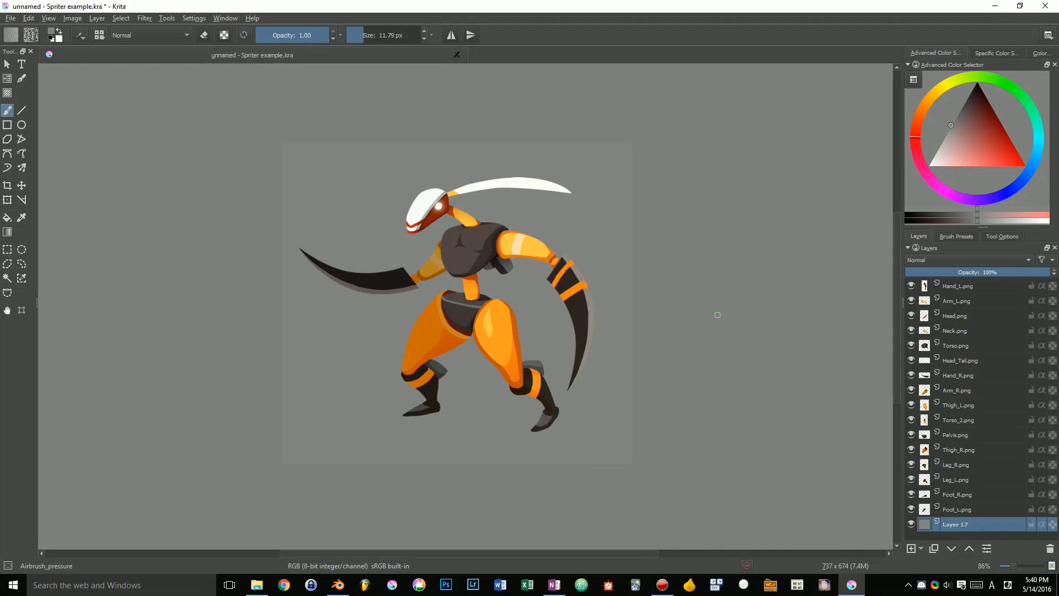
- Open the reaper .scml project in Spriter and start a bone at the character's foot
{"action": "left_click", "coordinate": [10, 17]}
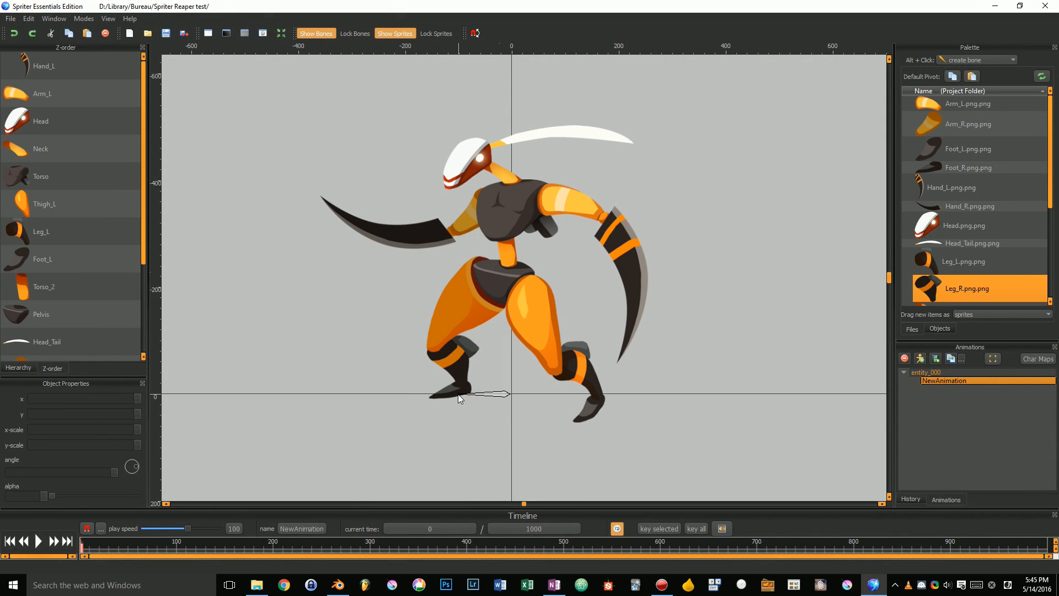
{"action": "left_click", "coordinate": [560, 368]}
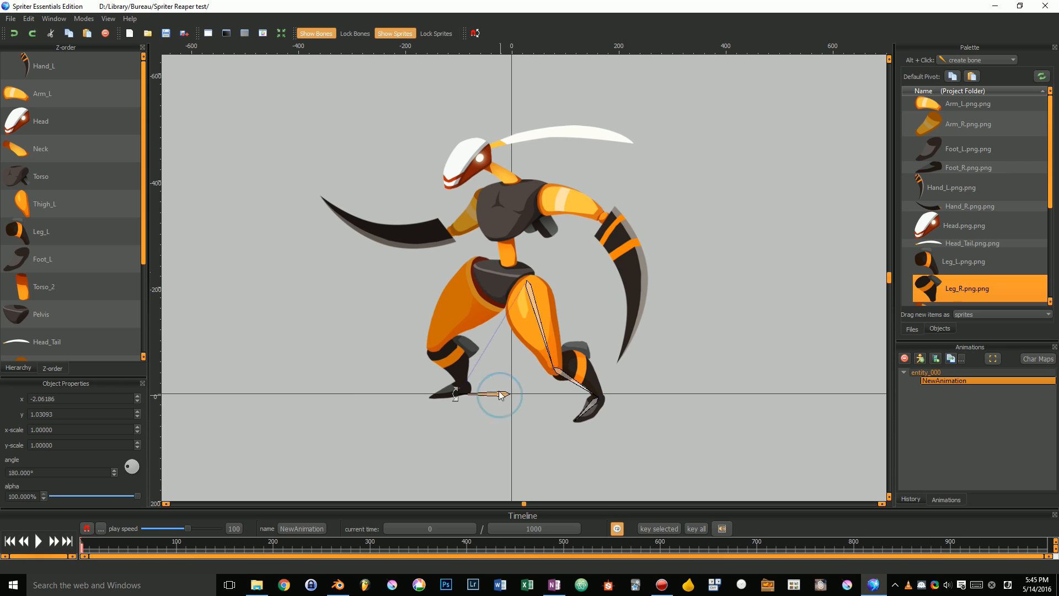
{"action": "left_click", "coordinate": [255, 585]}
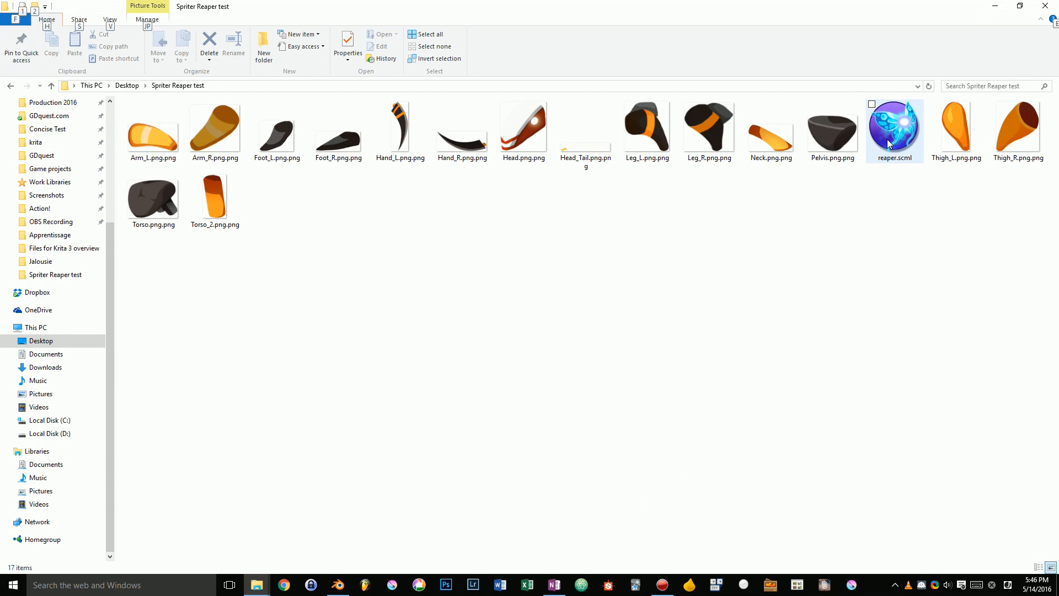
{"action": "double_click", "coordinate": [892, 128]}
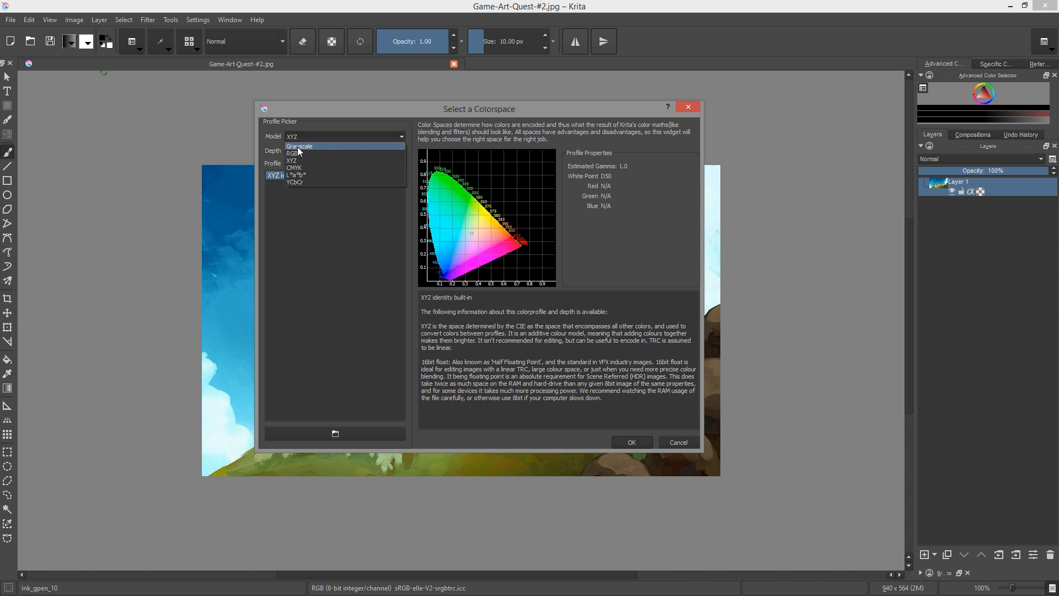
- Browse the colour models, switching to CMYK and back to RGB
{"action": "left_click", "coordinate": [293, 167]}
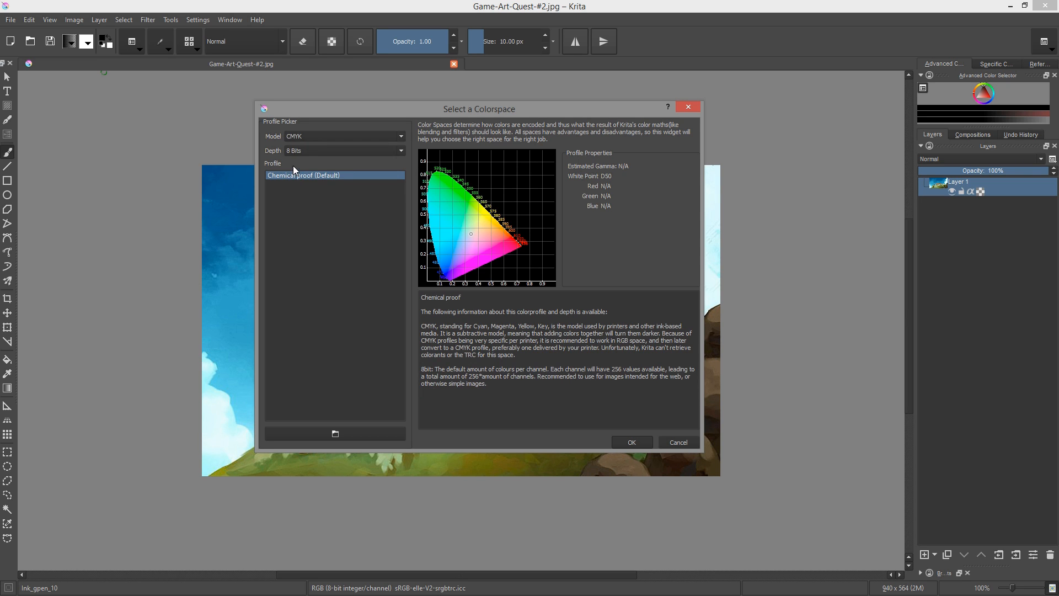
{"action": "left_click", "coordinate": [345, 135]}
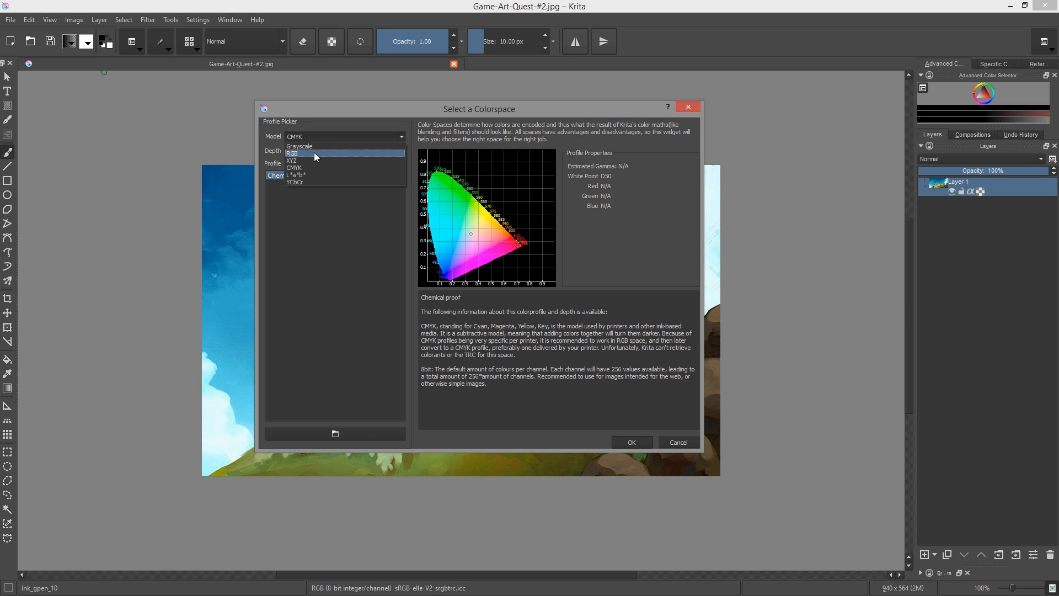
{"action": "left_click", "coordinate": [292, 152]}
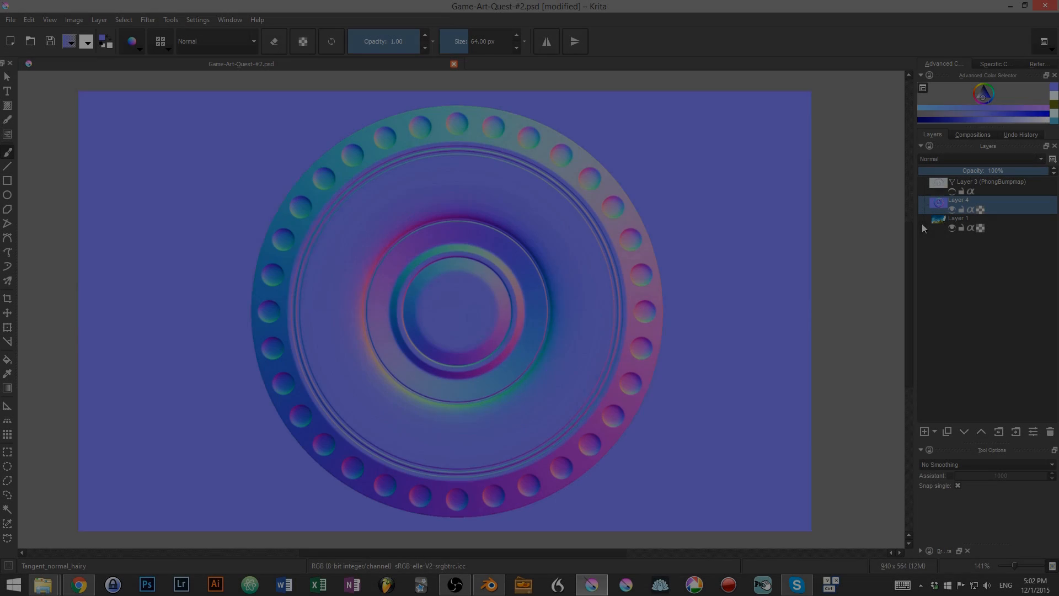
- Add a filter layer using the Map > PhongBumpmap filter
{"action": "left_click", "coordinate": [926, 431]}
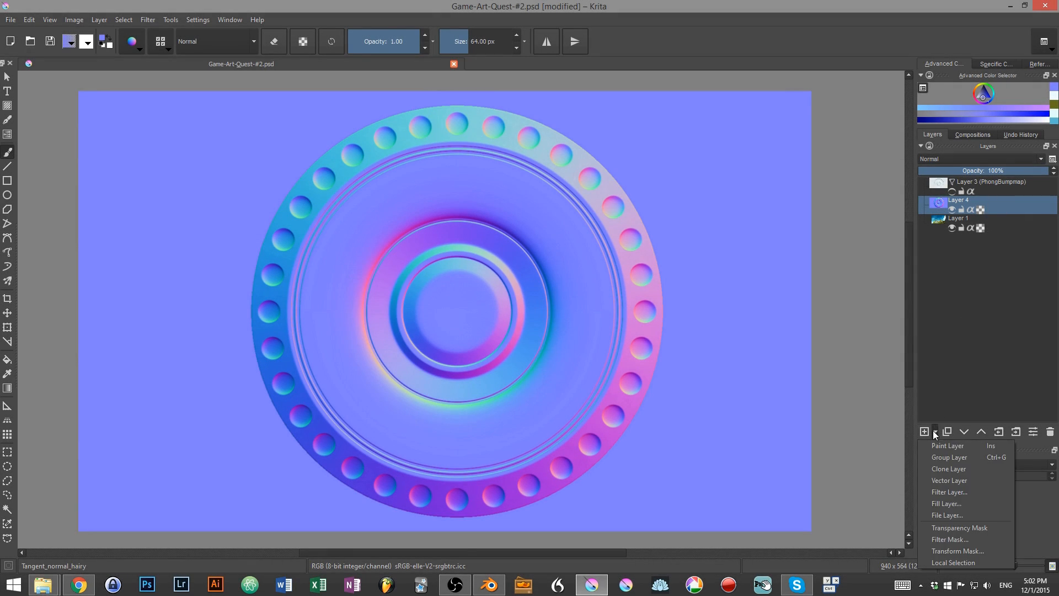
{"action": "left_click", "coordinate": [949, 492]}
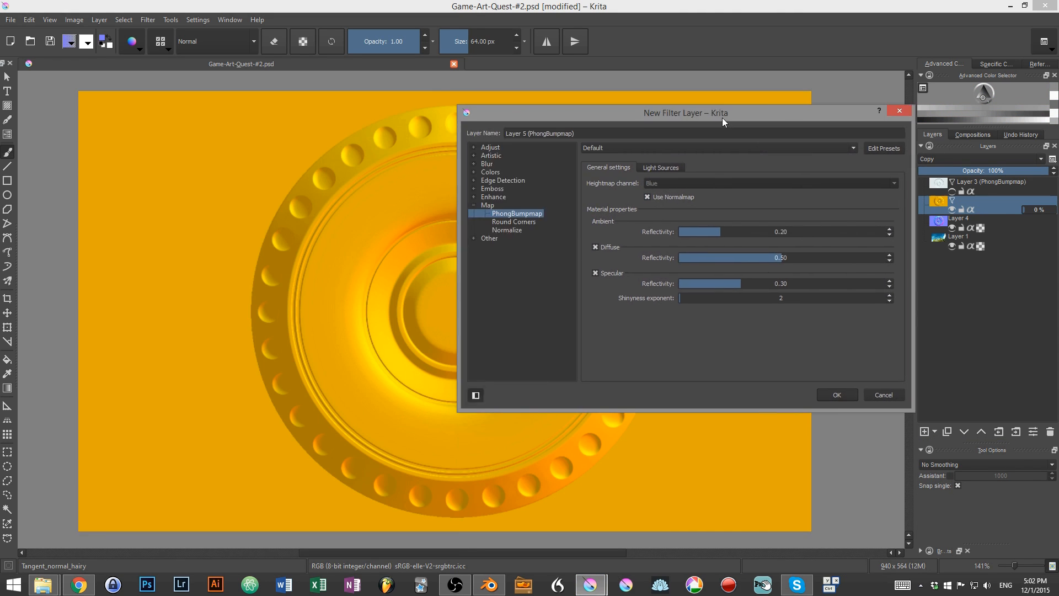
{"action": "left_click", "coordinate": [836, 395]}
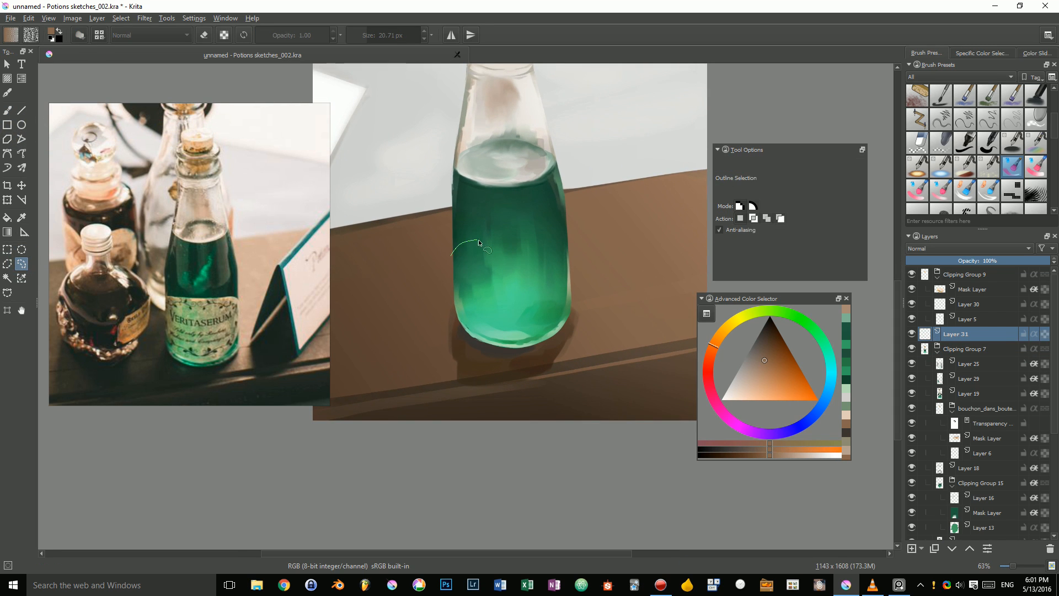
- Trace a closed freehand selection around the base of the green bottle
{"action": "left_click_drag", "start_coordinate": [473, 242], "coordinate": [564, 311]}
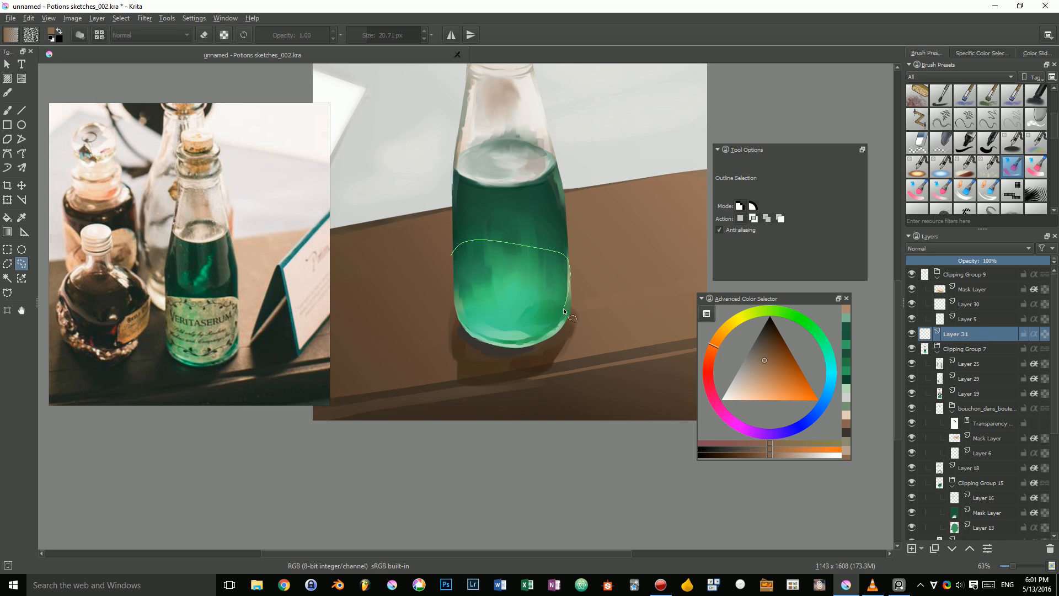
{"action": "left_click", "coordinate": [567, 317]}
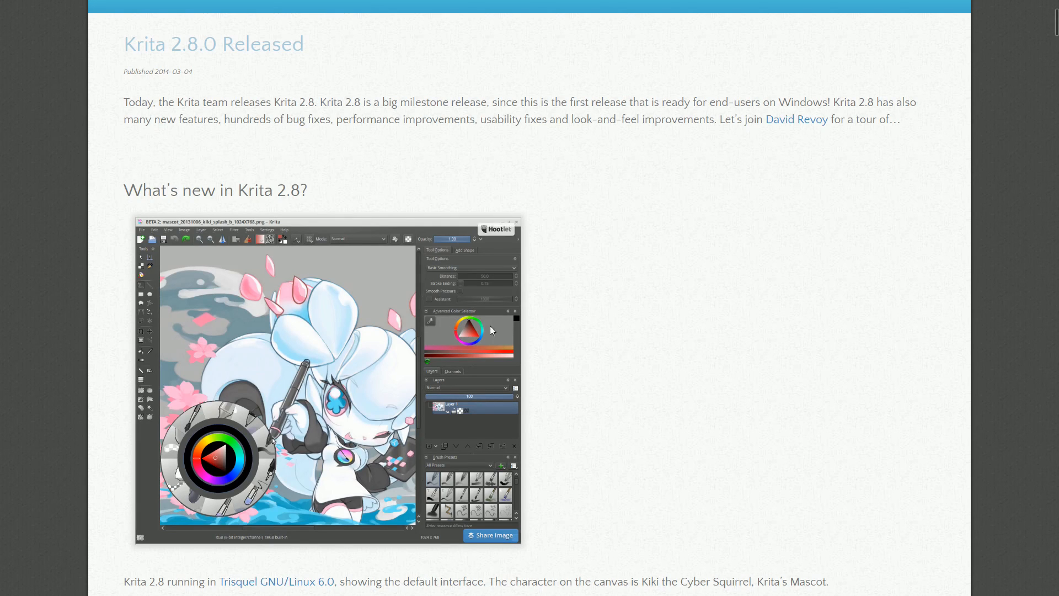
- Scroll the Krita 2.8.0 release page down to the Wrap Around mode and brush presets sections
{"action": "scroll", "scroll_direction": "down", "scroll_amount": 3}
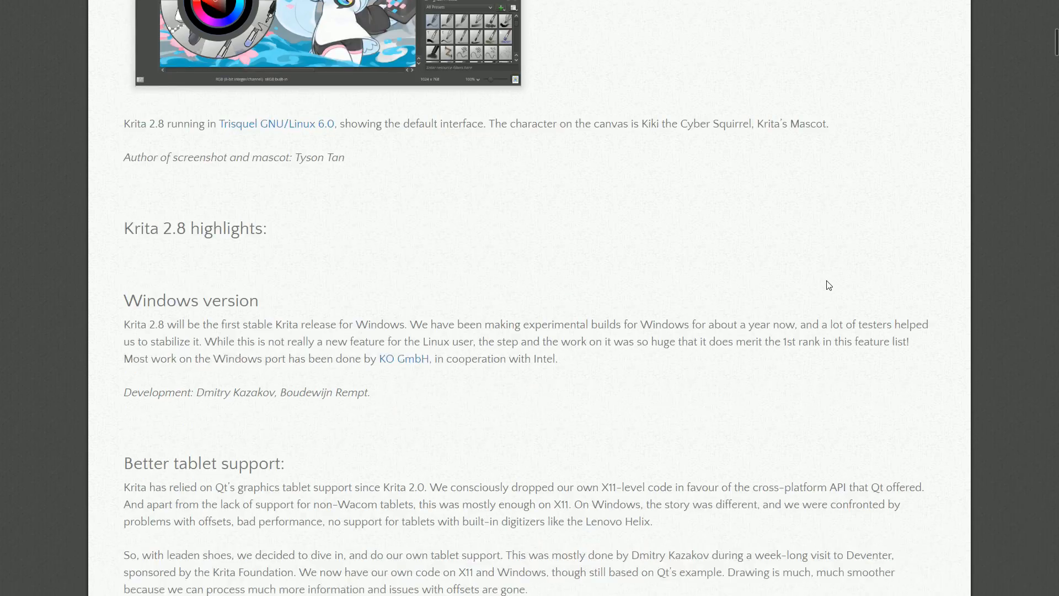
{"action": "scroll", "scroll_direction": "down", "scroll_amount": 3}
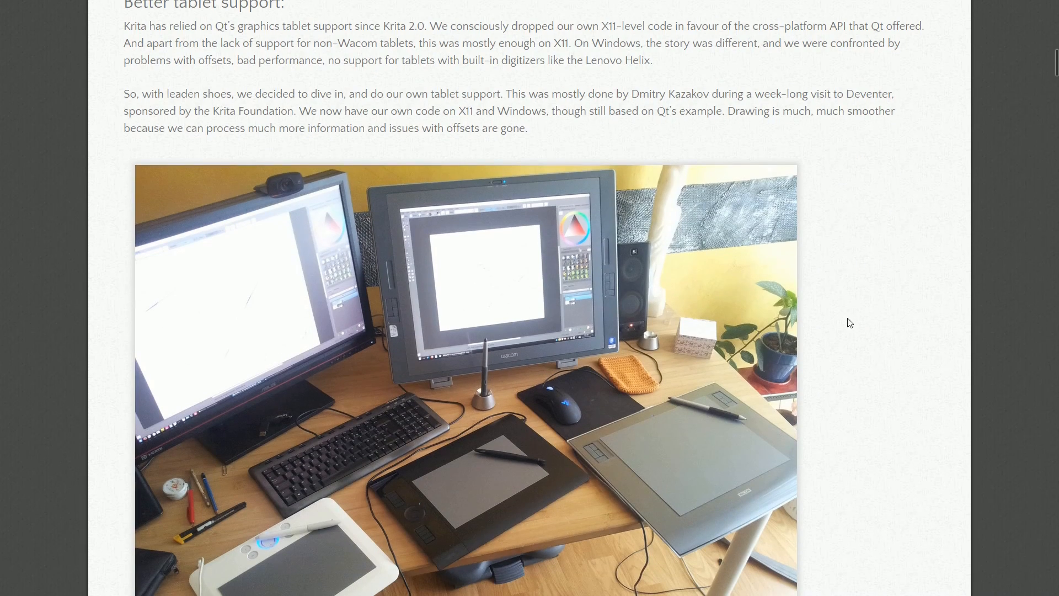
{"action": "scroll", "scroll_direction": "down", "scroll_amount": 3}
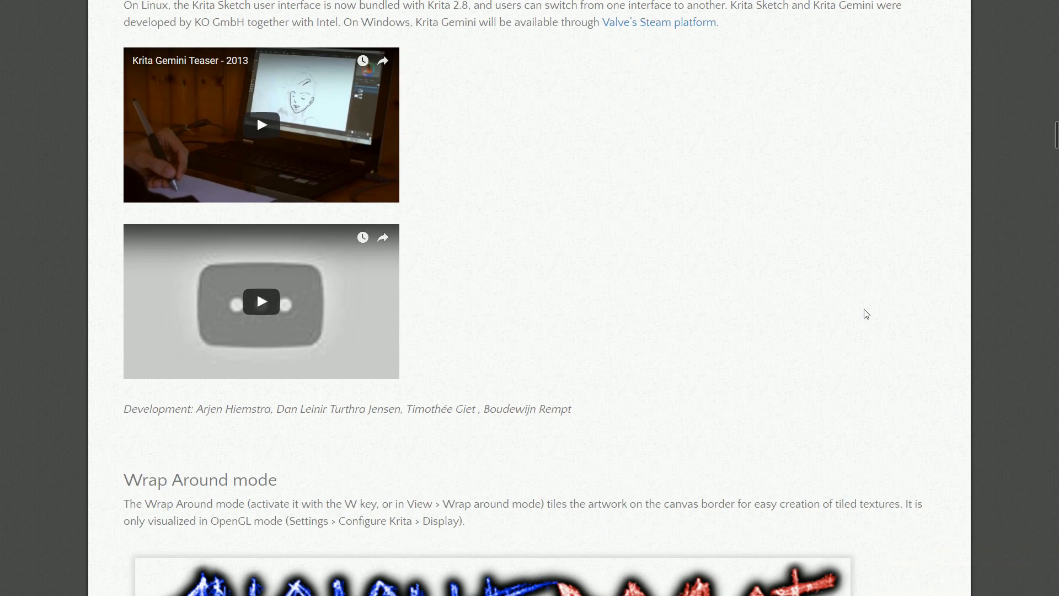
{"action": "scroll", "scroll_direction": "down", "scroll_amount": 3}
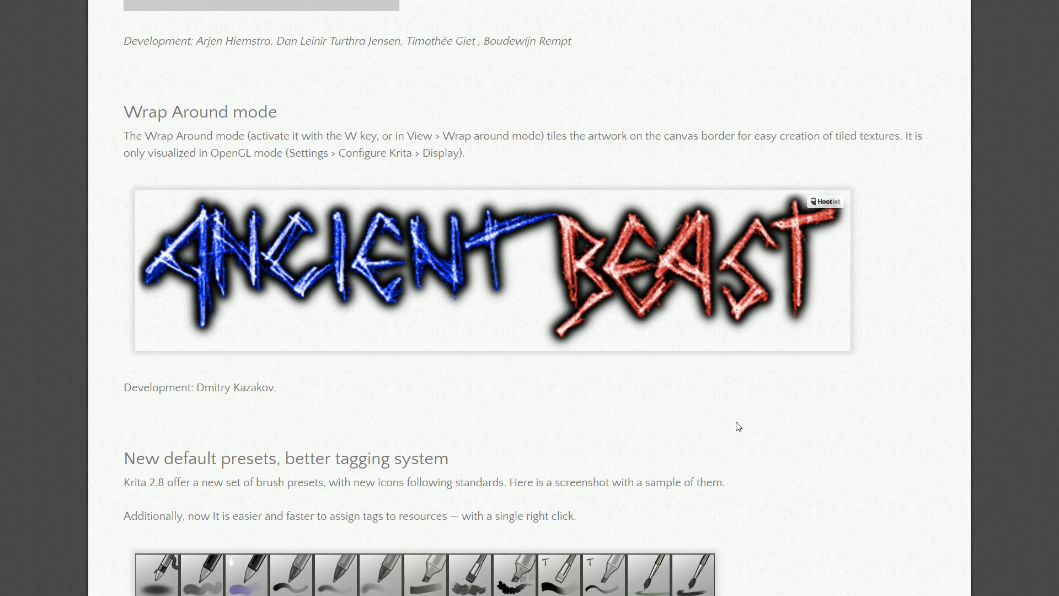
{"action": "scroll", "scroll_direction": "down", "scroll_amount": 3}
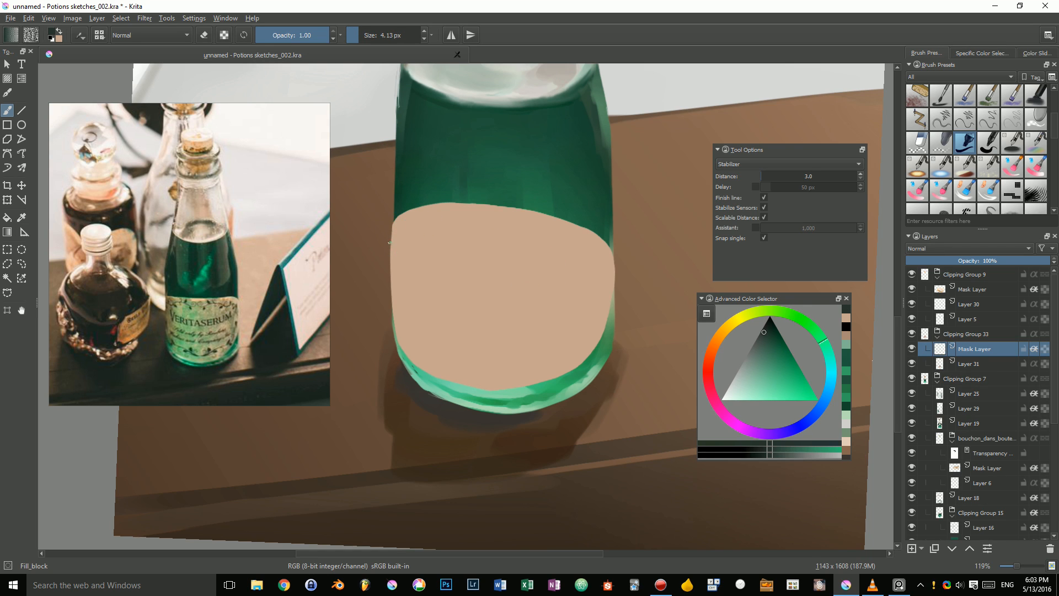
- Raise the Stabilizer Distance to about 54.8 and stroke over the bottle's label area
{"action": "left_click_drag", "start_coordinate": [764, 177], "coordinate": [811, 177]}
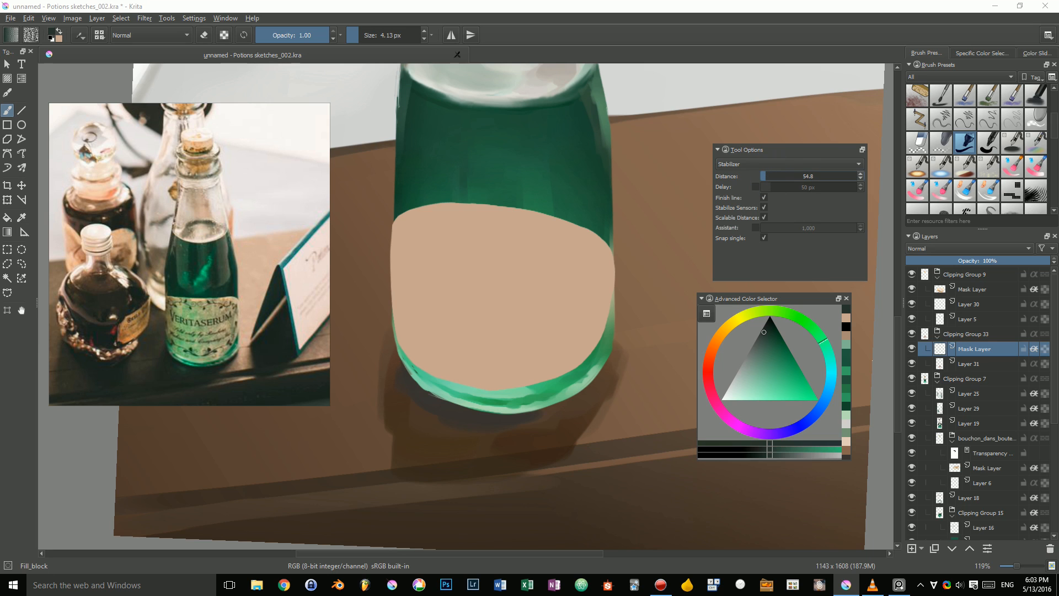
{"action": "left_click_drag", "start_coordinate": [402, 327], "coordinate": [426, 347]}
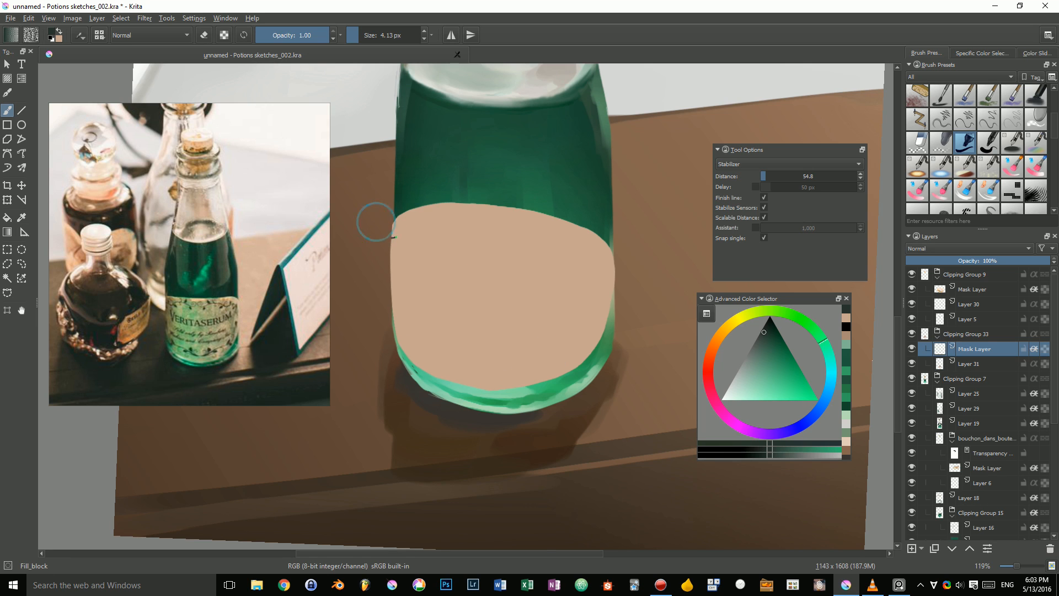
{"action": "mouse_move", "coordinate": [538, 340]}
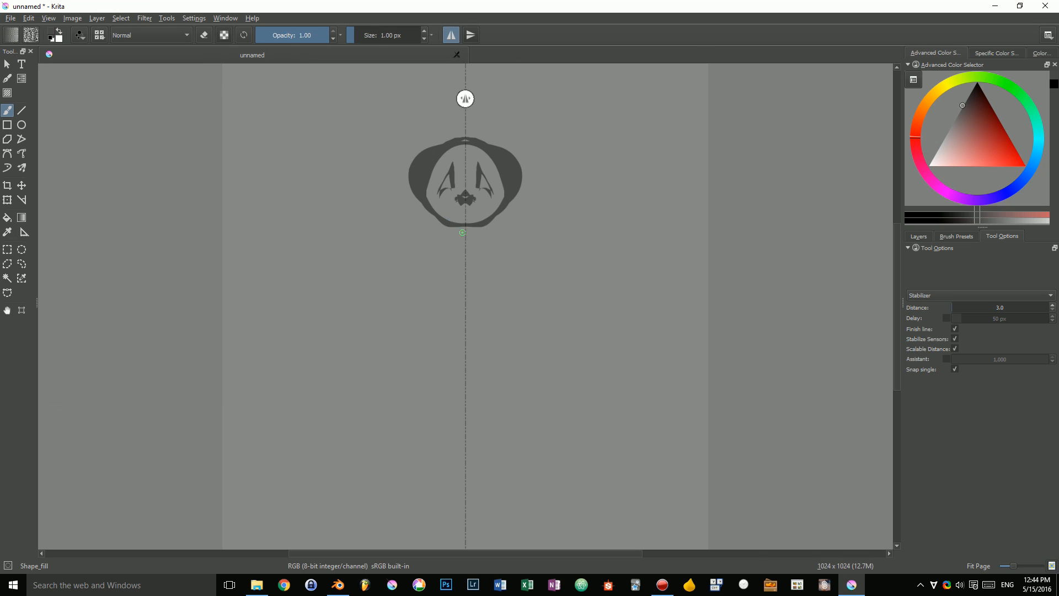
- Paint a mirrored stroke, then a 7-fold radially symmetric stroke with the Multibrush
{"action": "left_click_drag", "start_coordinate": [465, 236], "coordinate": [465, 405]}
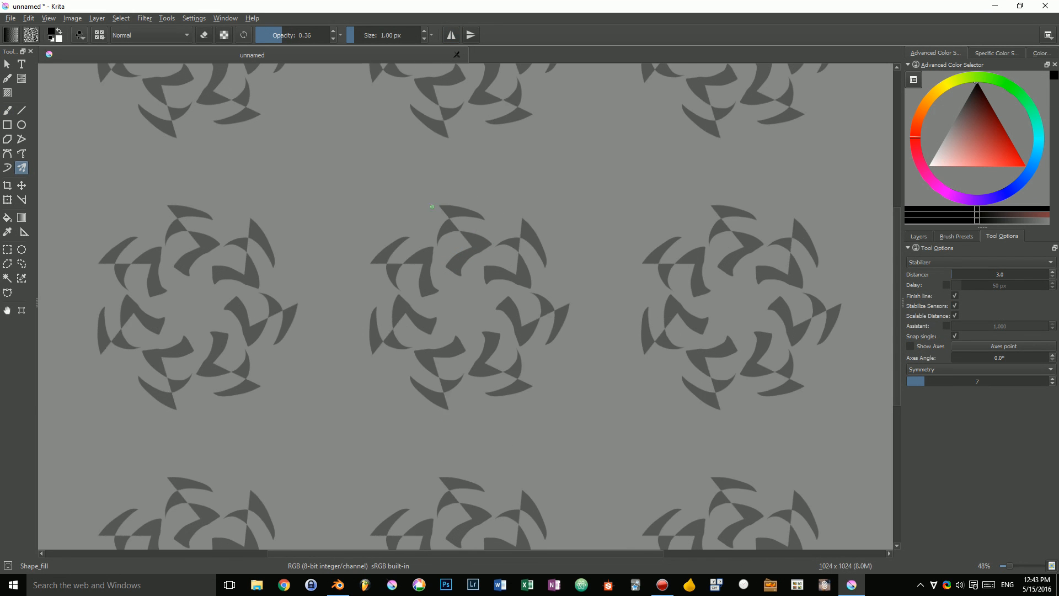
{"action": "left_click_drag", "start_coordinate": [432, 207], "coordinate": [481, 314]}
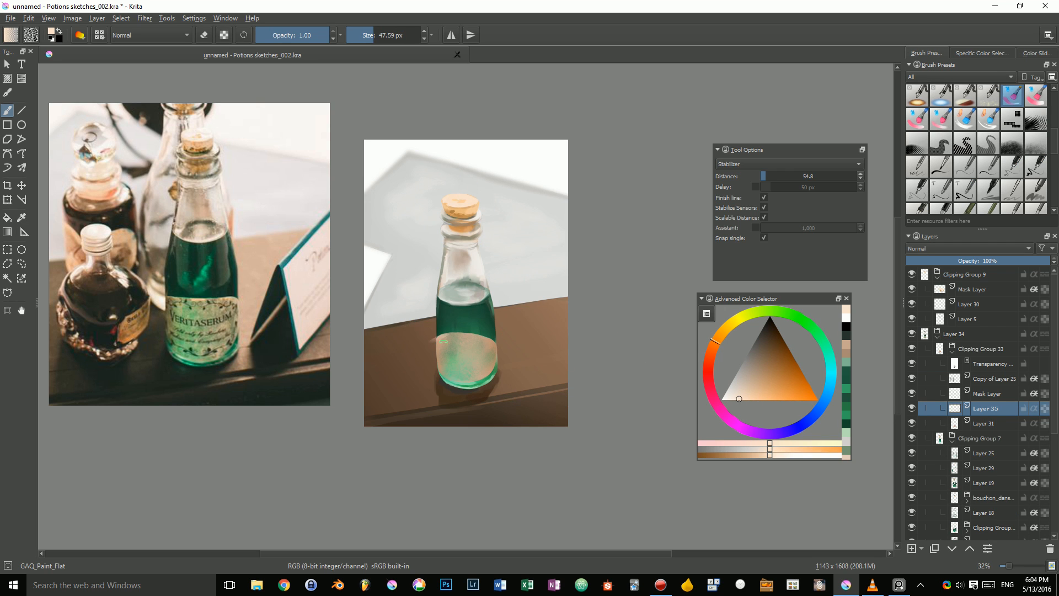
- Paint ornaments and a circular Republic emblem on new label layers, reaching the blending modes list
{"action": "left_click", "coordinate": [437, 335]}
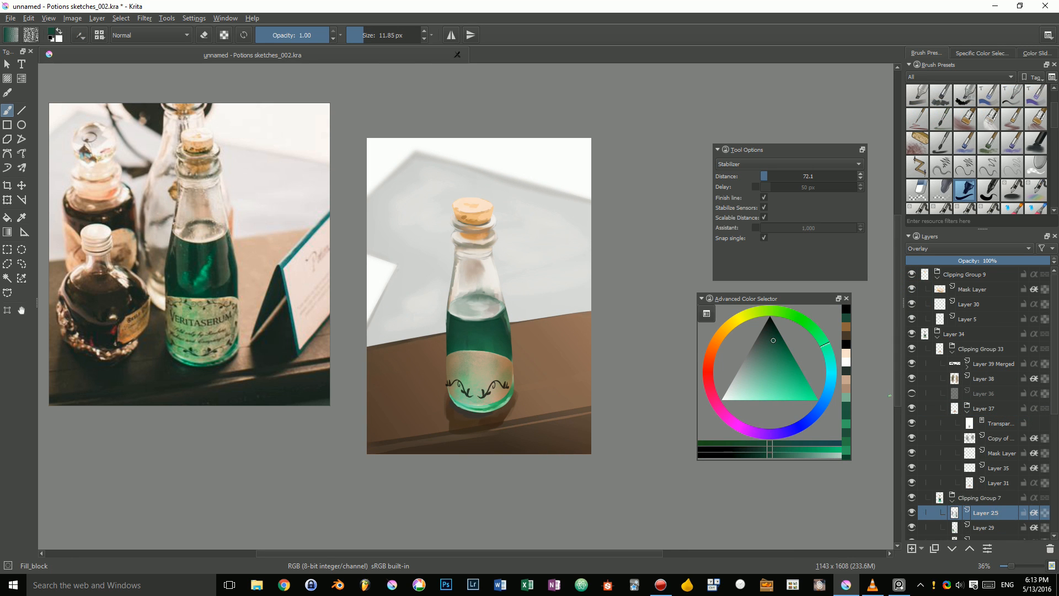
{"action": "scroll", "scroll_direction": "down", "scroll_amount": 3}
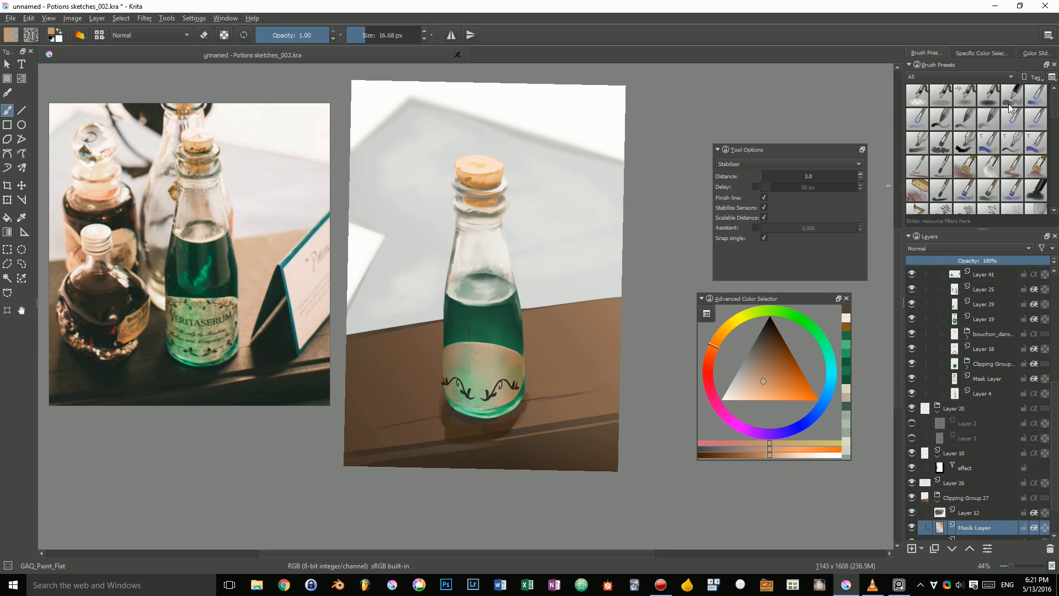
{"action": "left_click", "coordinate": [986, 95]}
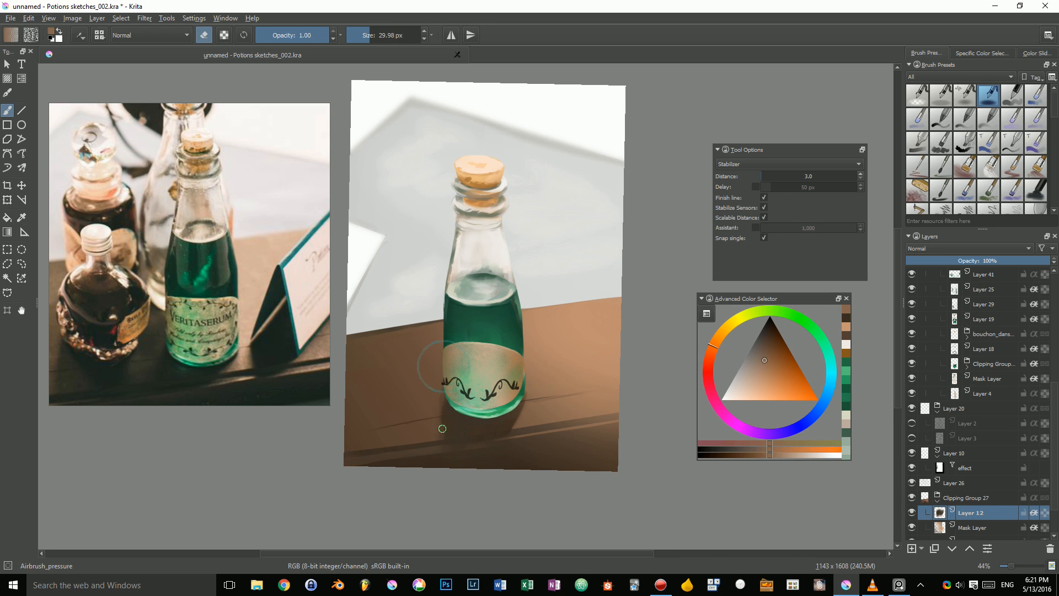
{"action": "left_click", "coordinate": [971, 527]}
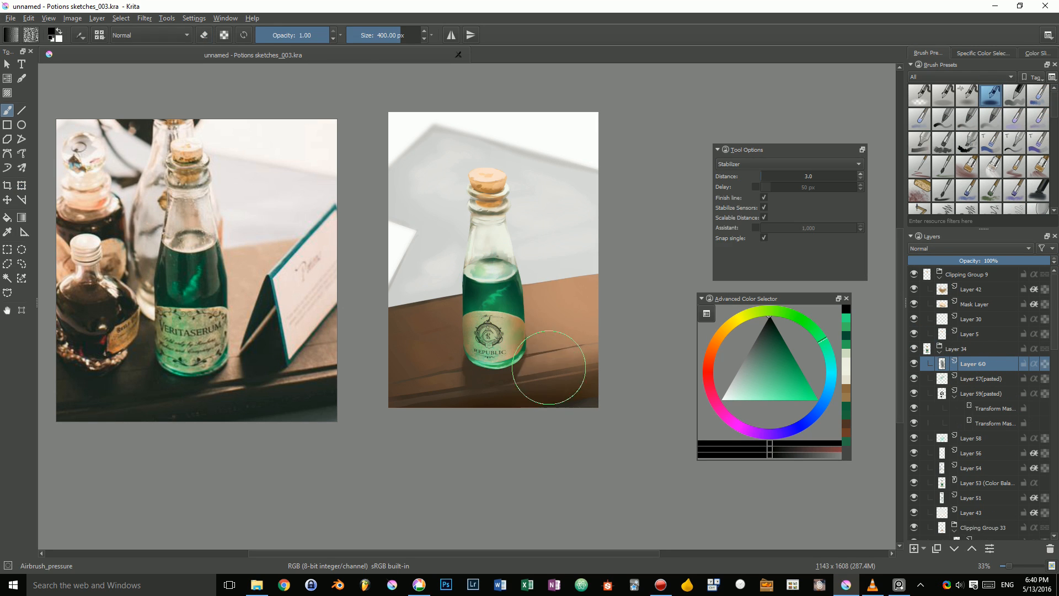
{"action": "left_click", "coordinate": [971, 248]}
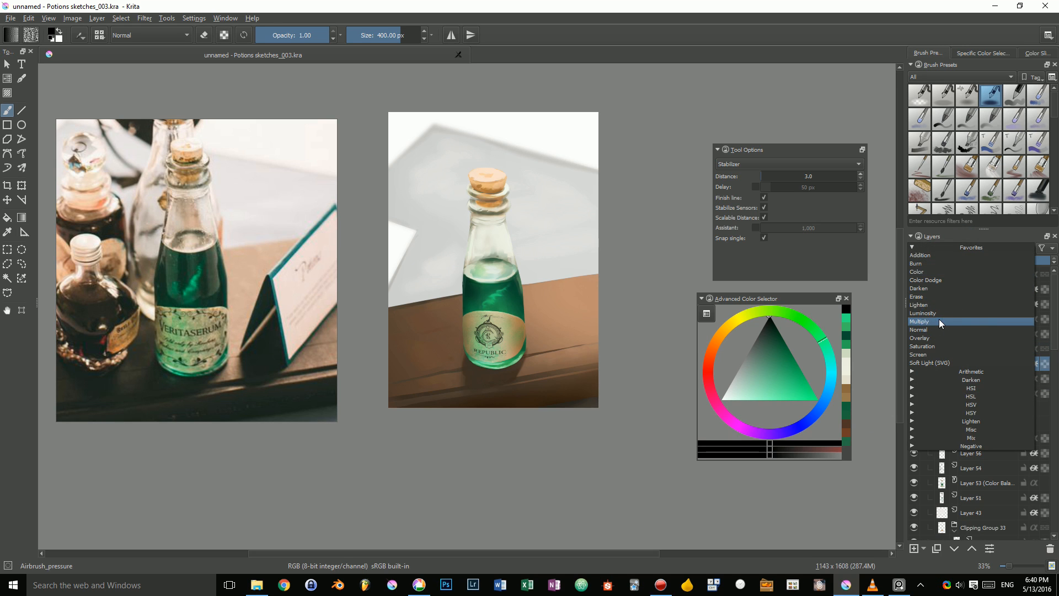